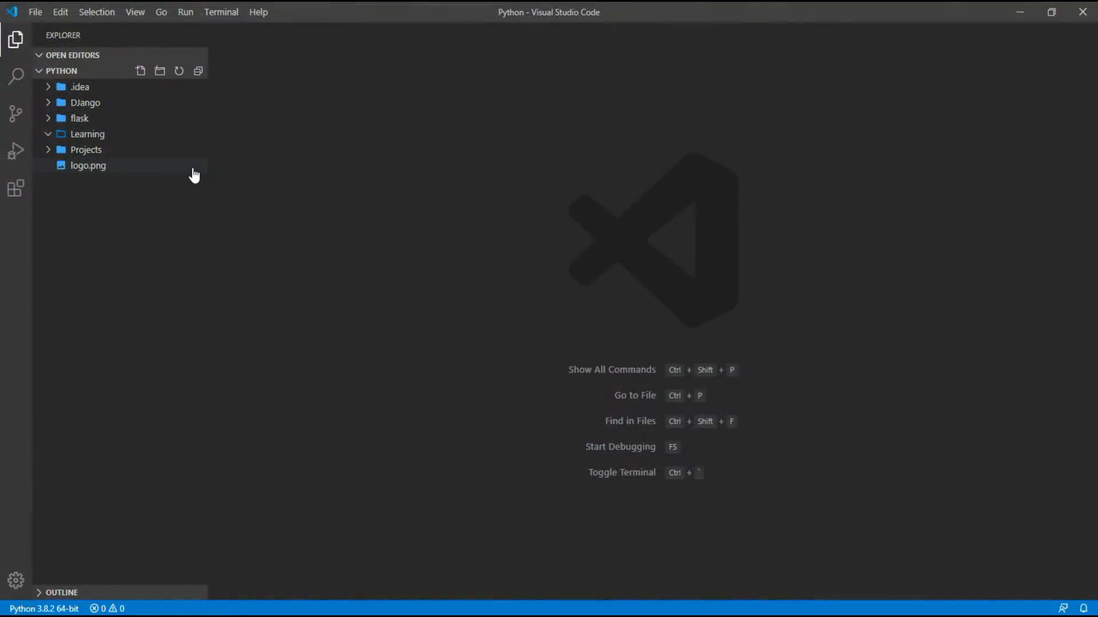
# Create Read_Outlook_msg_file.py in the Learning folder with a header comment about reading tables from Outlook .msg files
pyautogui.click(88, 134)
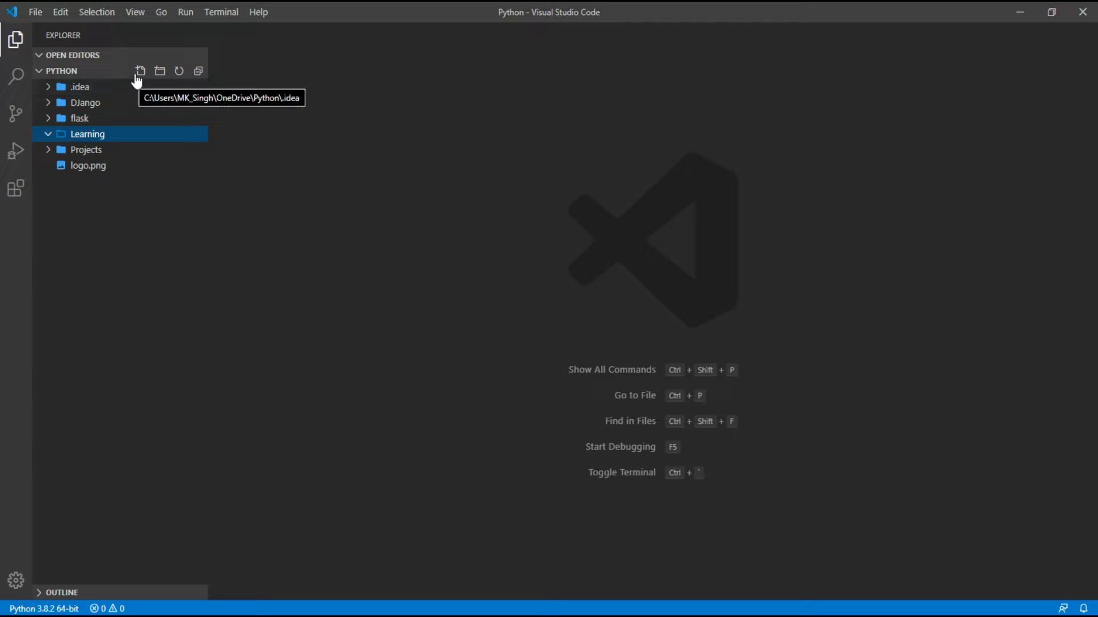
pyautogui.click(139, 71)
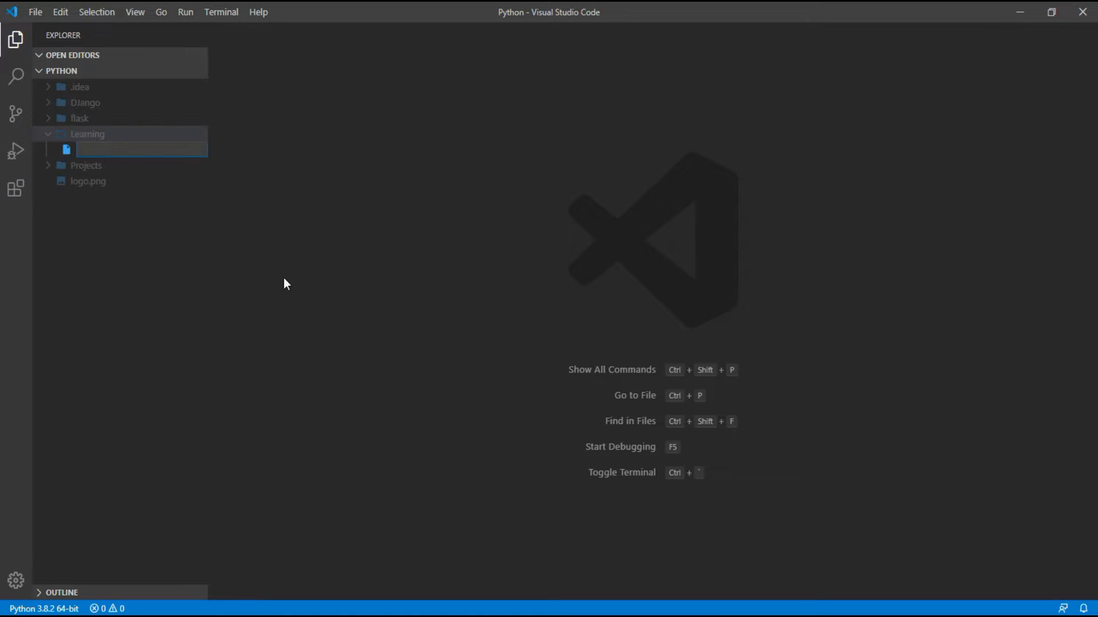
pyautogui.write('Read_Outlook_msg_file')
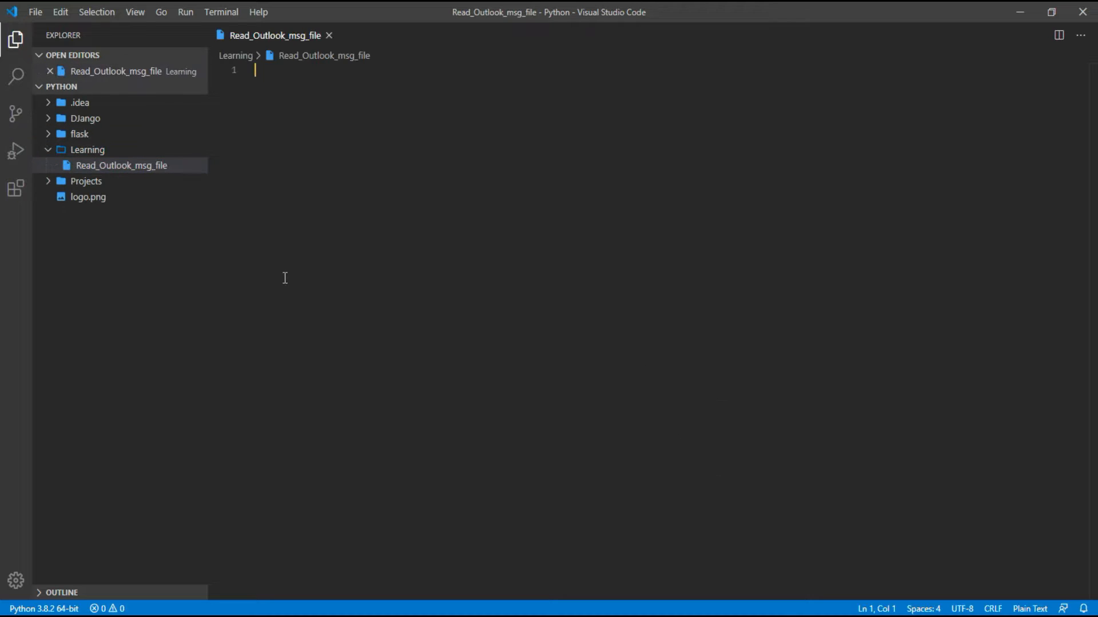
pyautogui.moveTo(125, 183)
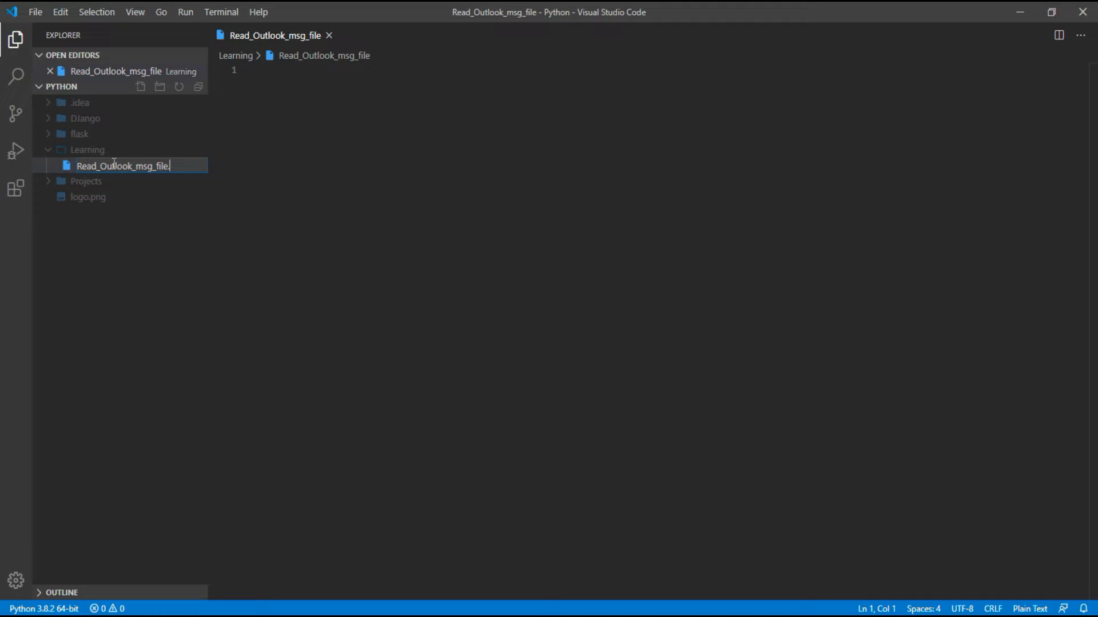
pyautogui.write('.py')
pyautogui.click(615, 70)
pyautogui.write('# Going to read table')
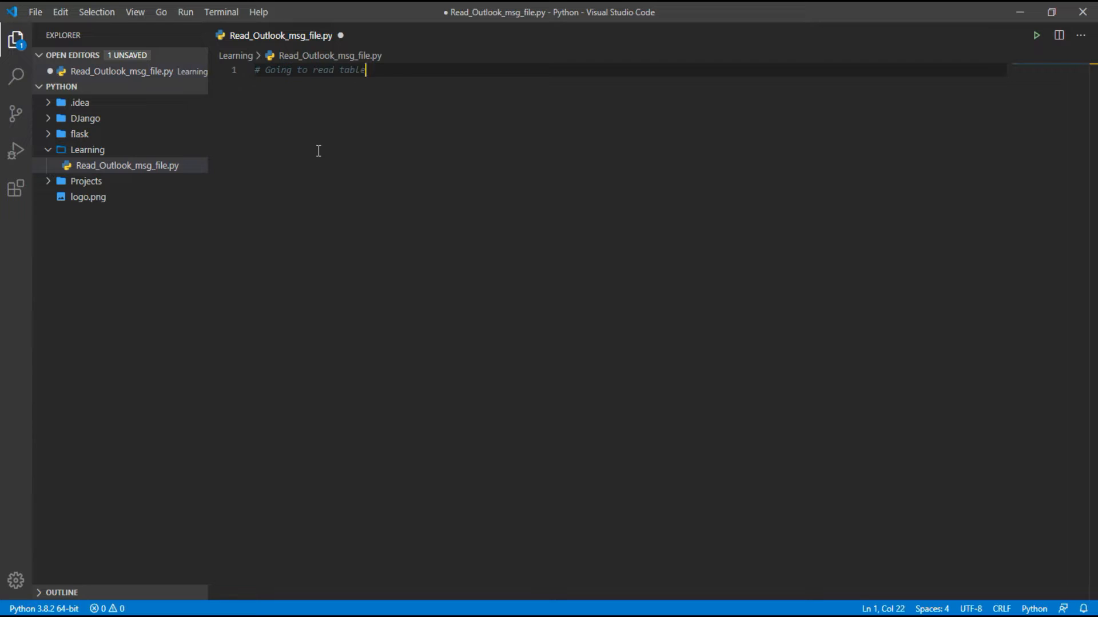
pyautogui.write('s from Outlook .msg files')
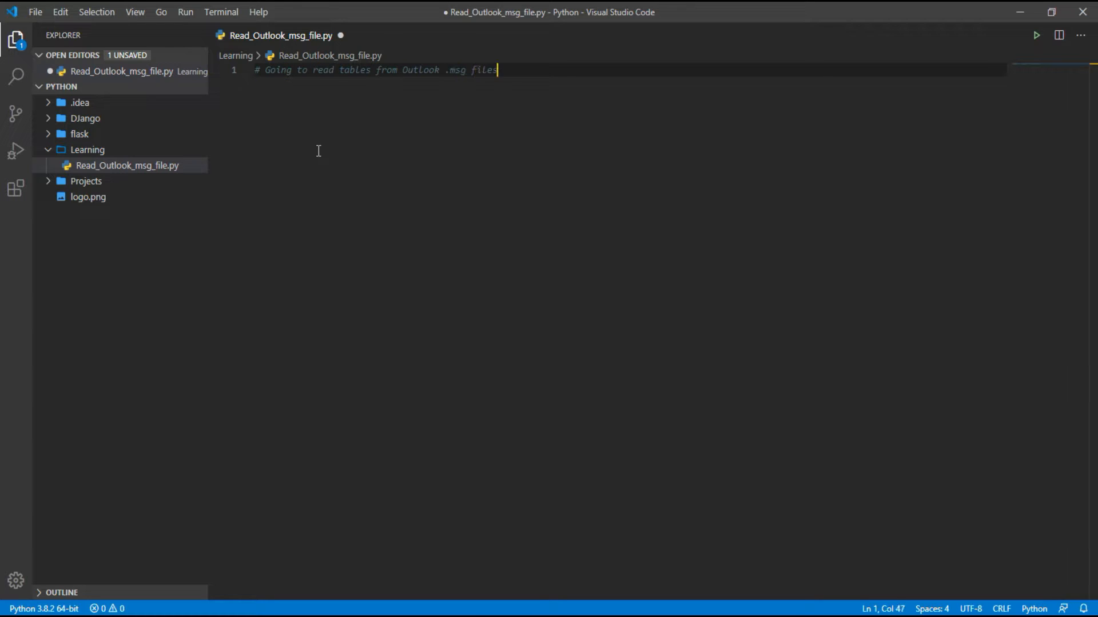
pyautogui.press('Enter')
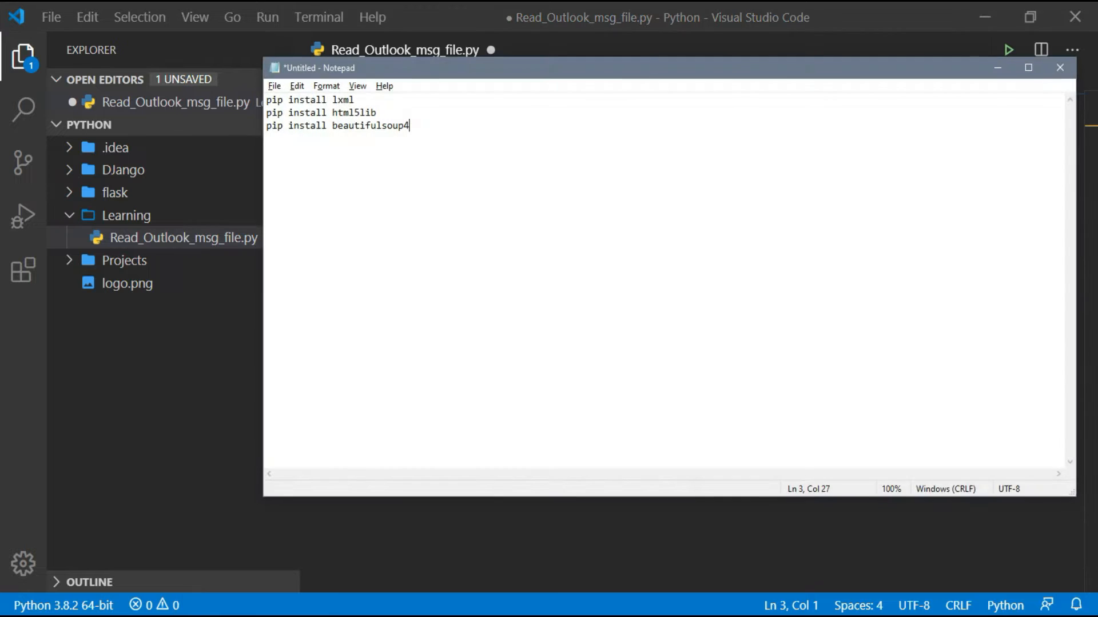
pyautogui.moveTo(453, 159)
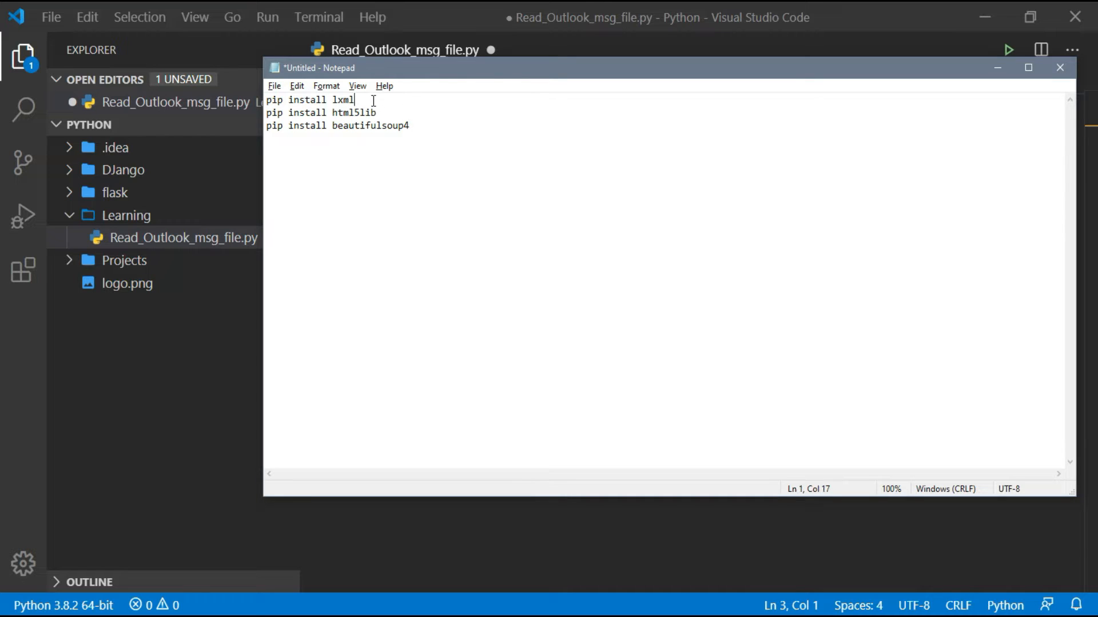
# Select the pip install lxml command line in Notepad for copying
pyautogui.tripleClick(311, 100)
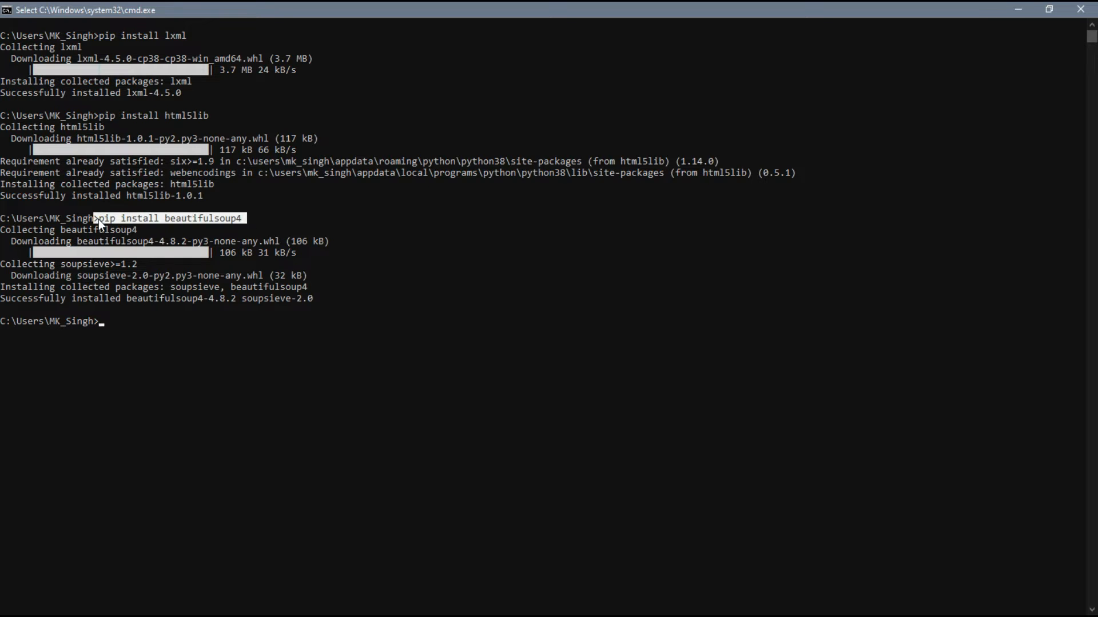
pyautogui.moveTo(350, 297)
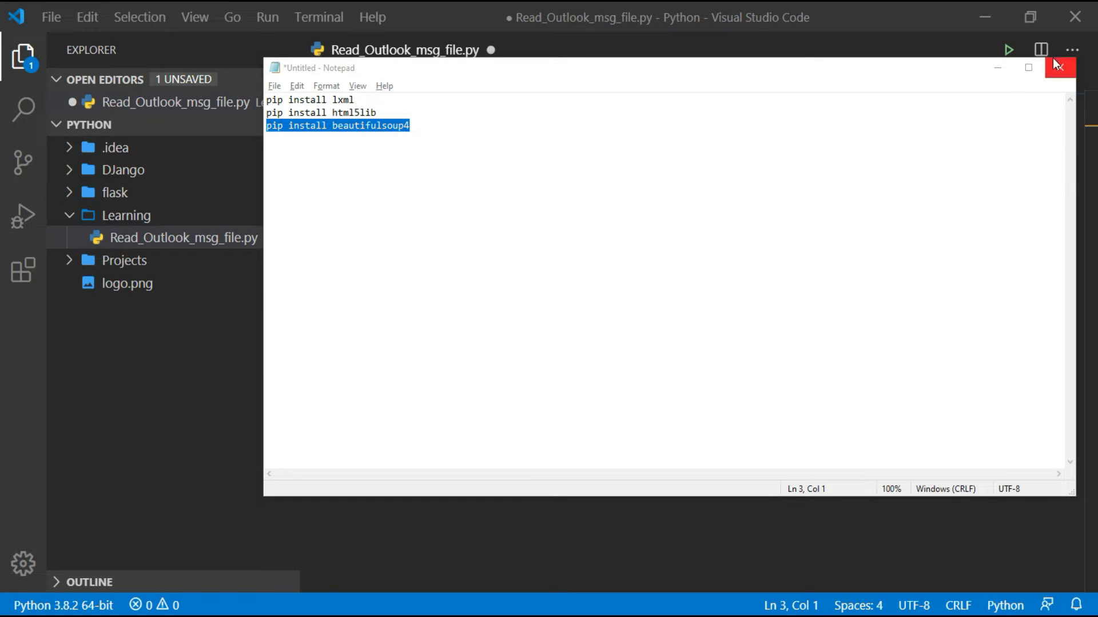
# Close the Notepad install notes without saving and return to the script
pyautogui.click(1059, 67)
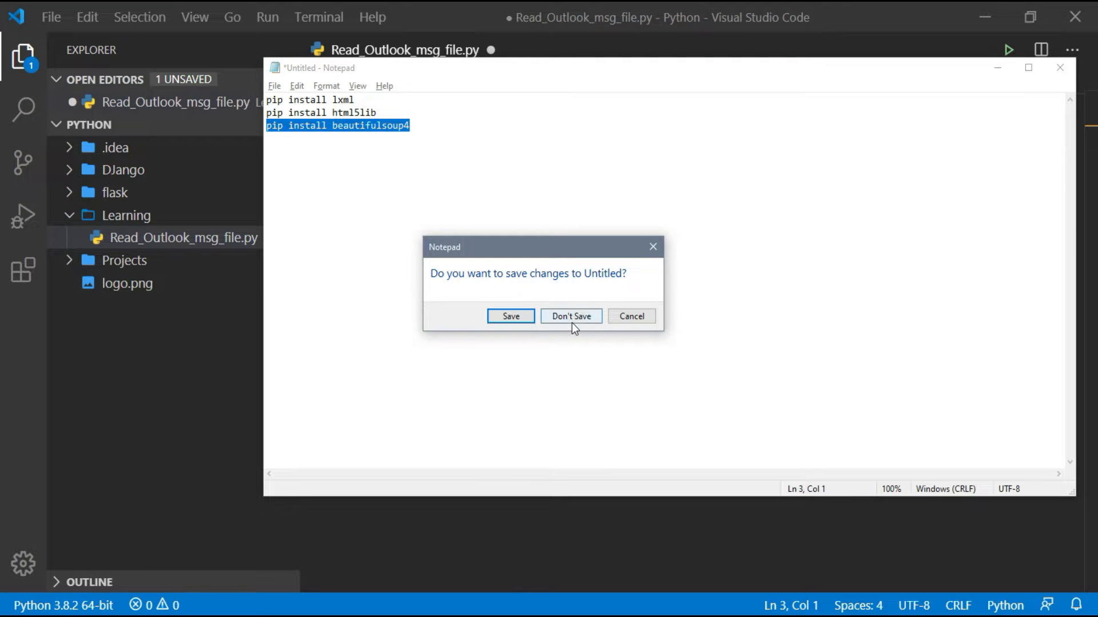
pyautogui.click(571, 316)
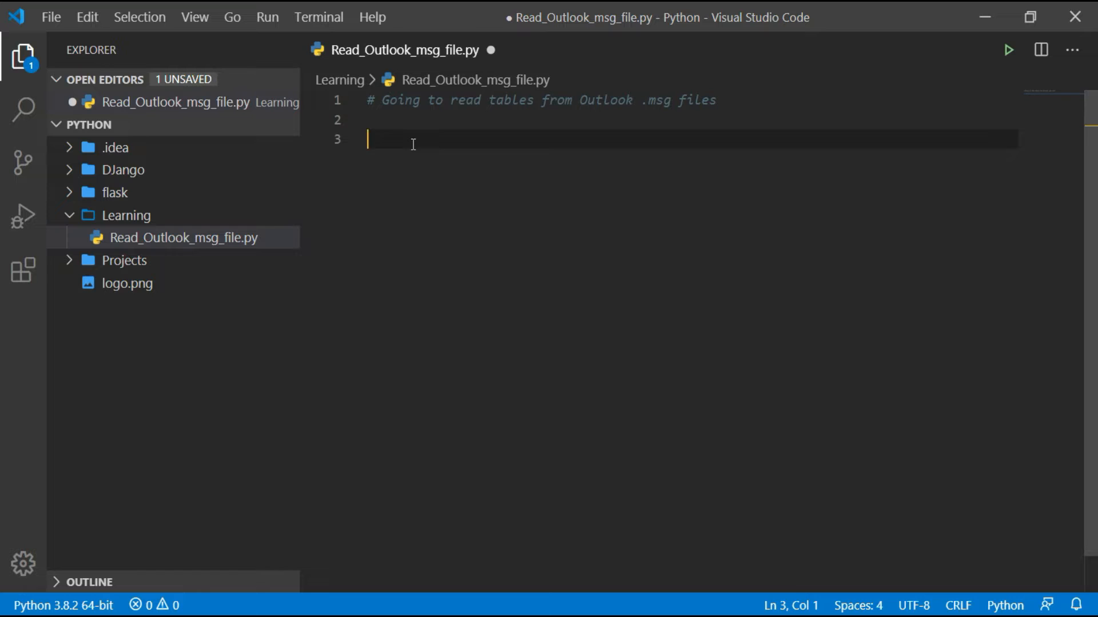
# Add the line import win32com.client as wc
pyautogui.write('import')
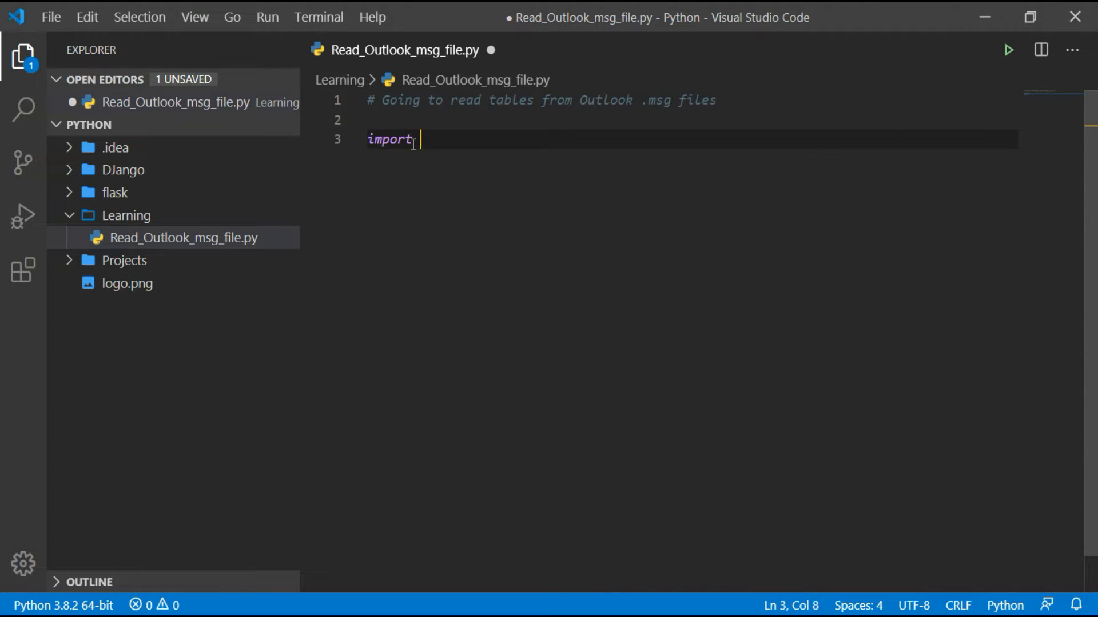
pyautogui.write('win')
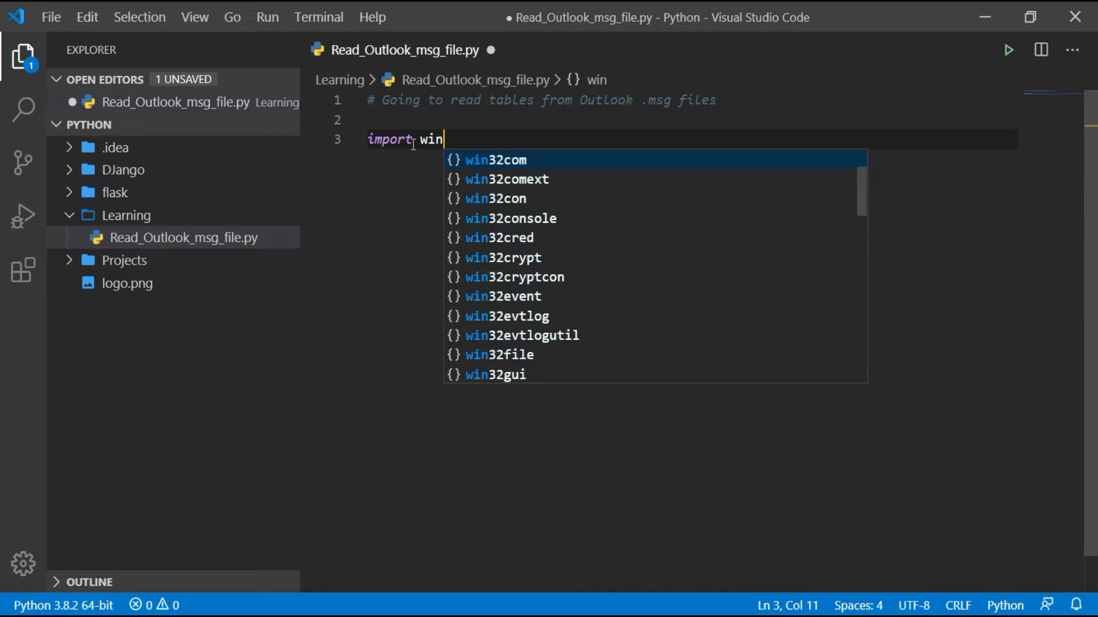
pyautogui.write('32com.cli')
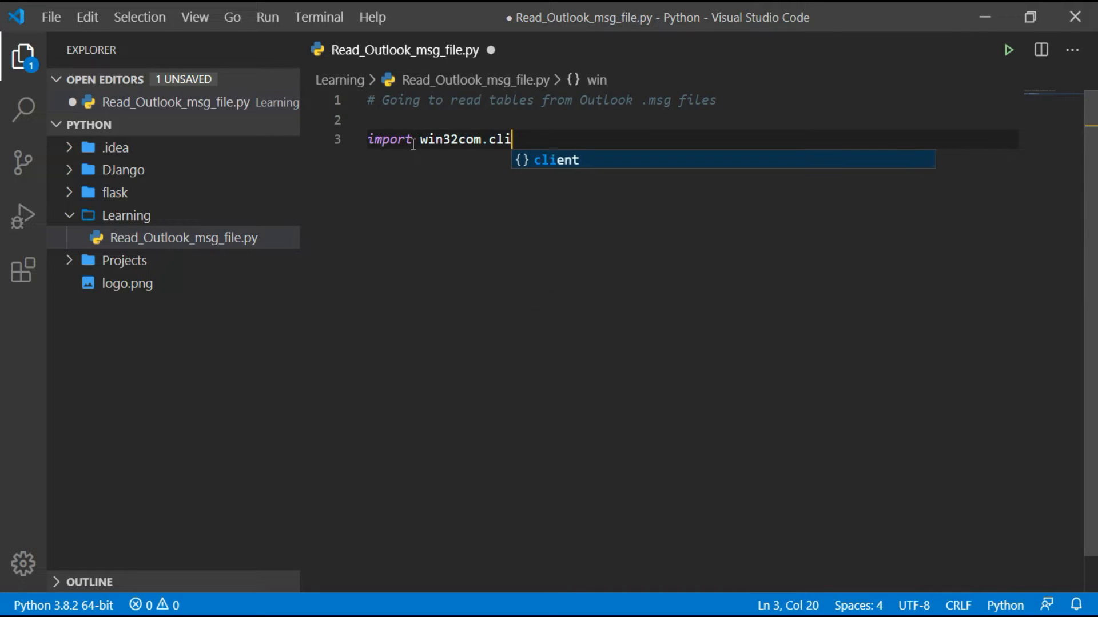
pyautogui.write('ent as')
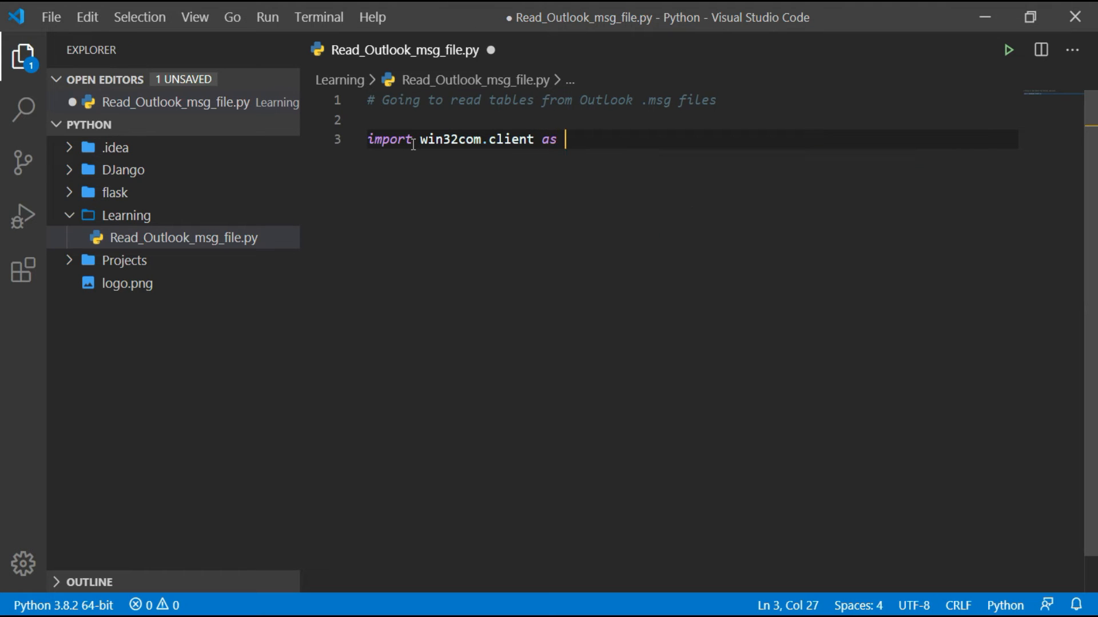
pyautogui.write('wc')
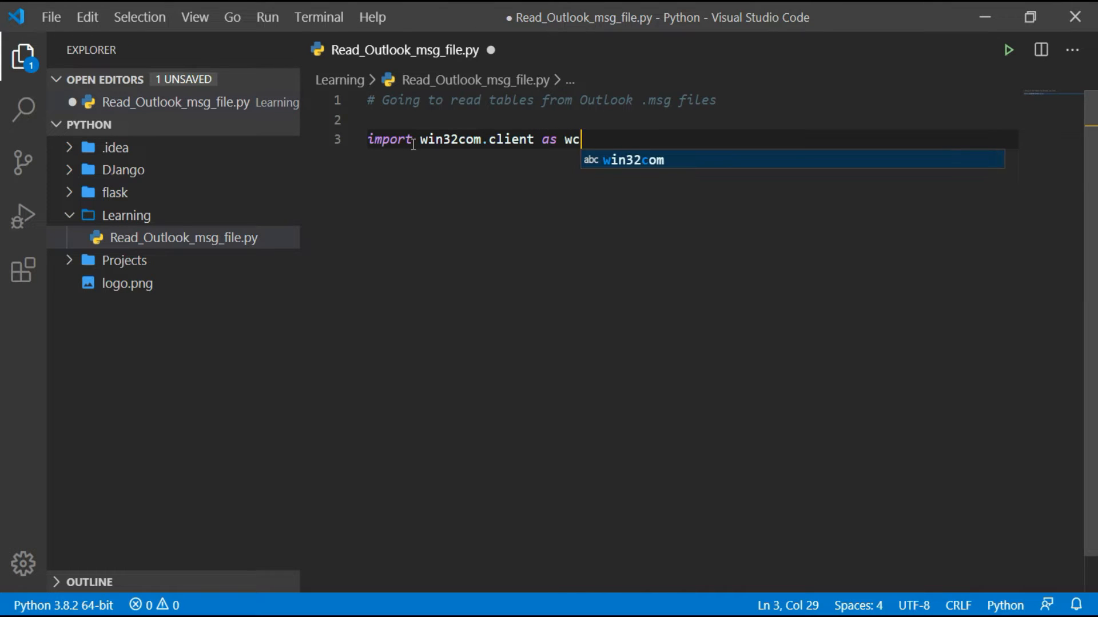
pyautogui.press('enter')
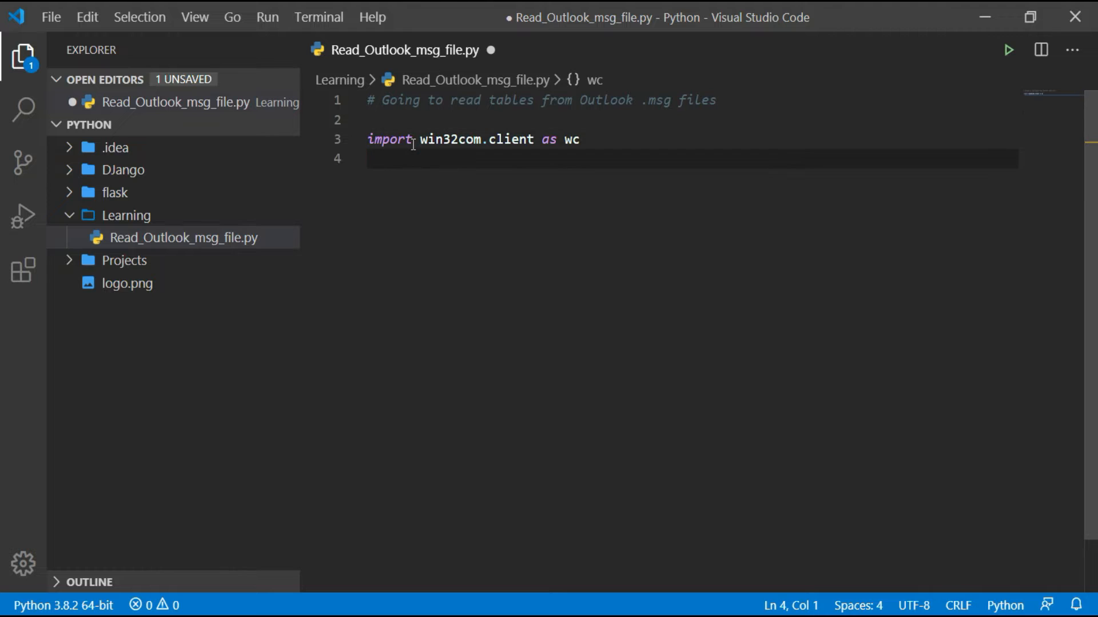
# Add import os and import pandas as pd below the win32com import
pyautogui.write('import os')
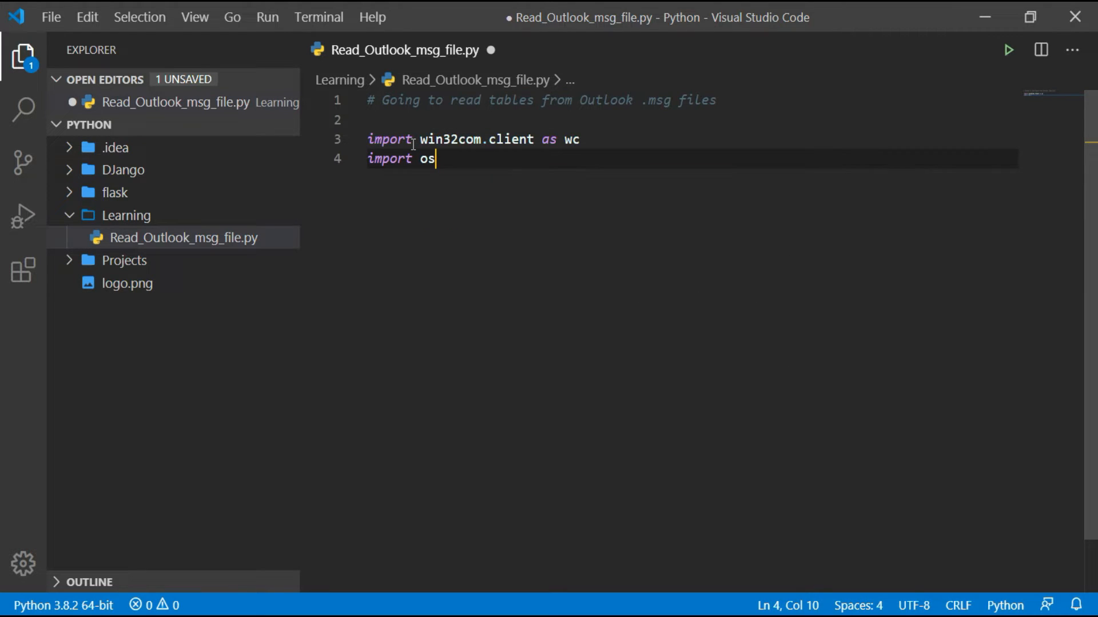
pyautogui.write('im')
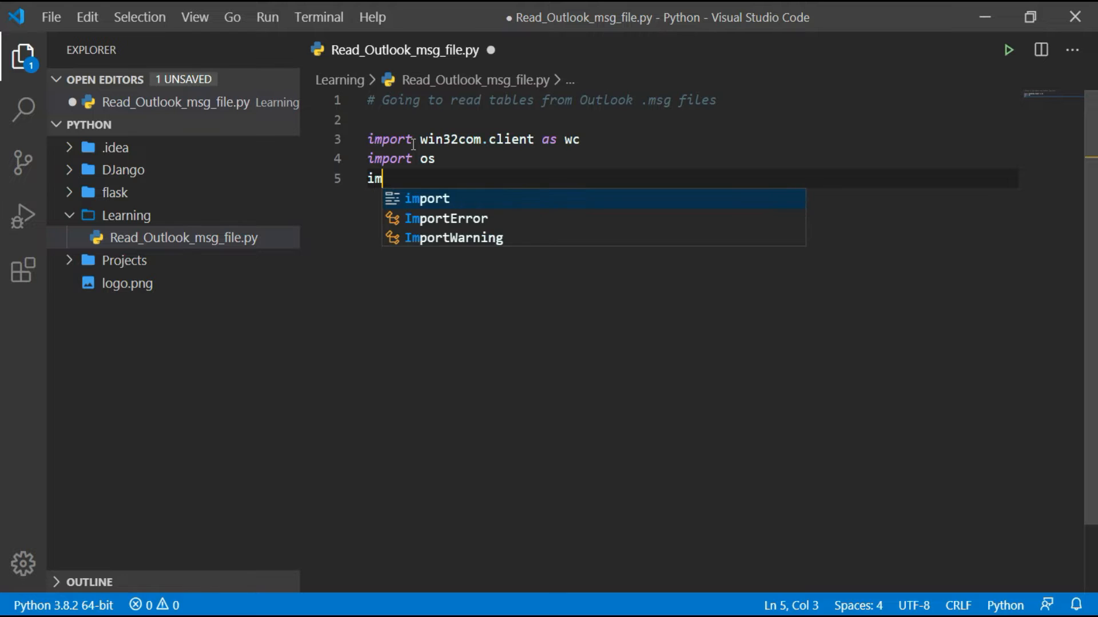
pyautogui.press('Tab')
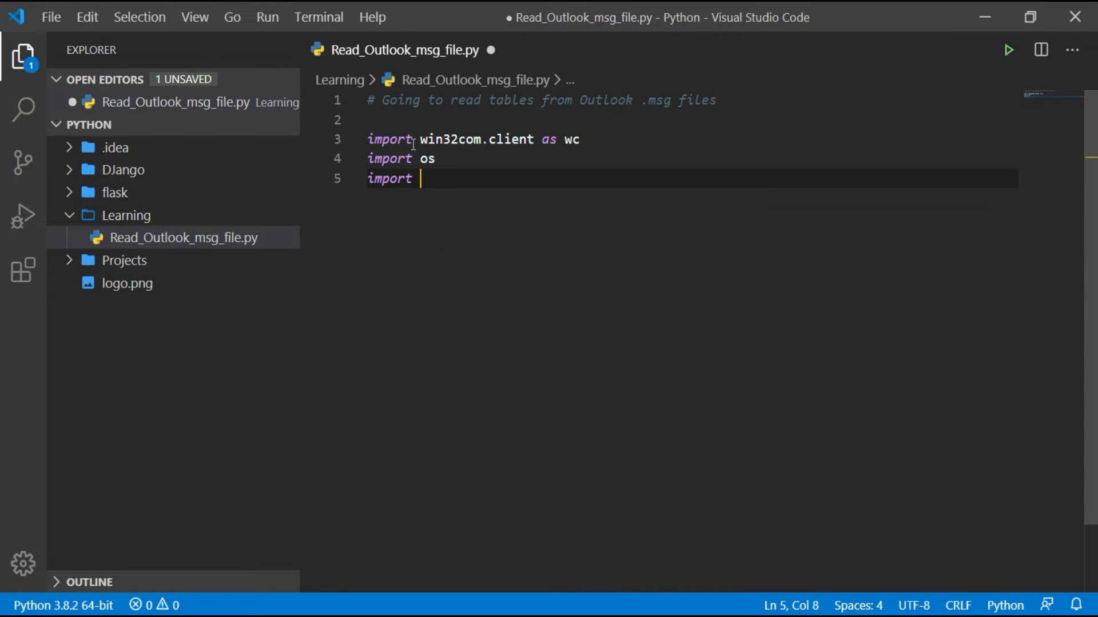
pyautogui.write('pas')
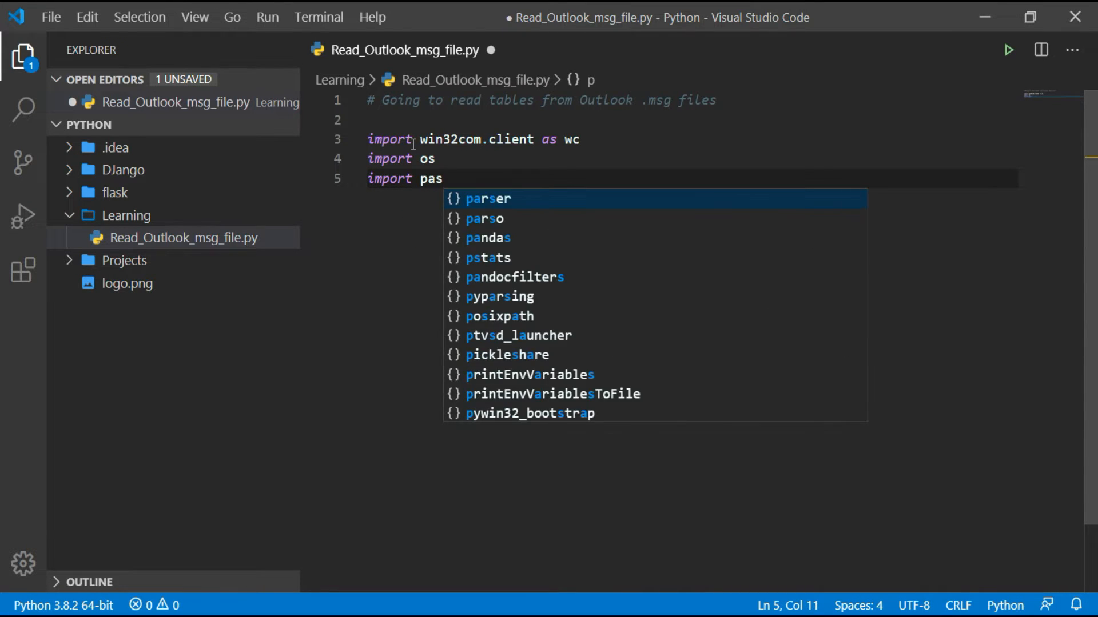
pyautogui.write('nda')
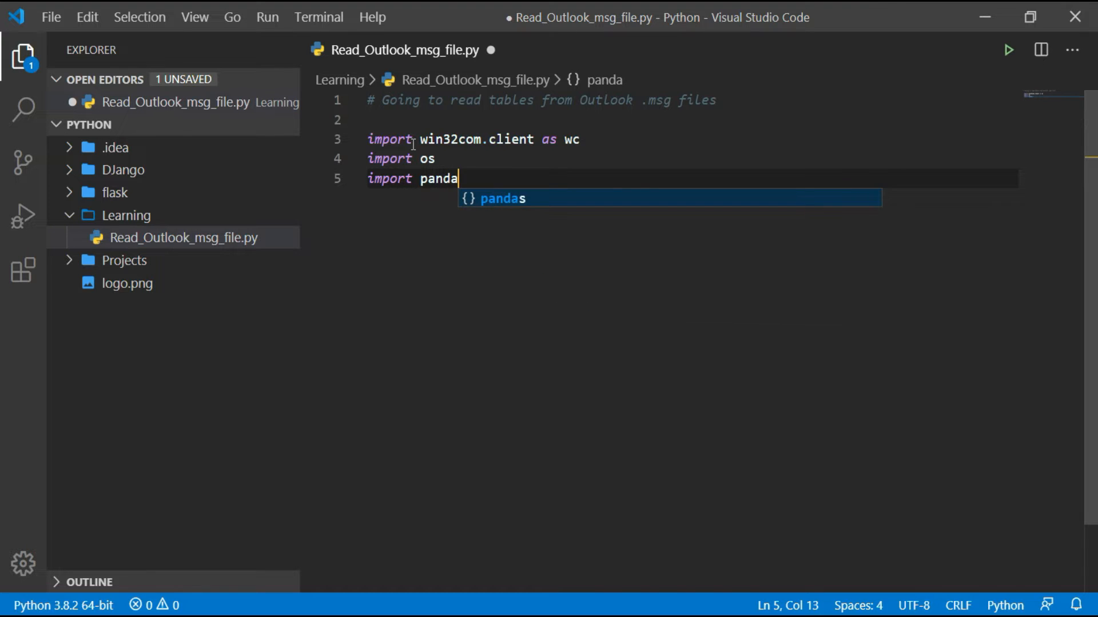
pyautogui.write('s as pd')
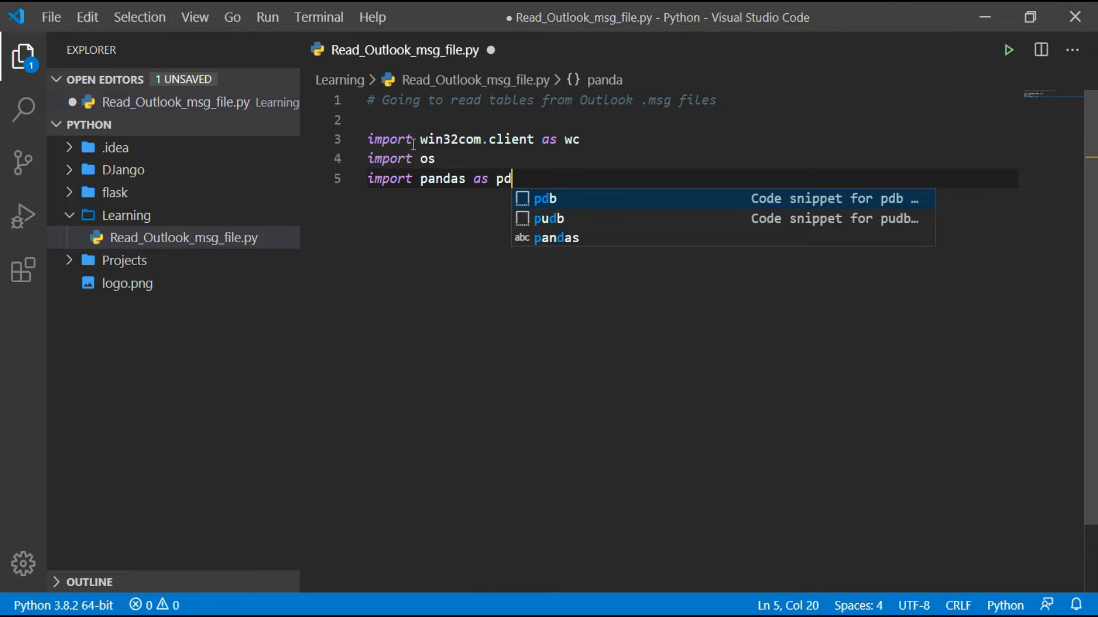
pyautogui.press('Escape')
pyautogui.write('#')
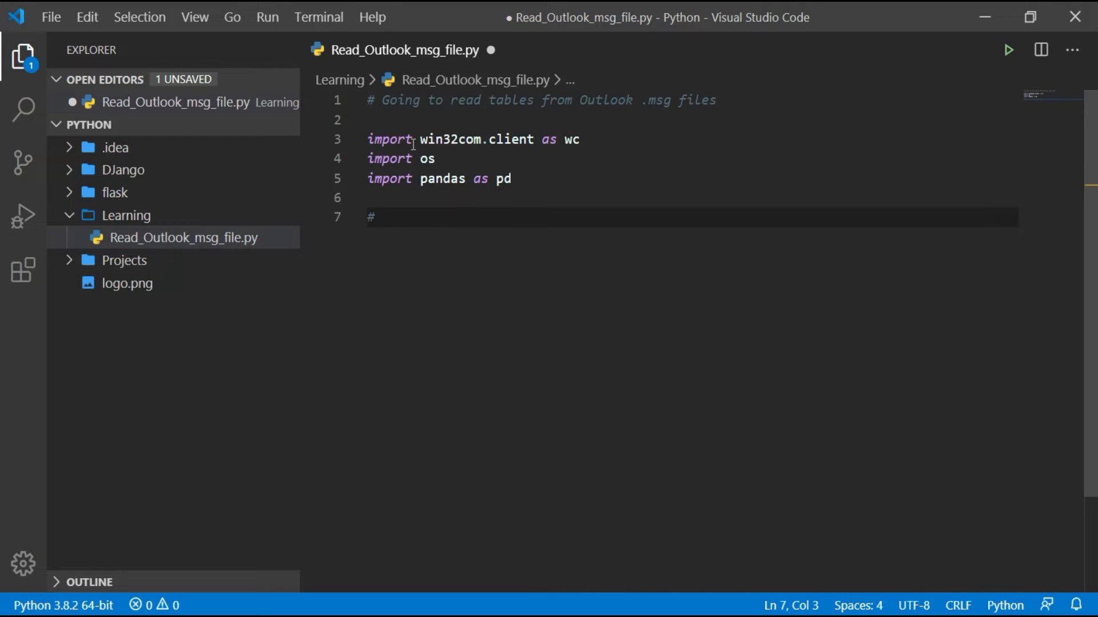
# Add the '# Assigning directories to variable' comment and start msg_location =, then minimize VS Code to see the desktop
pyautogui.write('Assigning fi')
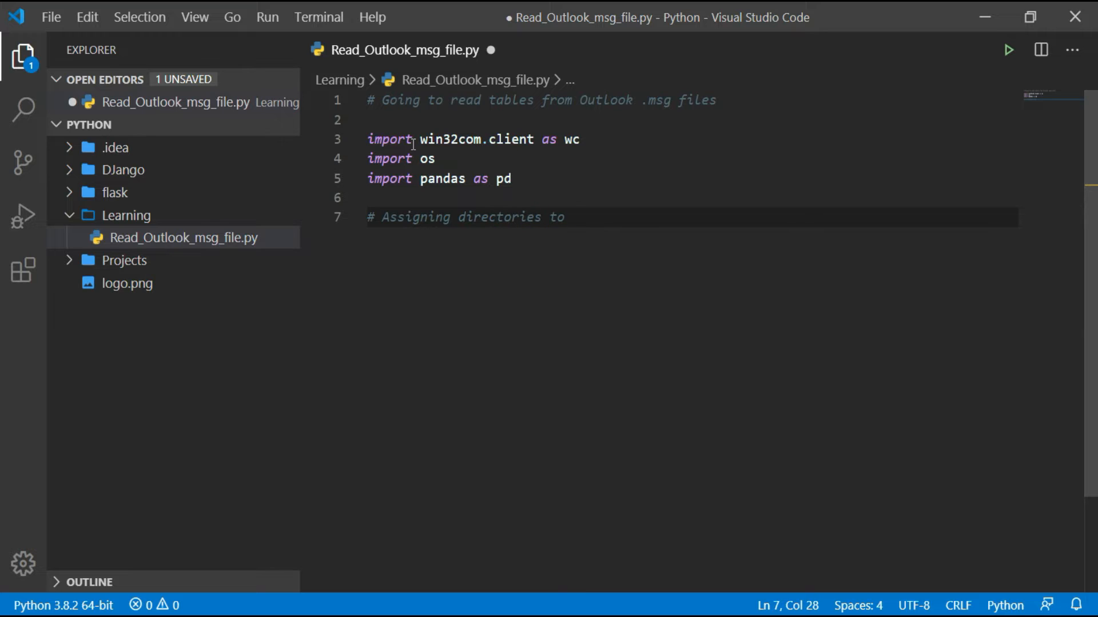
pyautogui.write('variable')
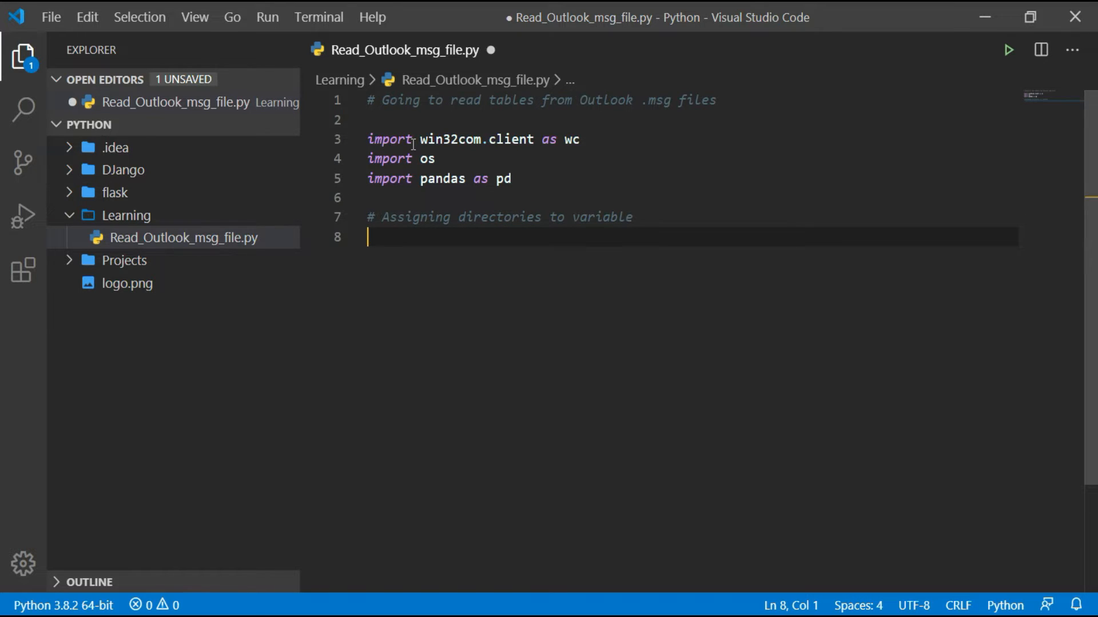
pyautogui.write('msg_')
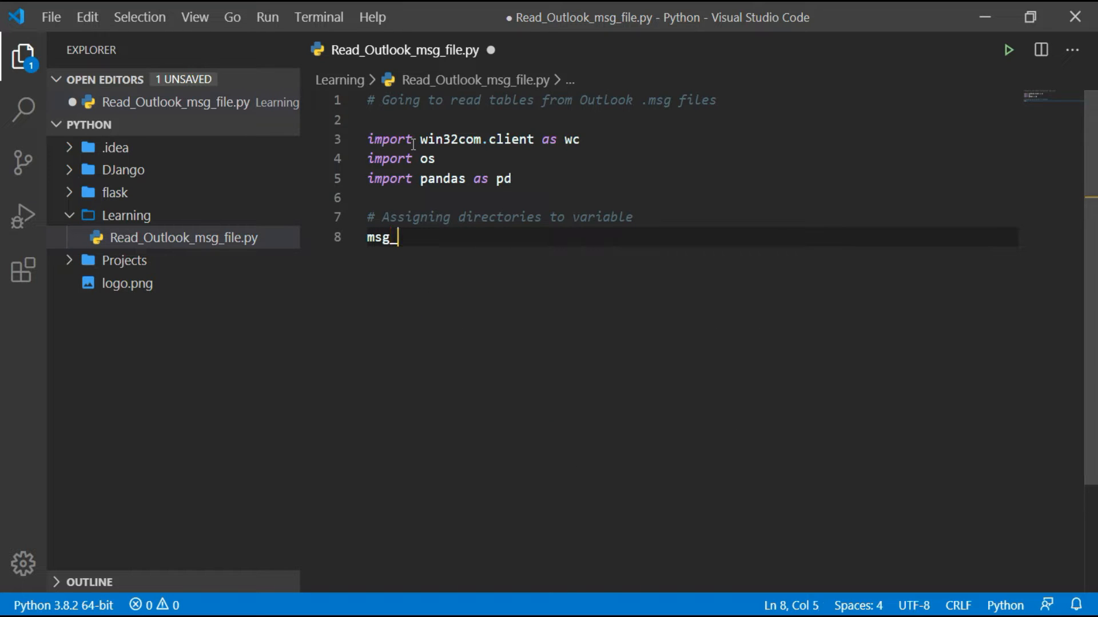
pyautogui.write('location')
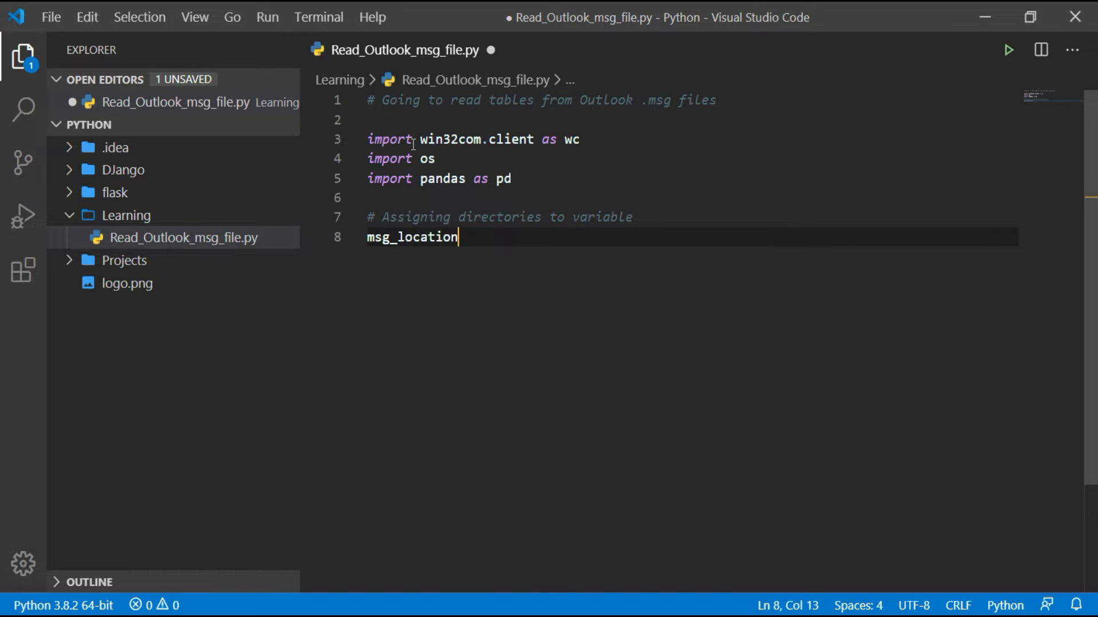
pyautogui.write('=')
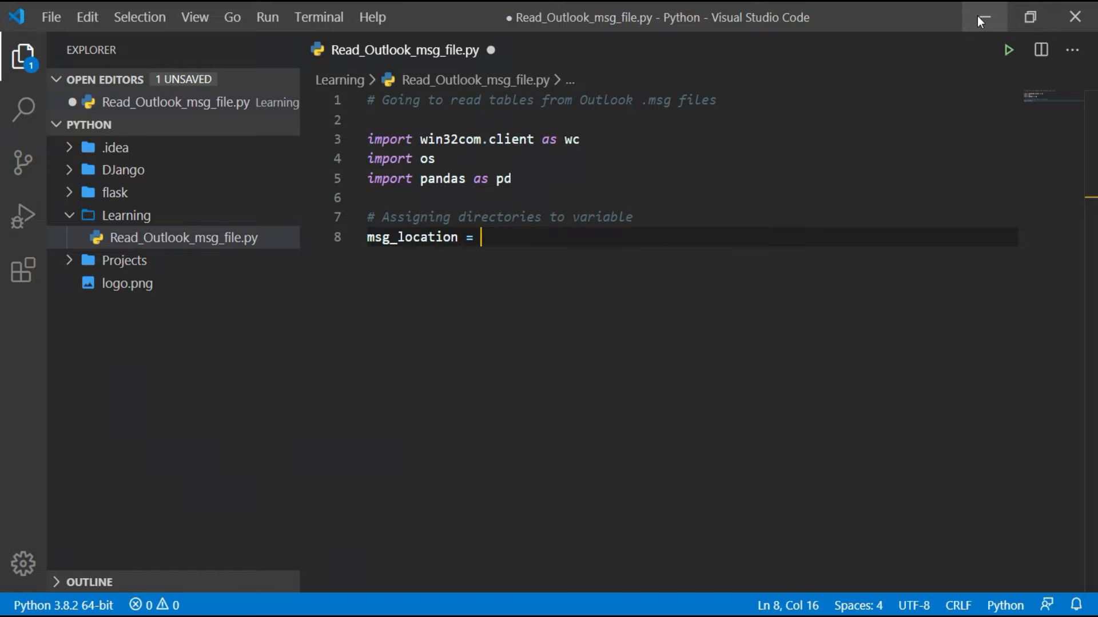
pyautogui.click(983, 16)
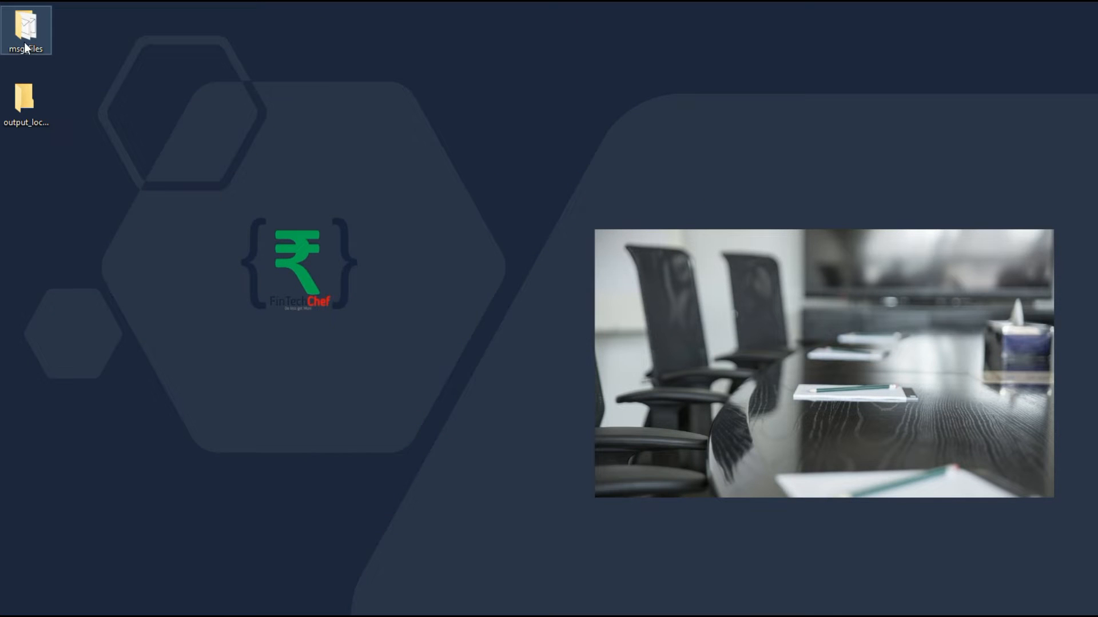
# Open the desktop msg_files folder and copy its full path from the address bar
pyautogui.doubleClick(26, 30)
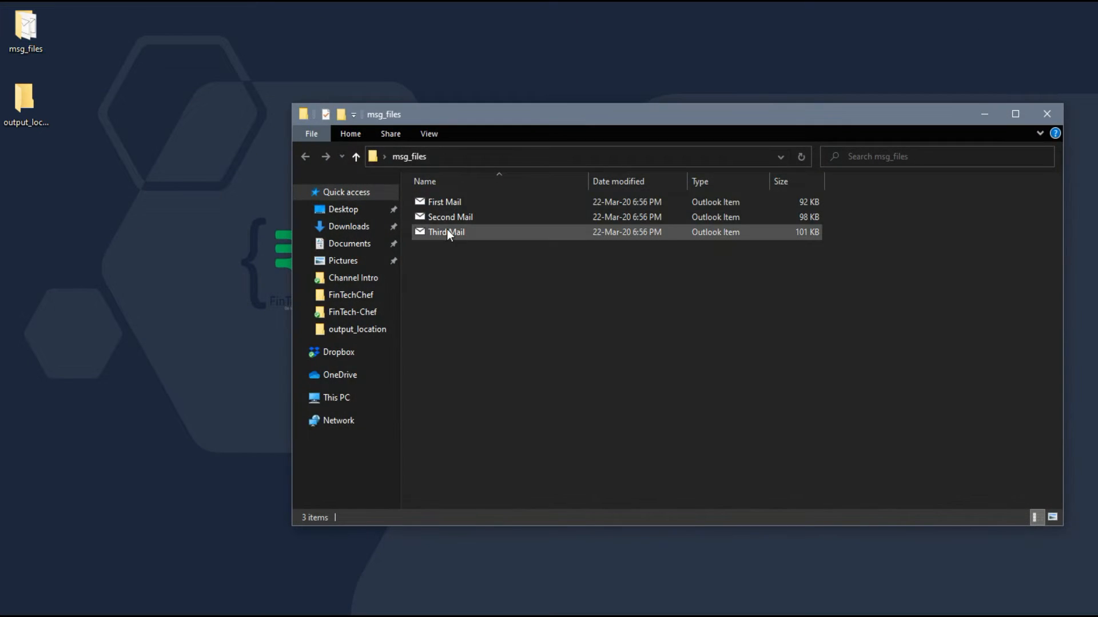
pyautogui.click(491, 189)
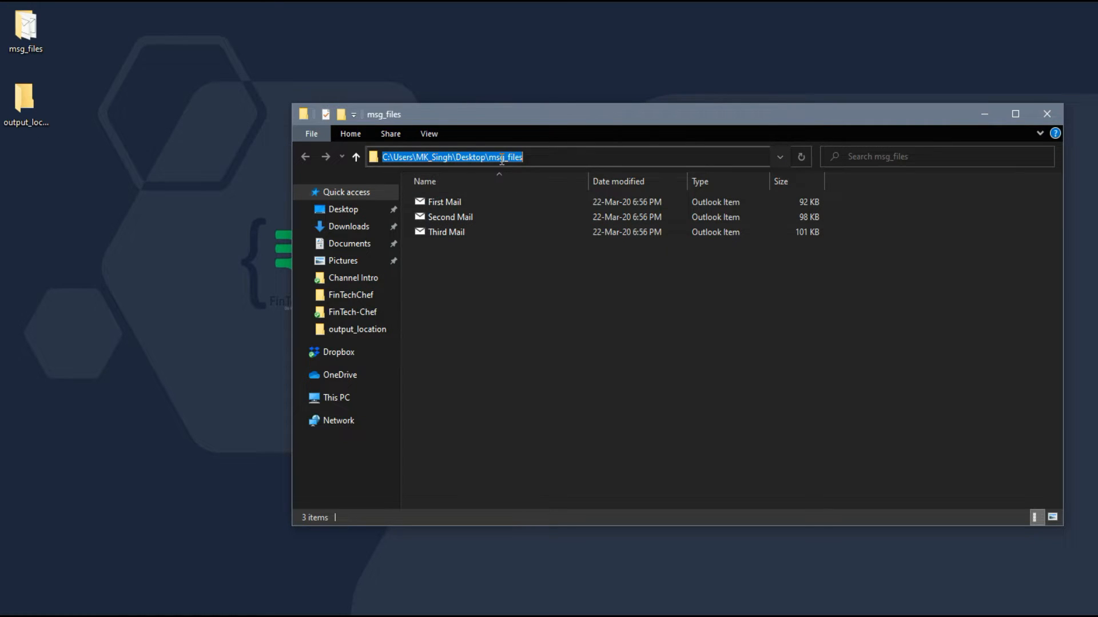
pyautogui.rightClick(501, 156)
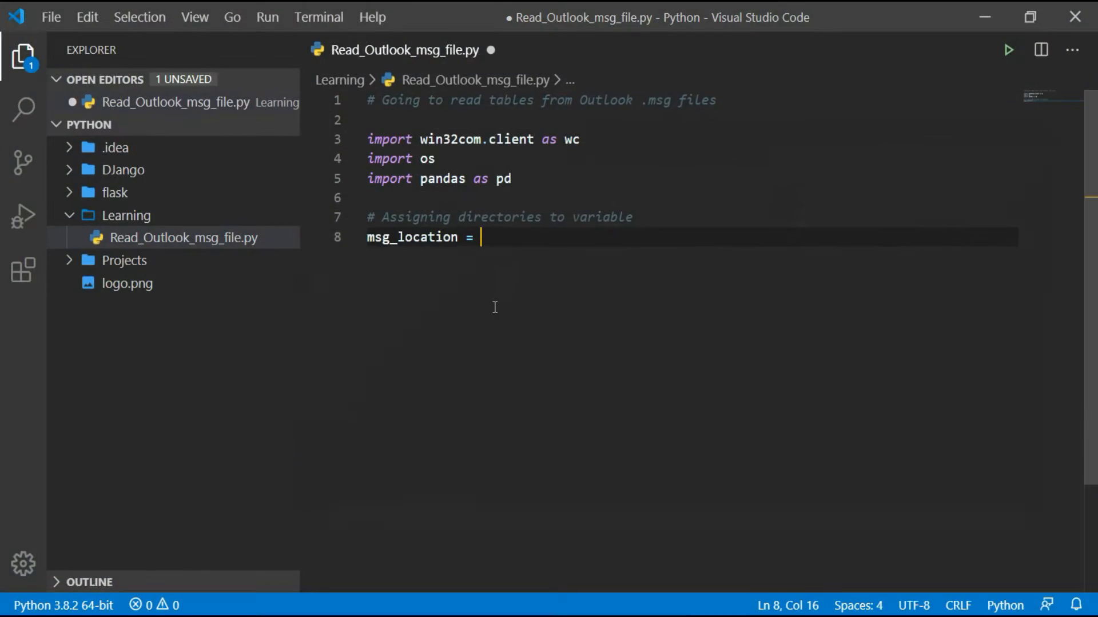
pyautogui.moveTo(422, 288)
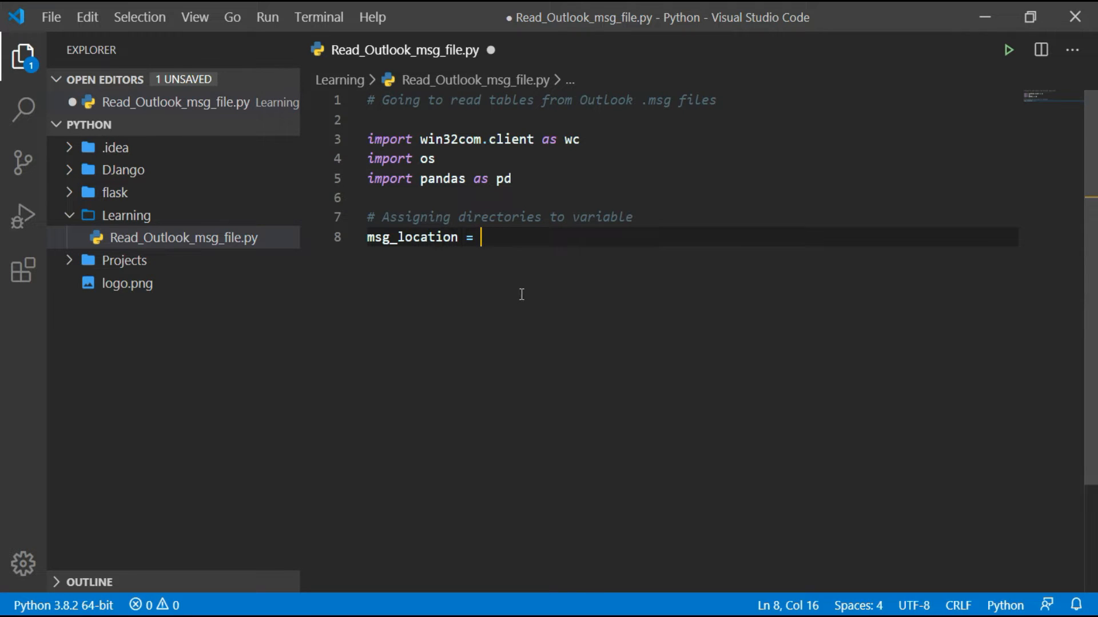
# Set msg_location = r'C:\Users\MK_Singh\Desktop\msg_files' and start output_location = r''
pyautogui.write("r'C:\\Users\\MK_Singh\\Desktop\\msg_files'")
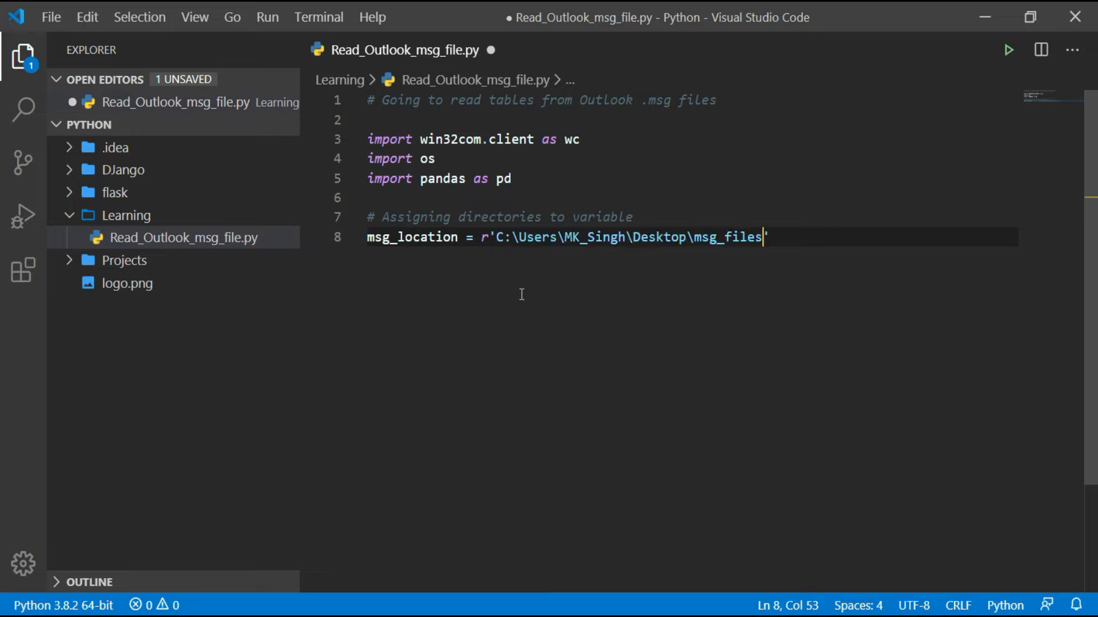
pyautogui.press('enter')
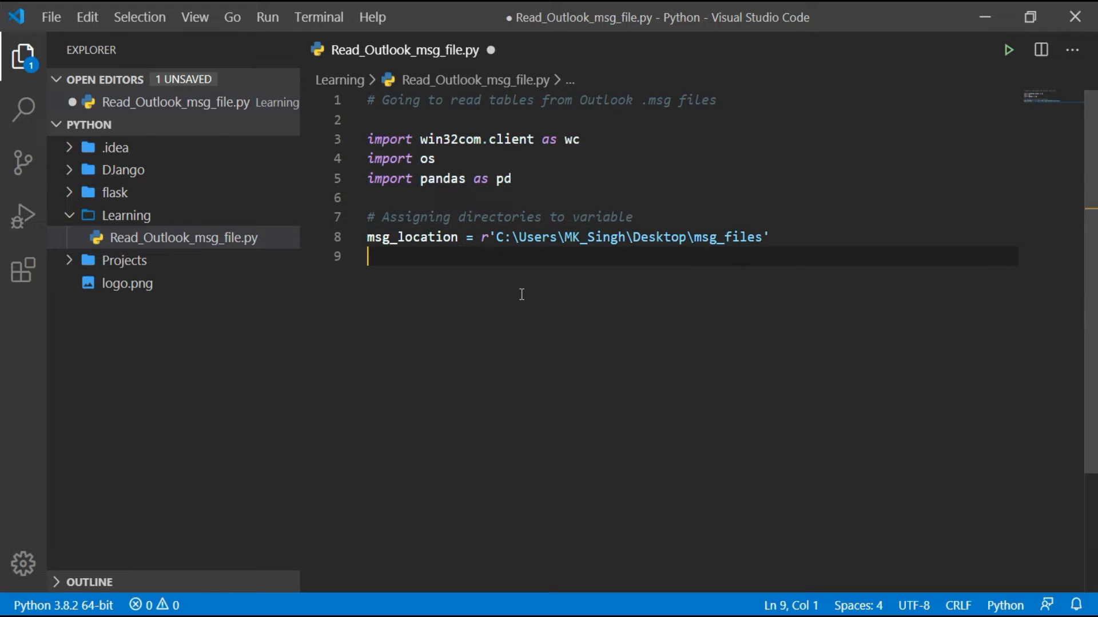
pyautogui.write('out')
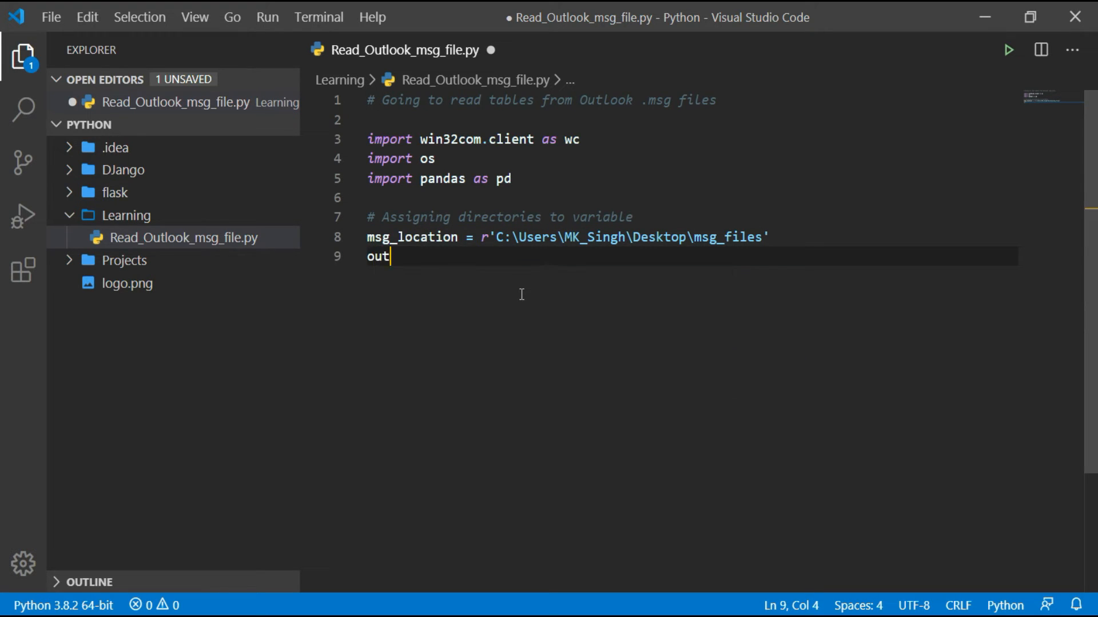
pyautogui.write('put')
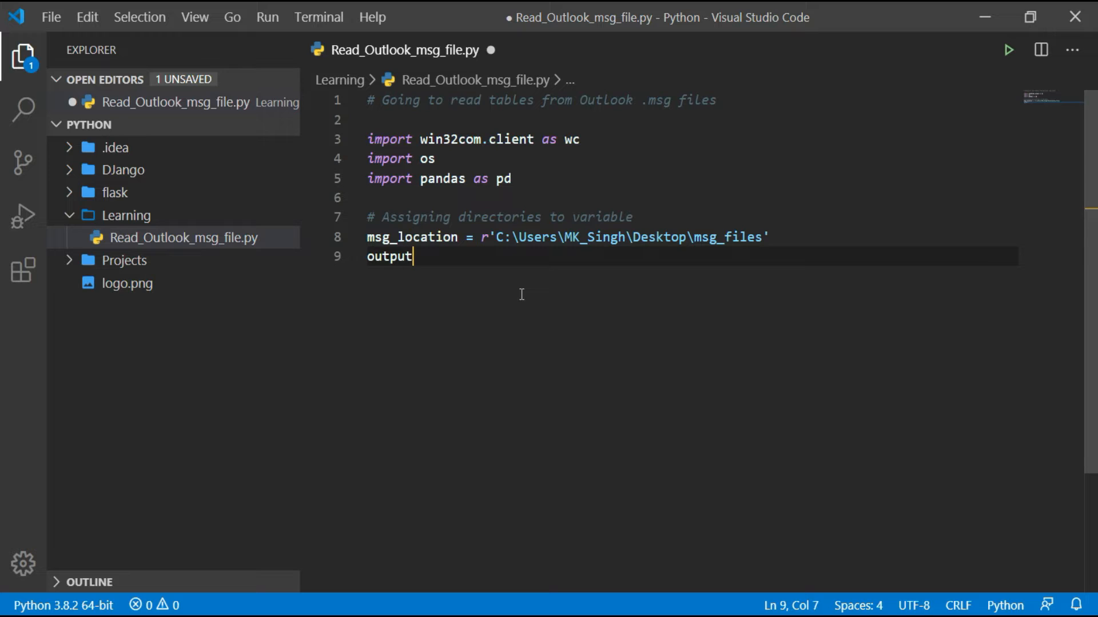
pyautogui.write('_locatio')
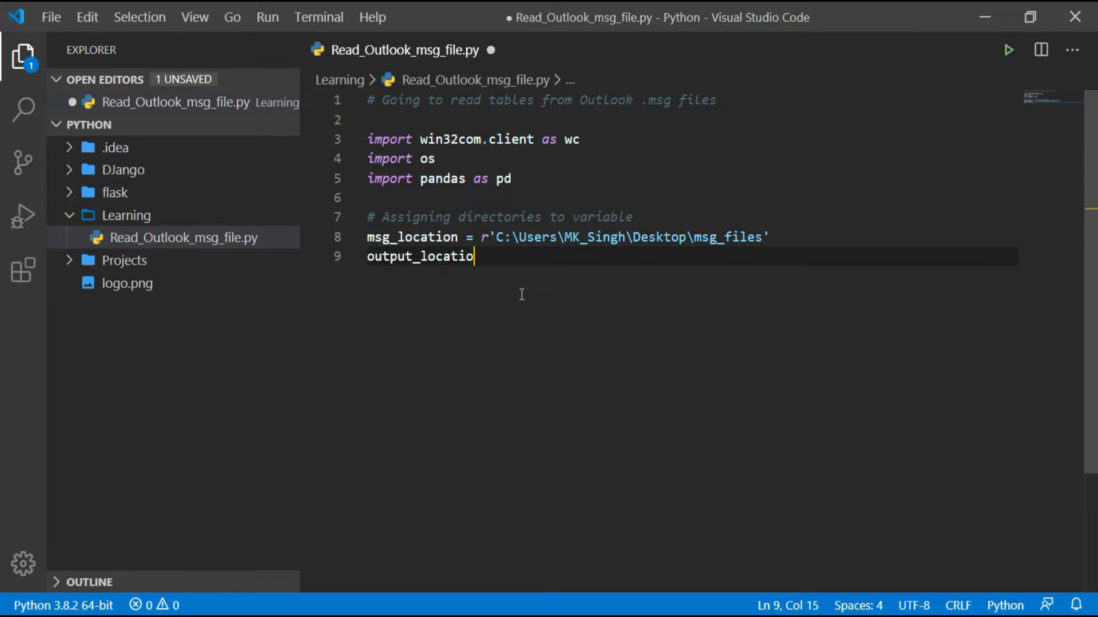
pyautogui.write('n =')
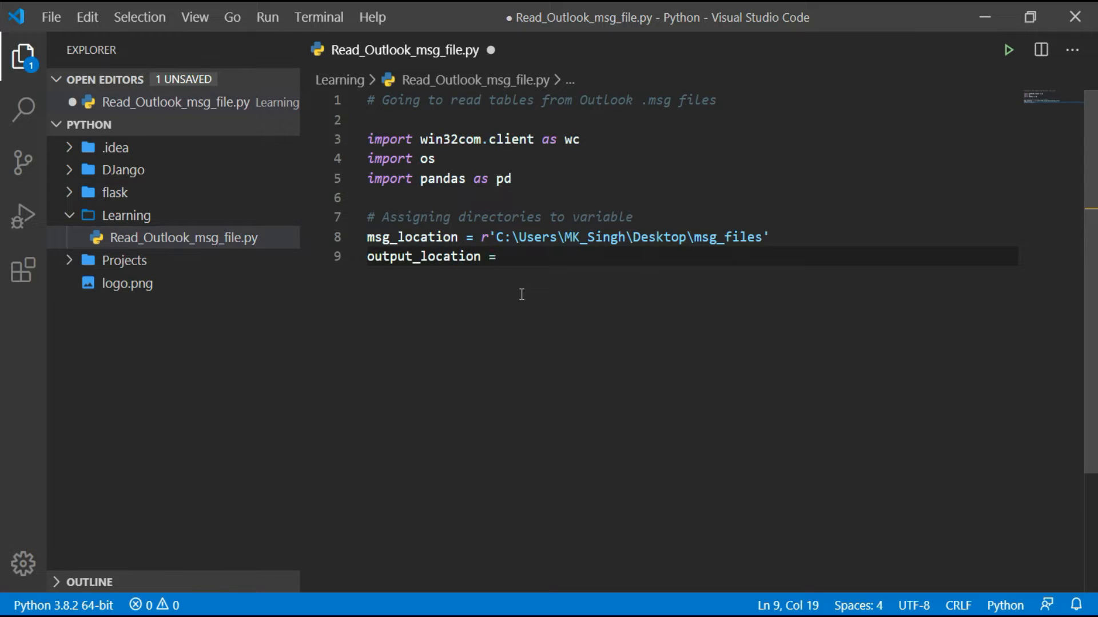
pyautogui.write("r''")
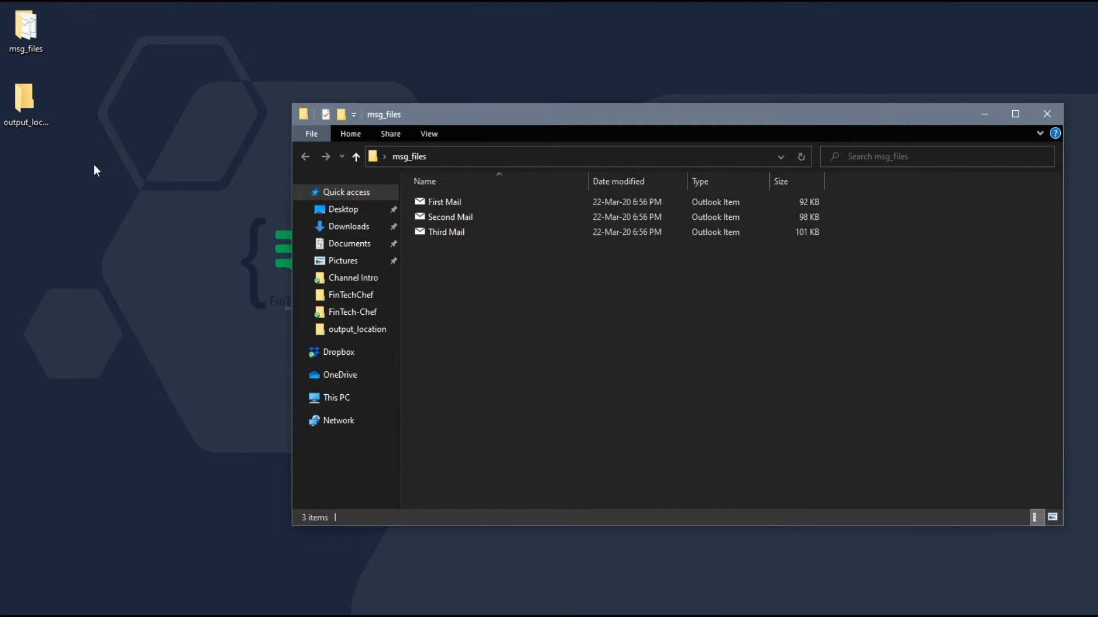
pyautogui.moveTo(1048, 115)
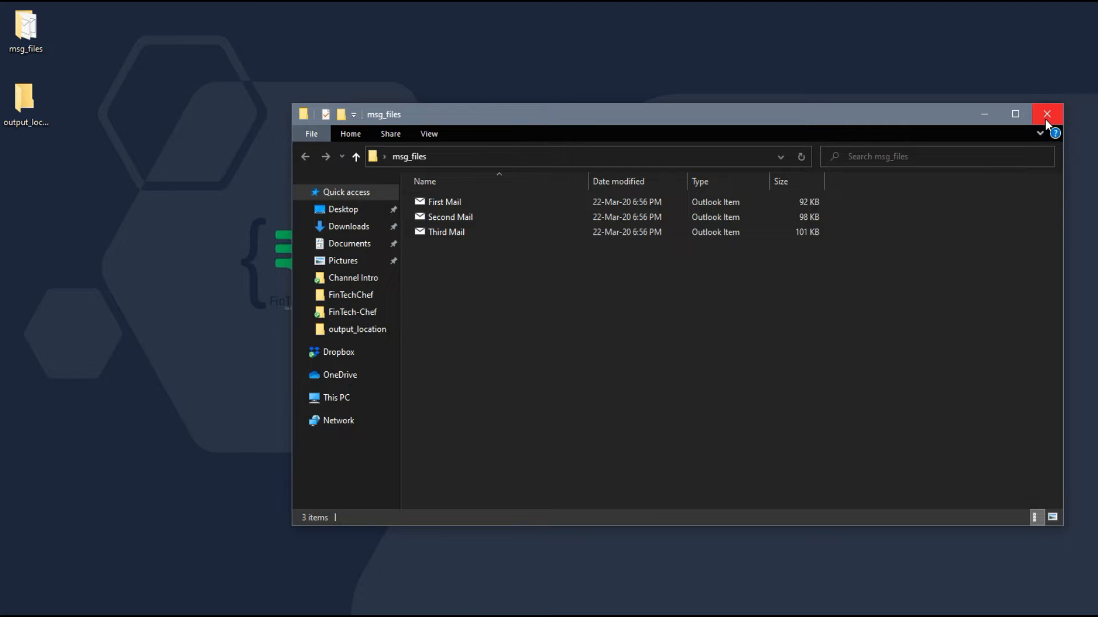
# Close the msg_files window and open the output_location folder on the desktop
pyautogui.click(1046, 114)
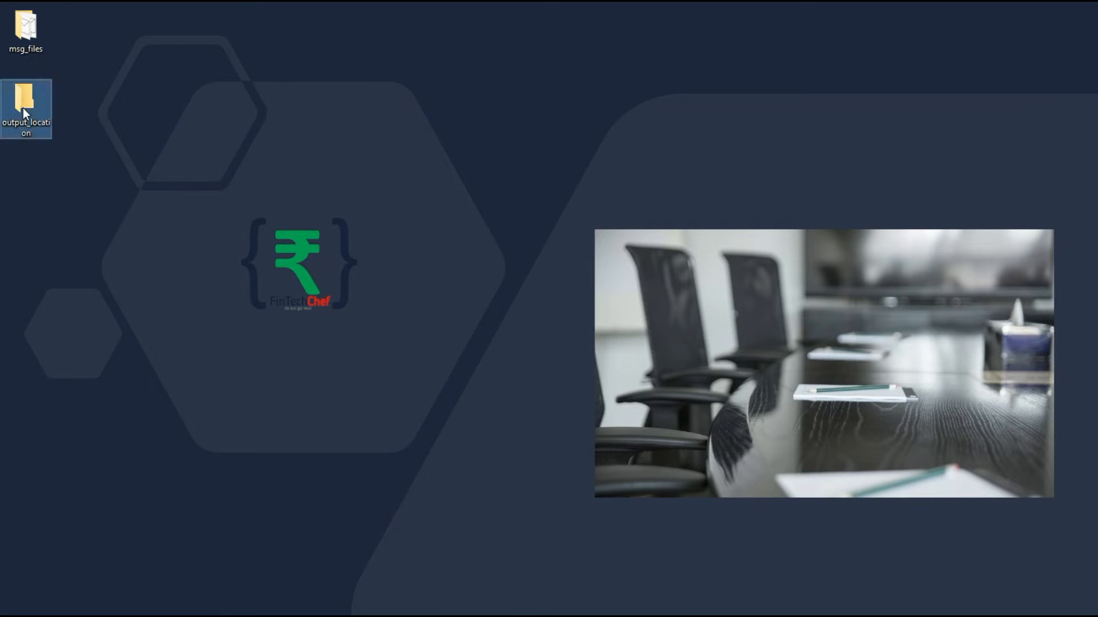
pyautogui.doubleClick(26, 105)
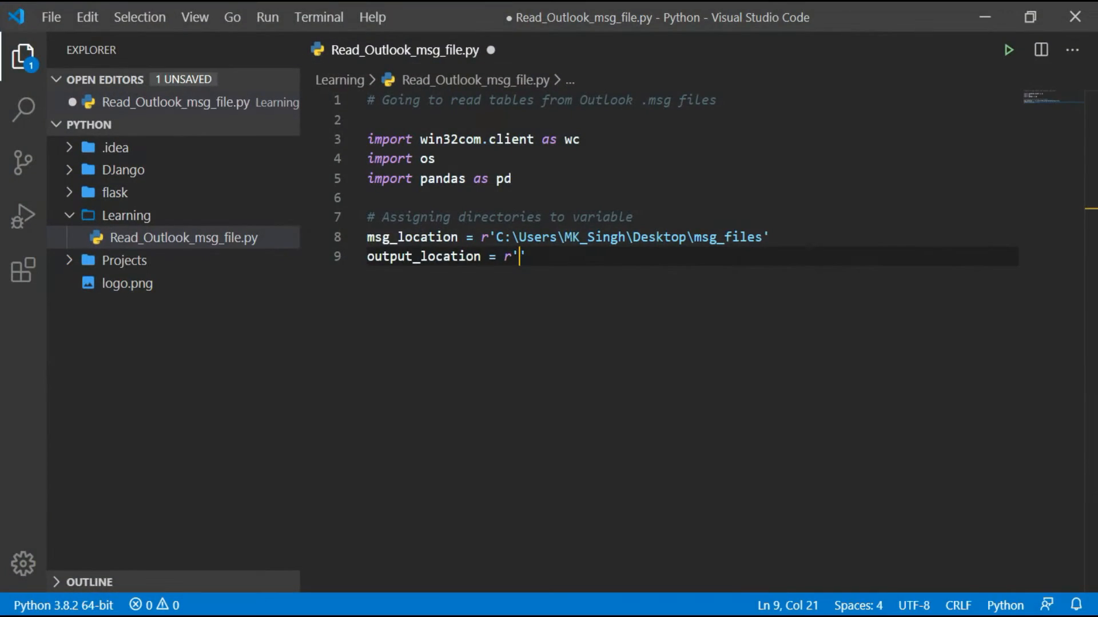
# Set output_location to r'C:\Users\MK_Singh\Desktop\output_location' and add the comment '# Getting list of all files in msg_location'
pyautogui.write('C:\\Users\\MK_Singh\\Desktop\\output_location')
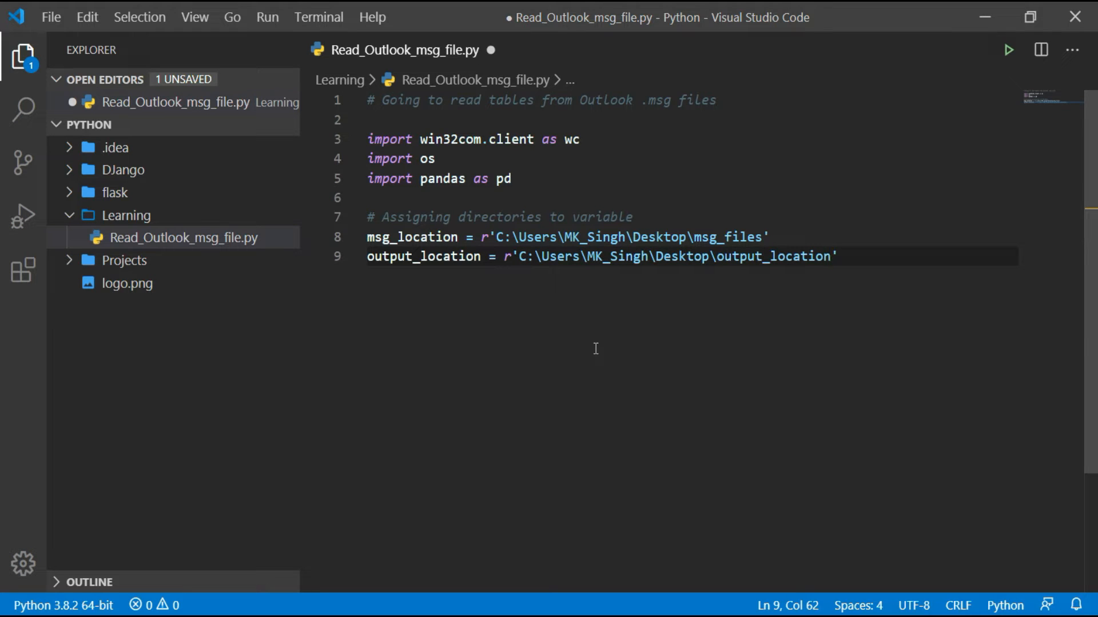
pyautogui.press('Enter')
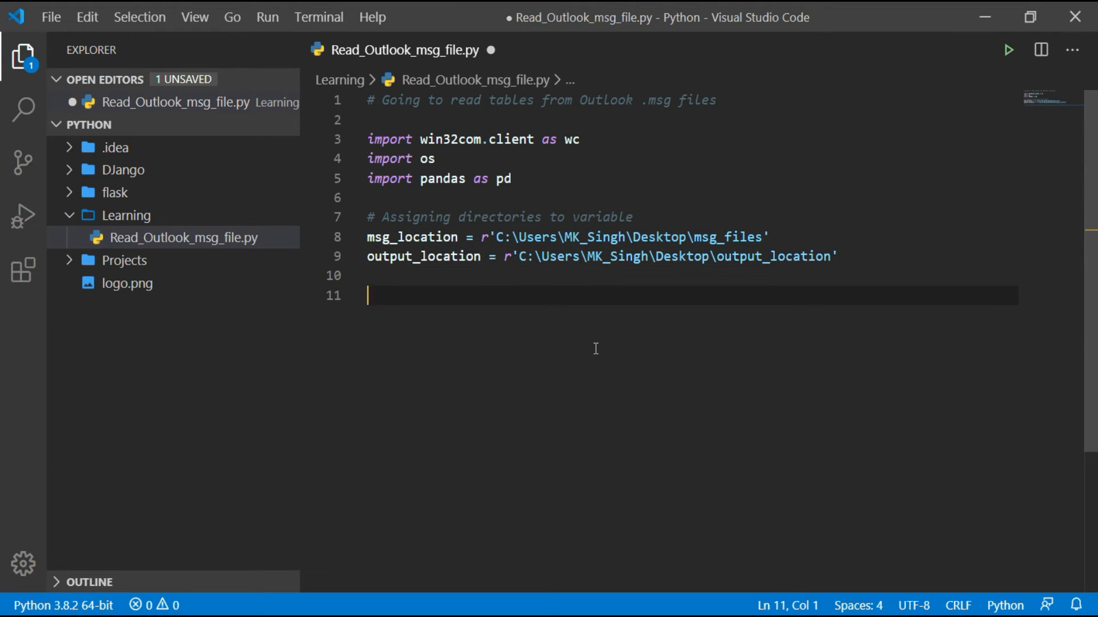
pyautogui.write('#')
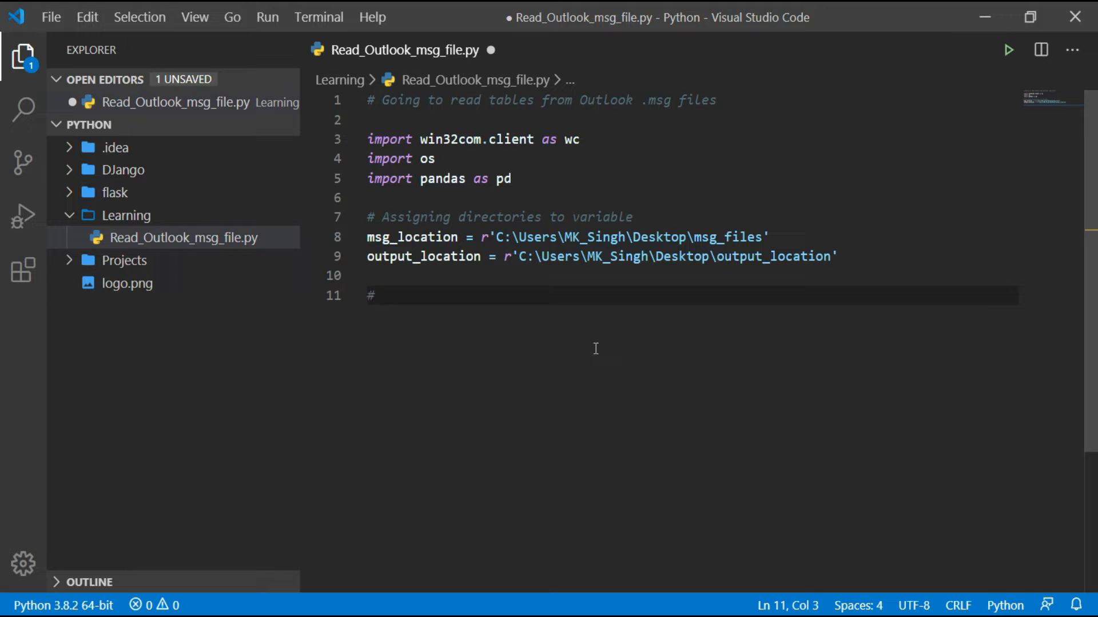
pyautogui.write('Getting list of all fil')
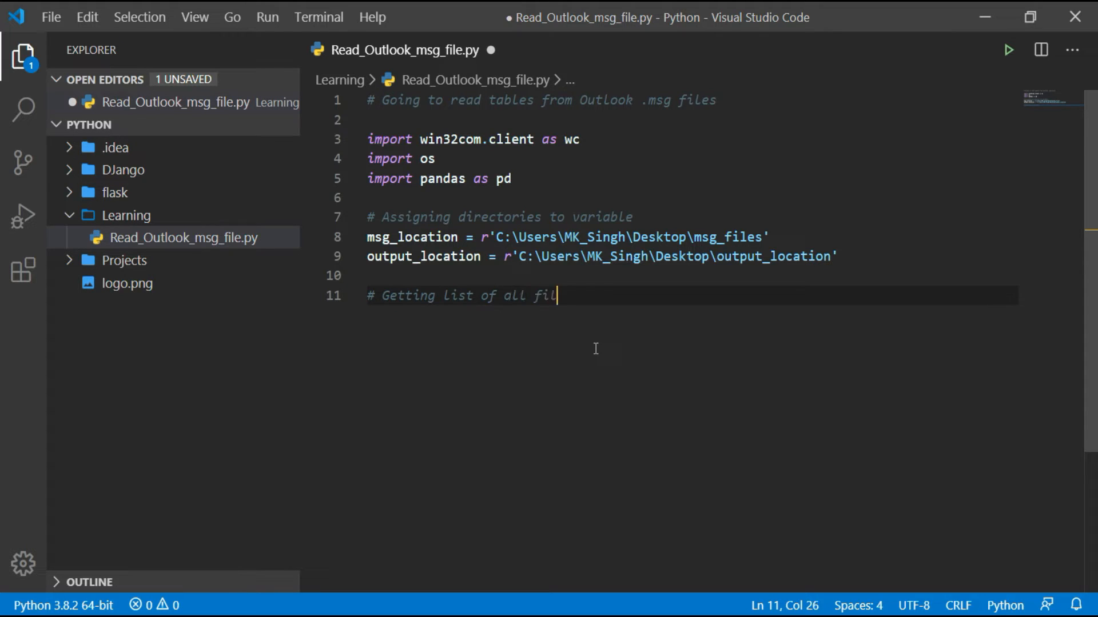
pyautogui.write('es in msg_location')
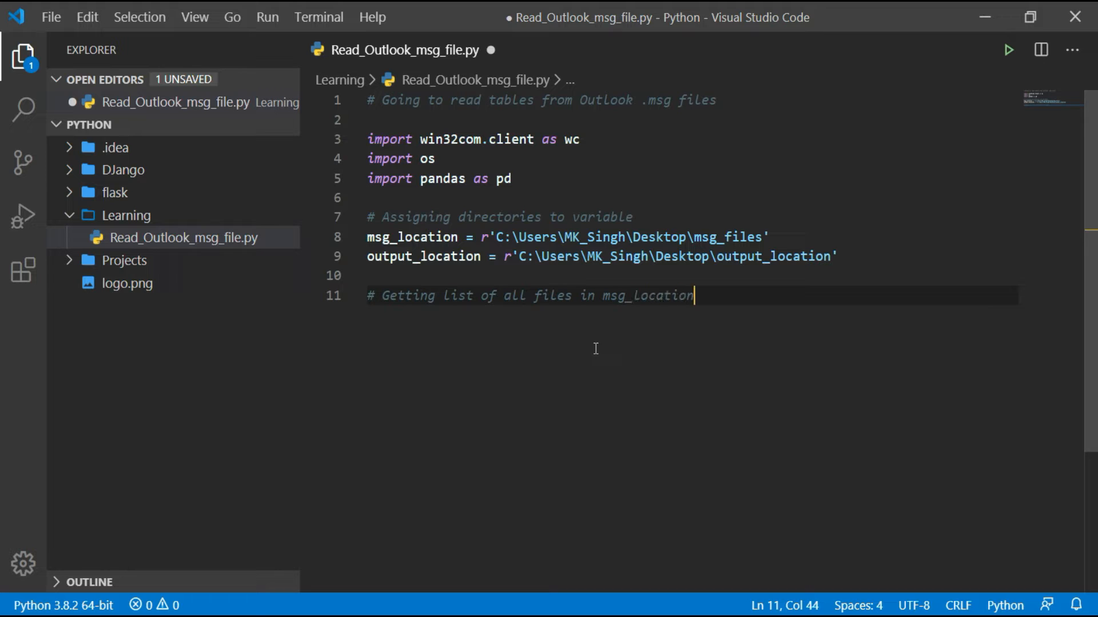
pyautogui.press('Enter')
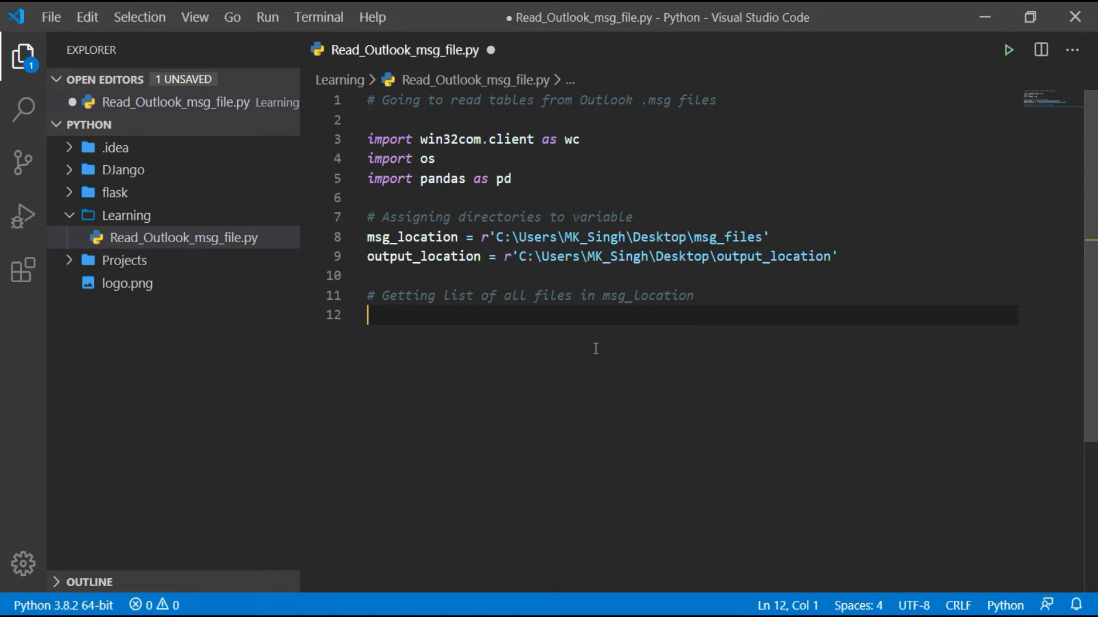
# Write files = os.listdir(msg_location)
pyautogui.write('file')
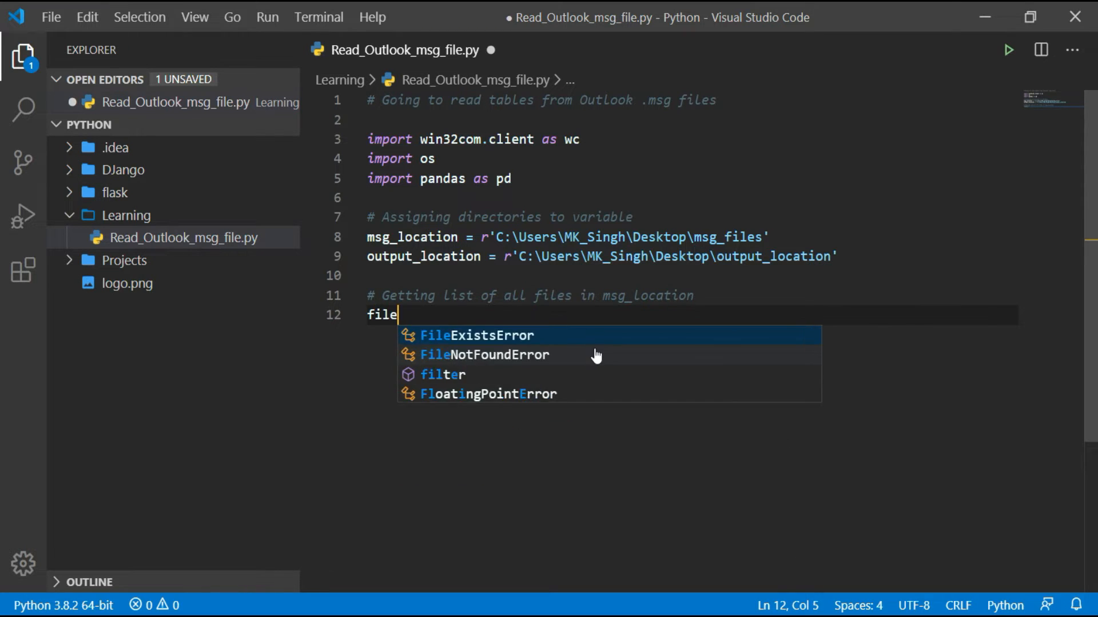
pyautogui.write('s =')
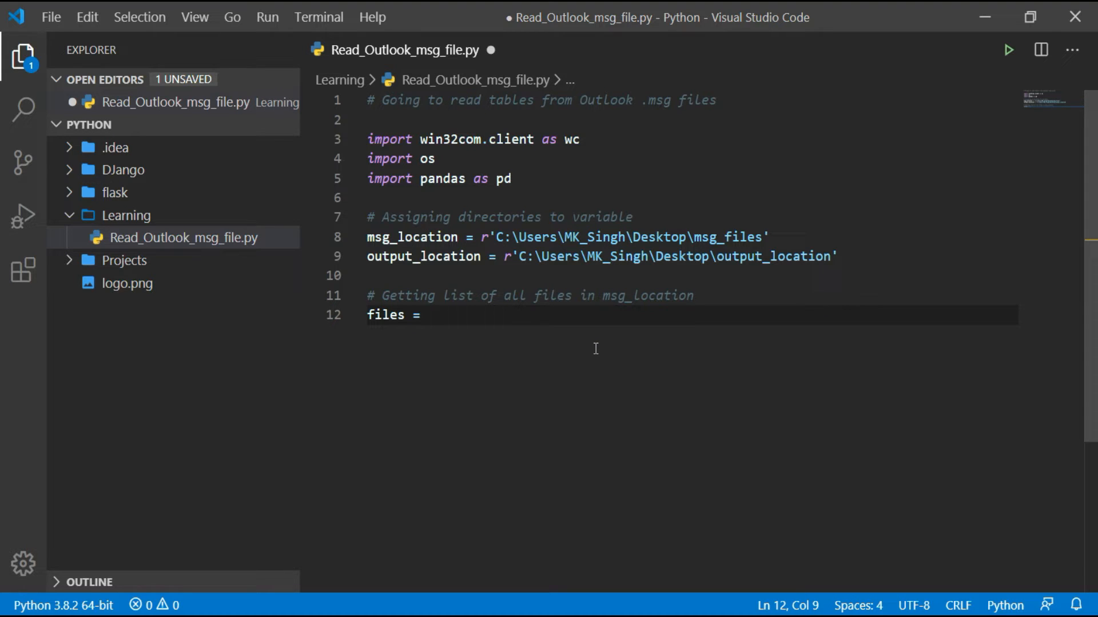
pyautogui.write('os.listdir')
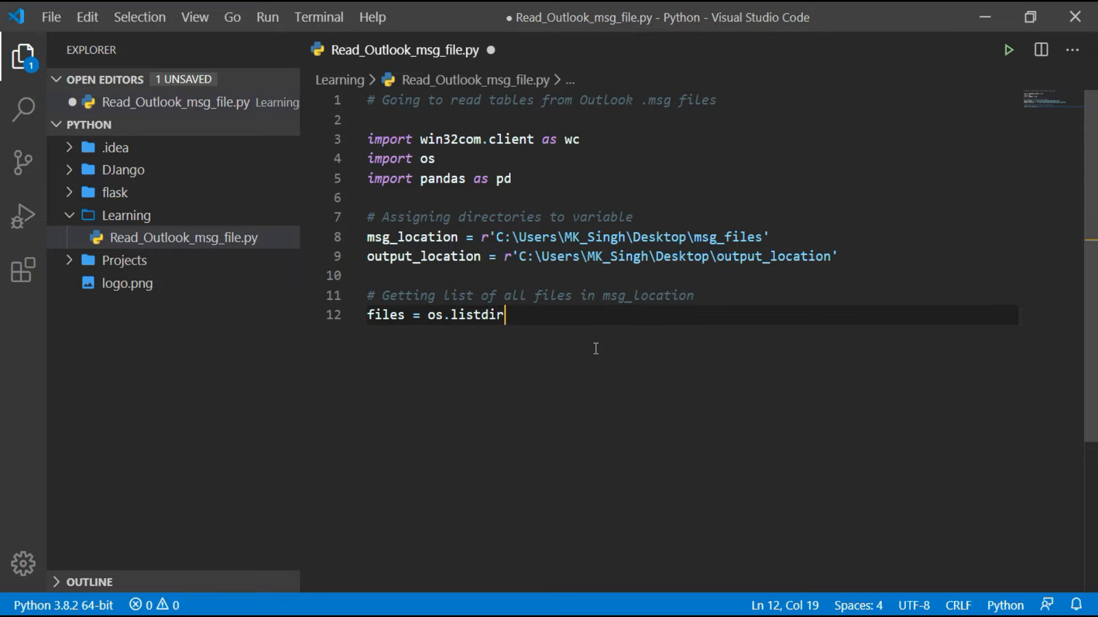
pyautogui.write('(msg_')
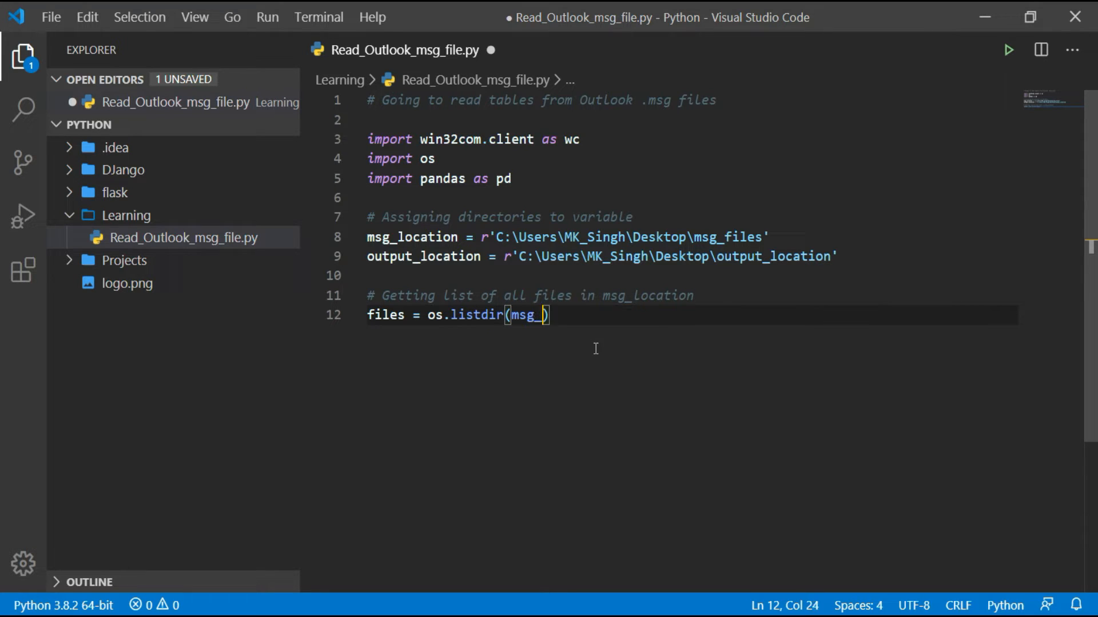
pyautogui.write('location')
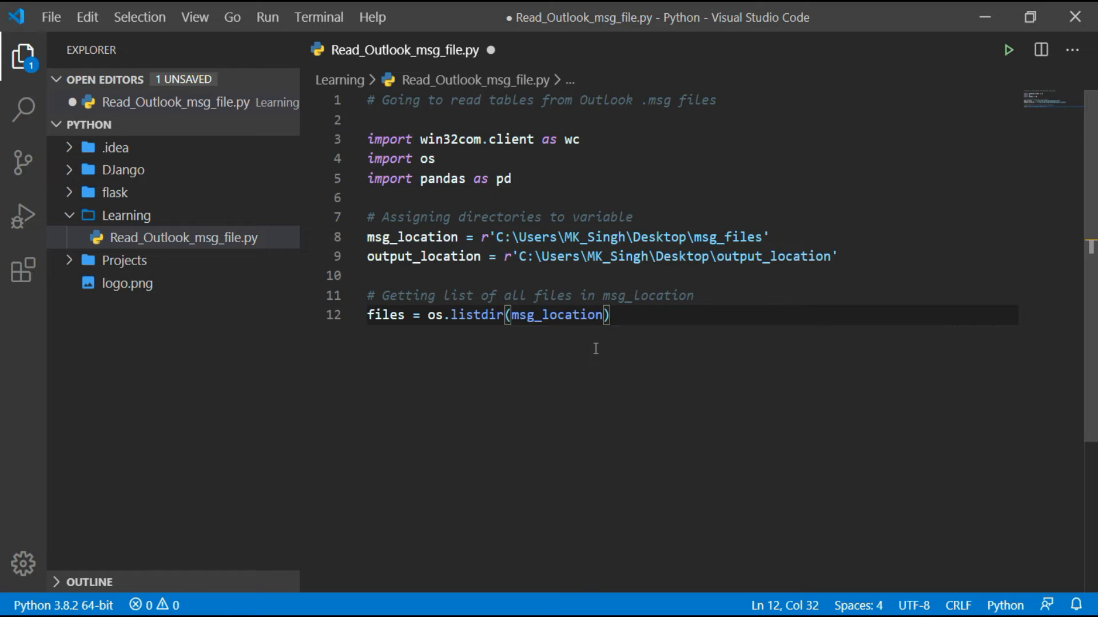
pyautogui.press('Enter')
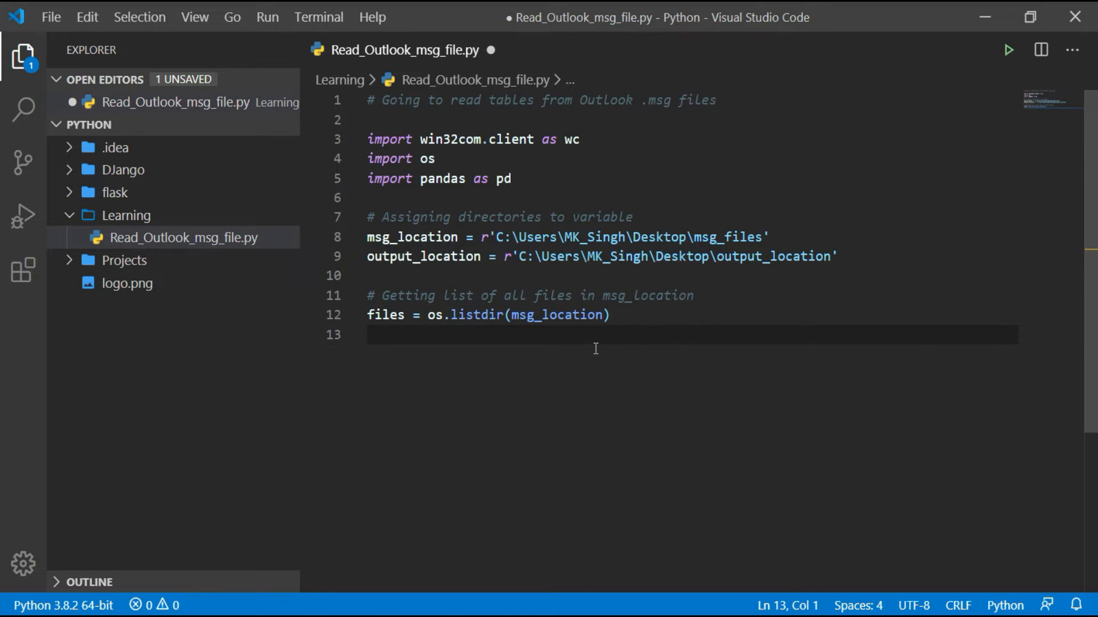
# Add a comment about creating a for loop to read data from each file one-by-one
pyautogui.write('#')
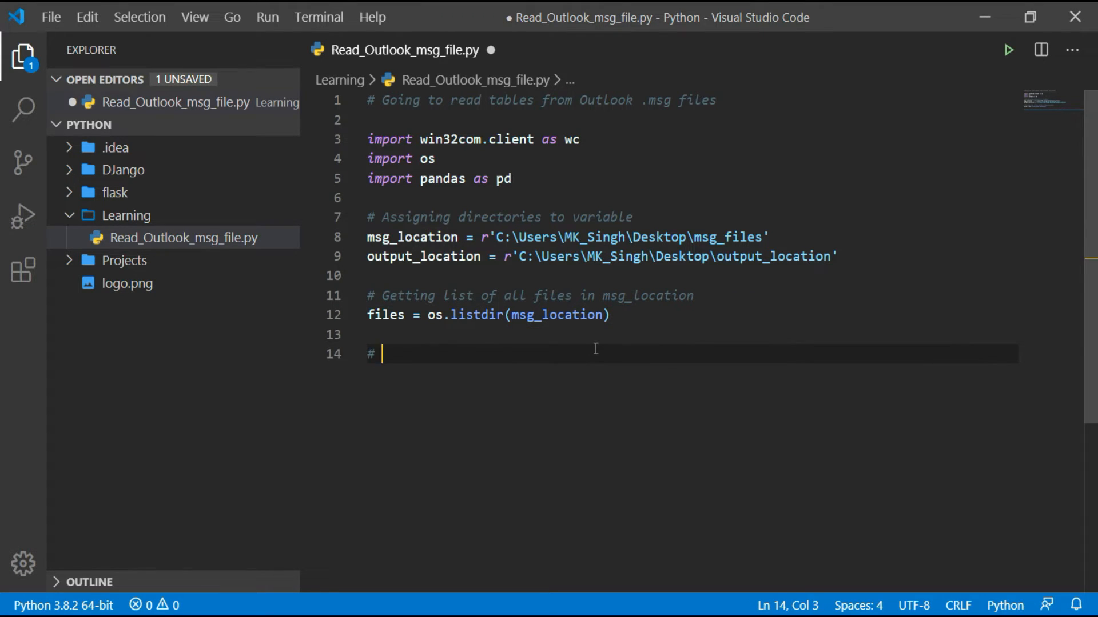
pyautogui.write('Creating a for loop for reading intended da')
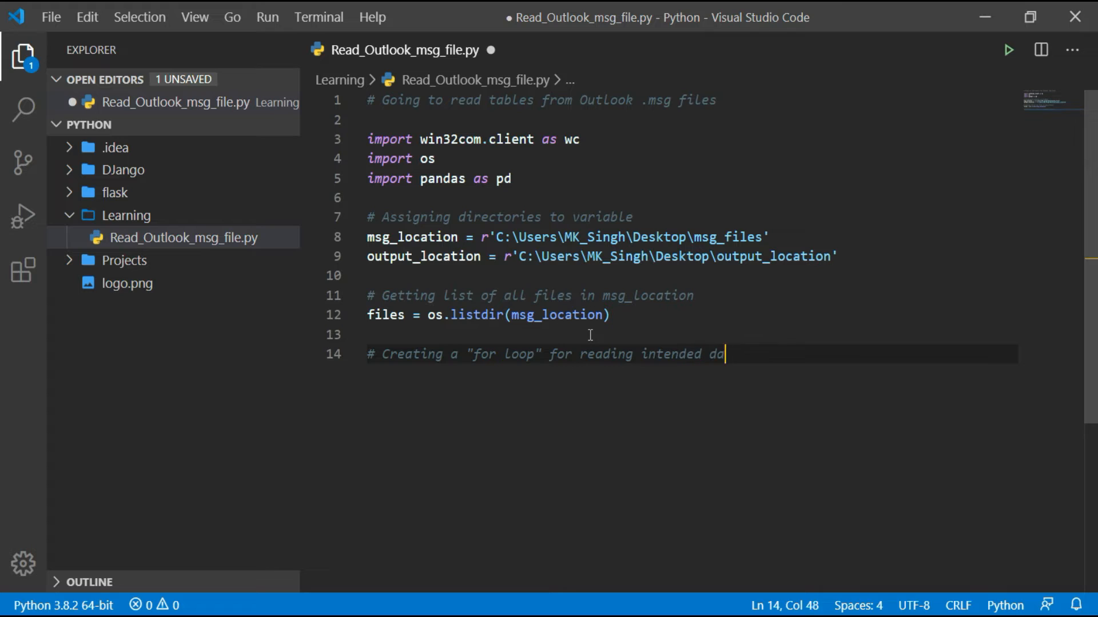
pyautogui.write('ta from each file')
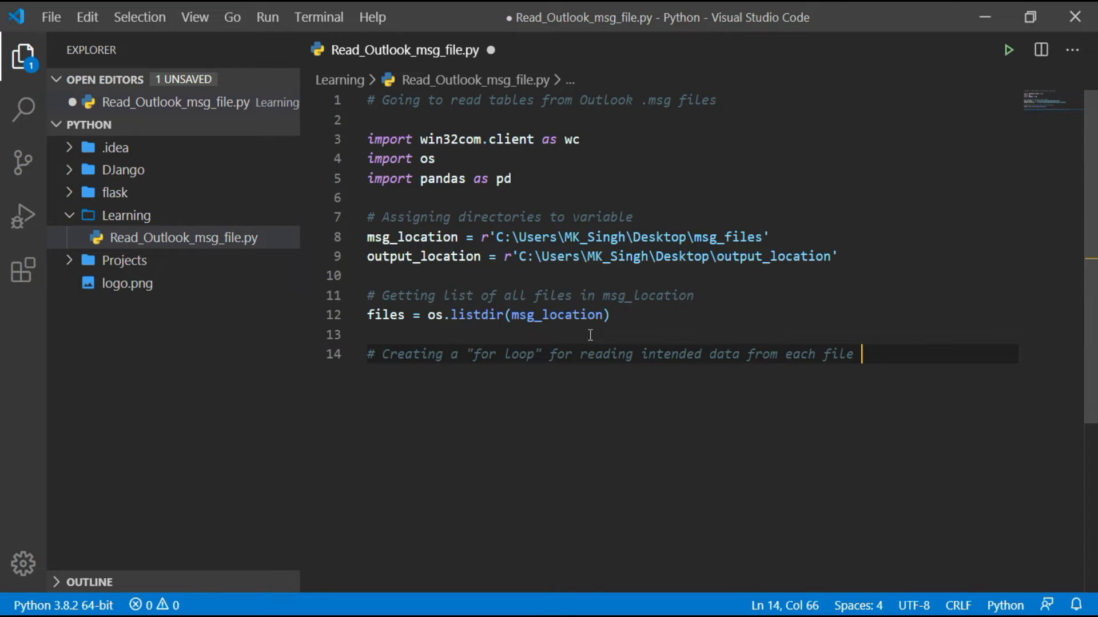
pyautogui.write('one-by-one')
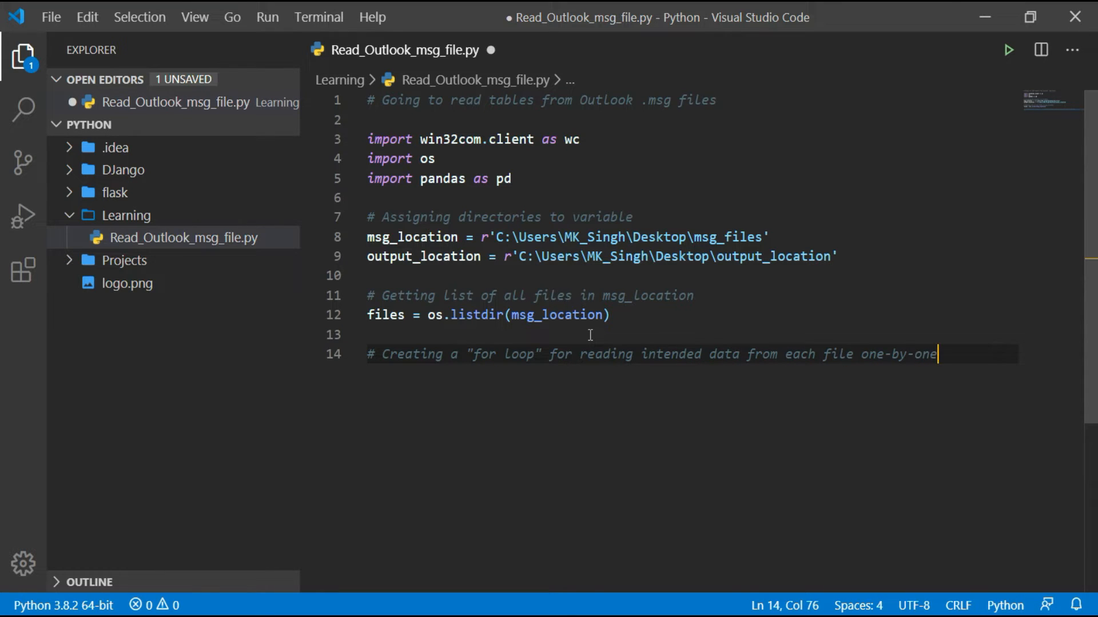
pyautogui.press('enter')
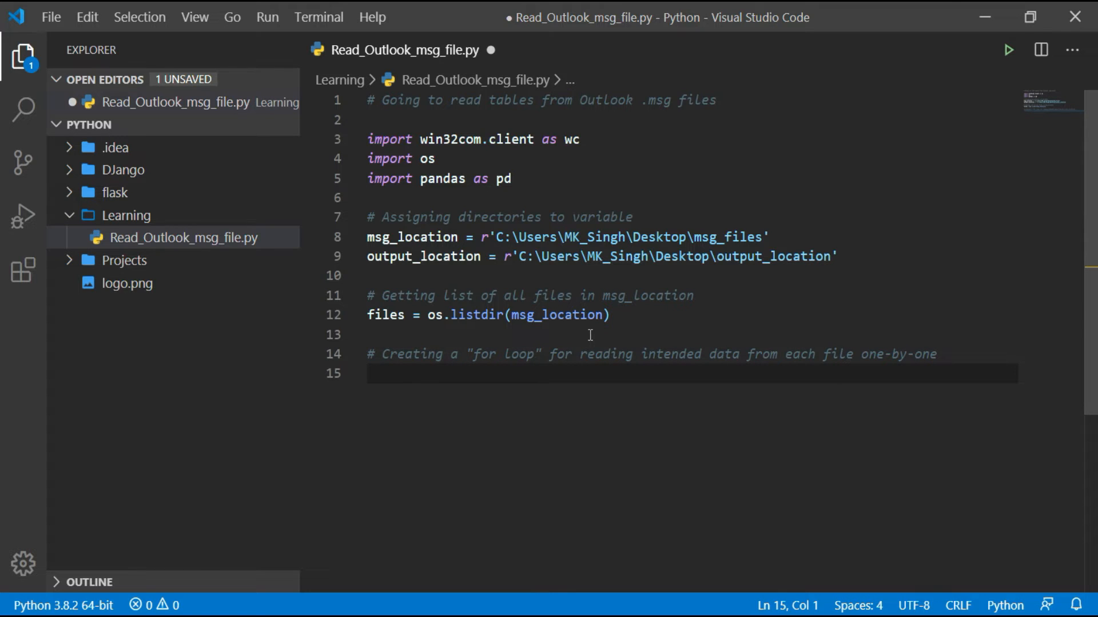
# Start a 'for file in files:' loop and begin its indented body
pyautogui.write('for')
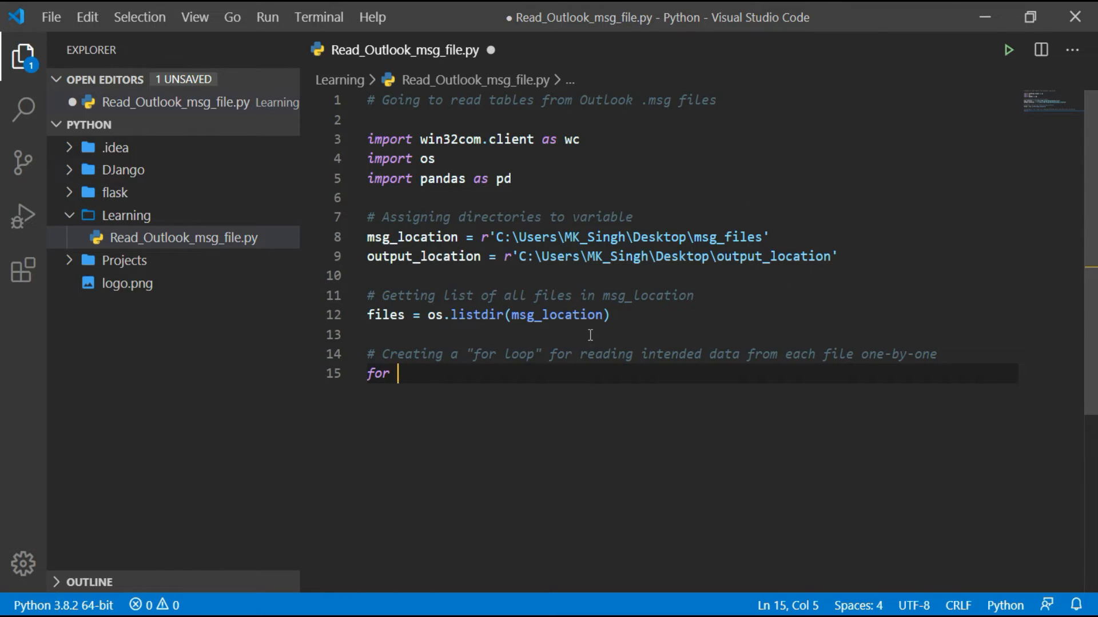
pyautogui.write('file in files:')
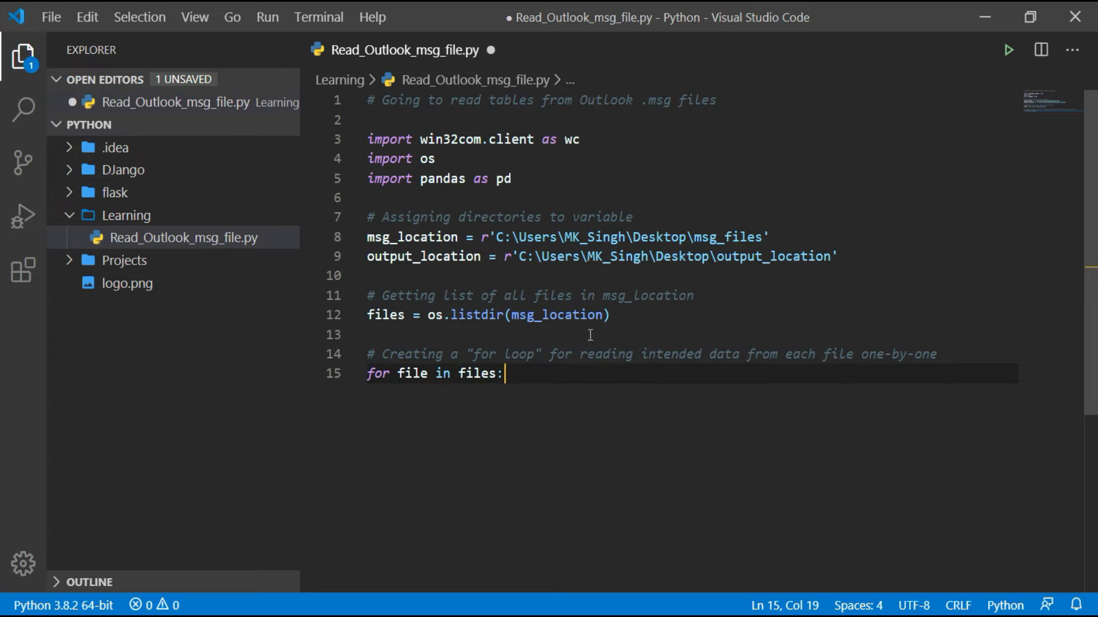
pyautogui.press('Enter')
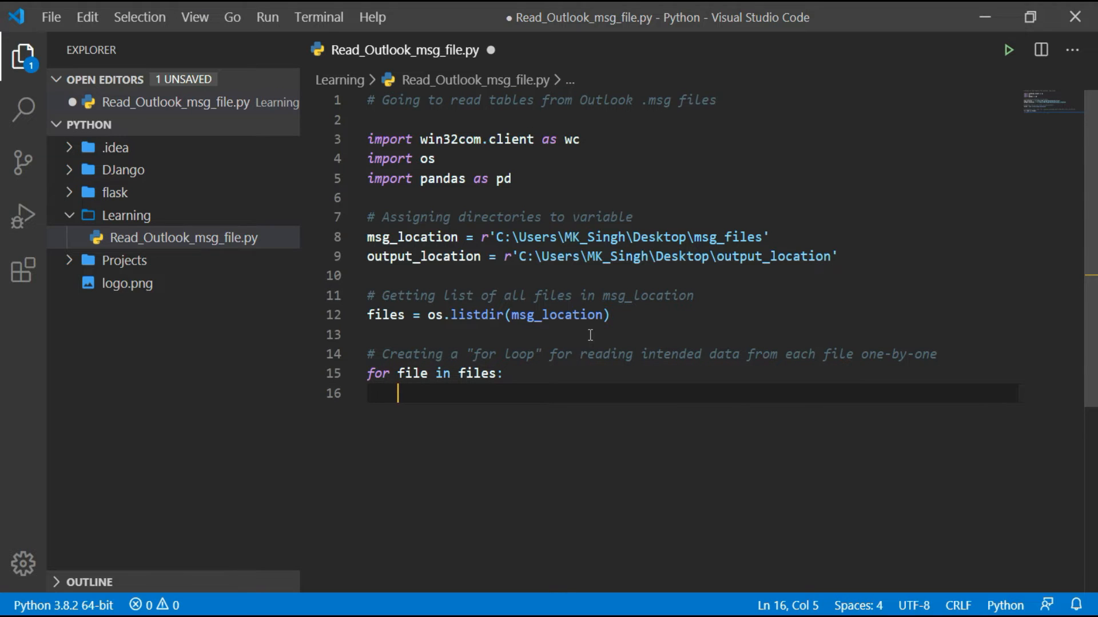
pyautogui.write('if')
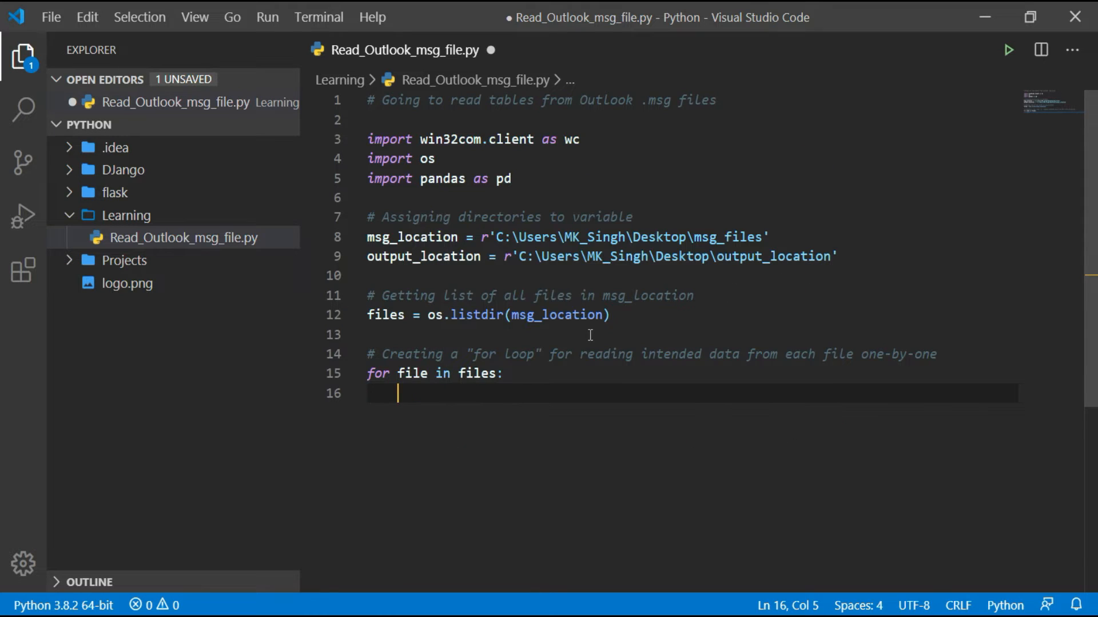
# Add a triple-quoted note about ignoring non-msg (non-Outlook) files in that directory
pyautogui.write('#')
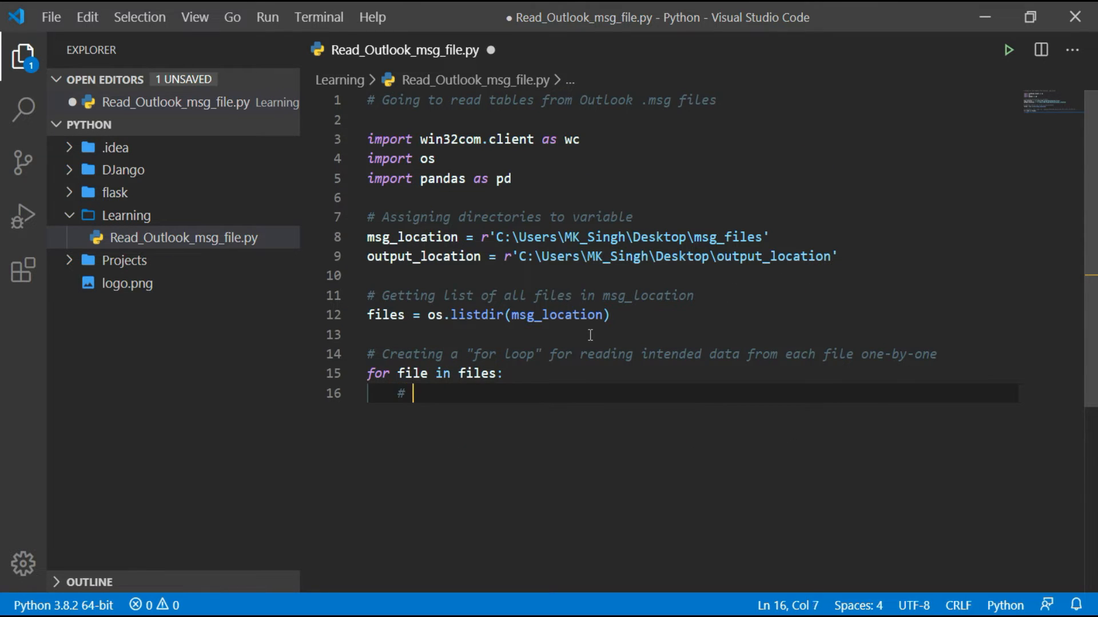
pyautogui.write('Setting a')
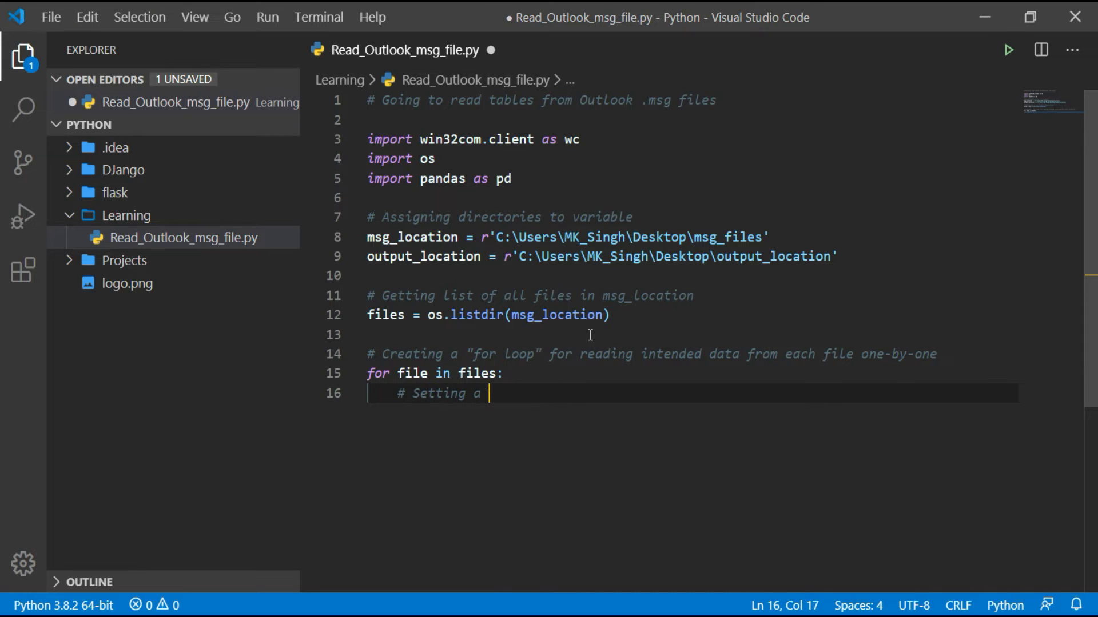
pyautogui.write('condition for ignoring')
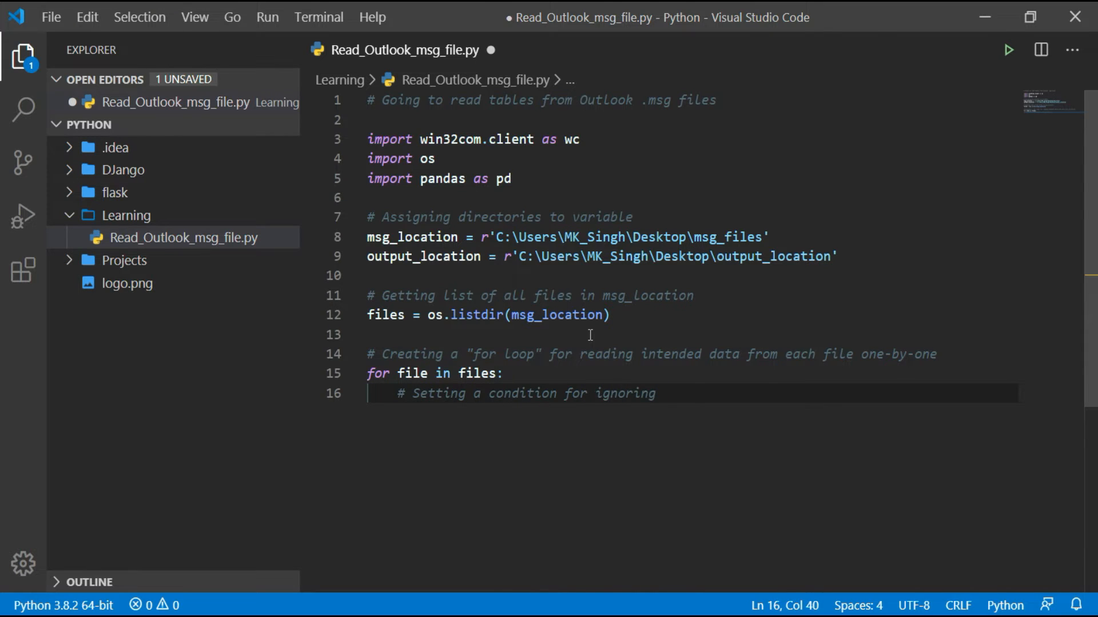
pyautogui.write('non-msg (non-Outlook) file (if')
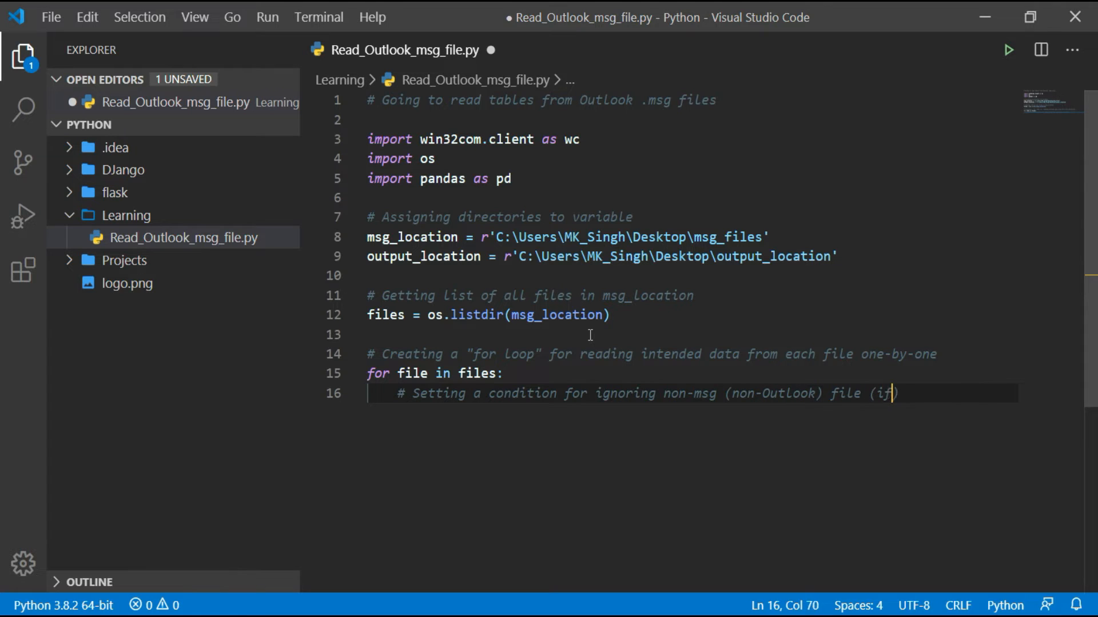
pyautogui.write('any in that')
pyautogui.write('# directory.)')
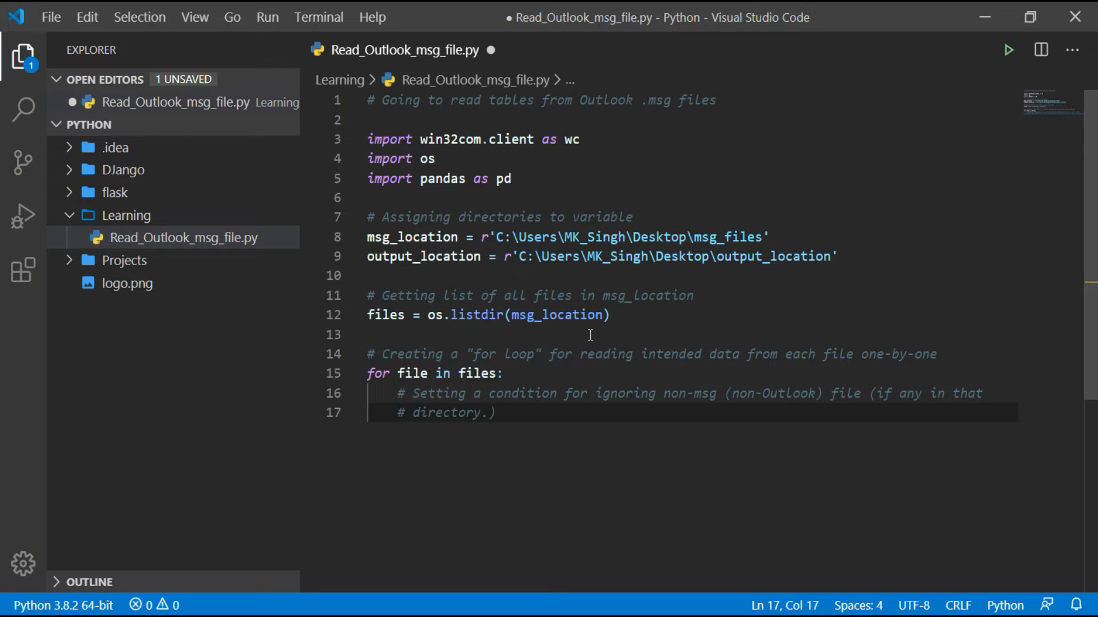
pyautogui.write('"""')
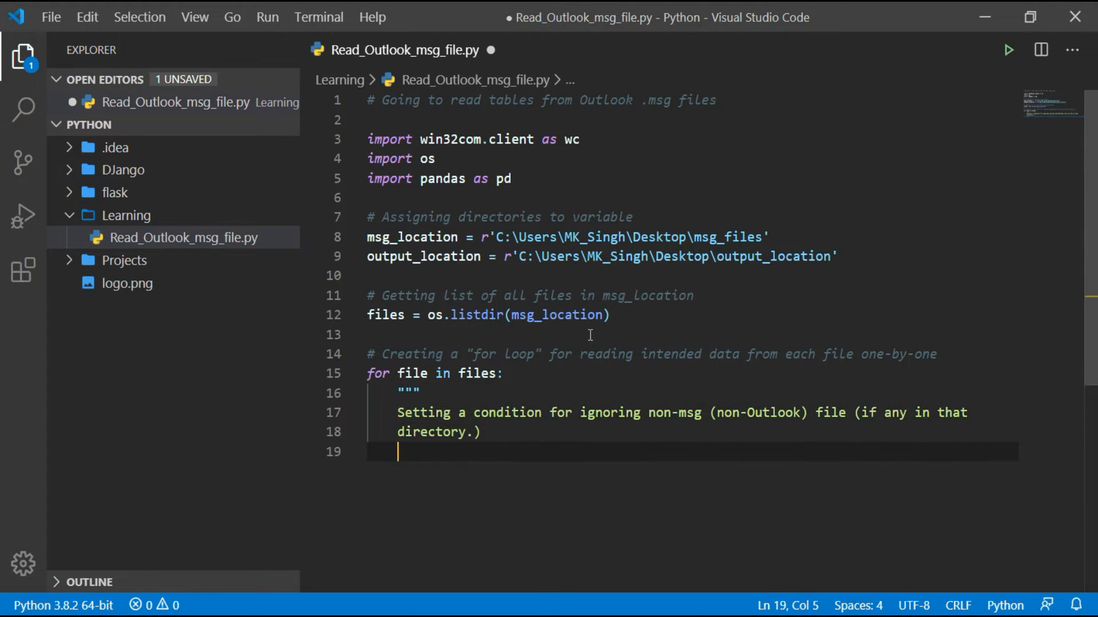
# Close the note and add the condition if file.endswith(".msg"):, starting the outlook assignment
pyautogui.write('"""')
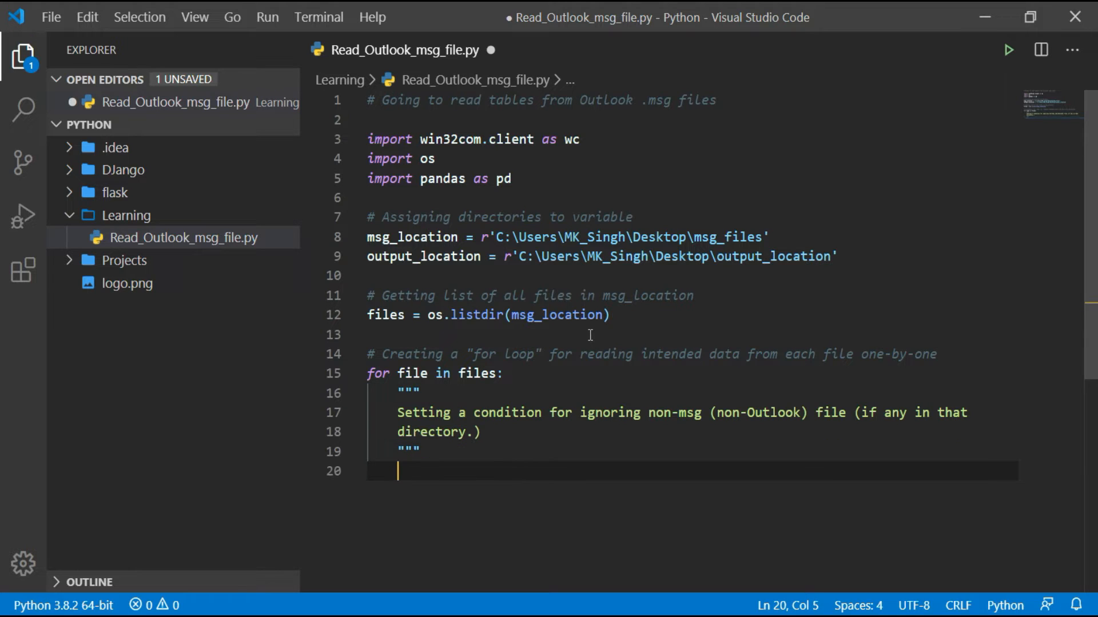
pyautogui.write('if')
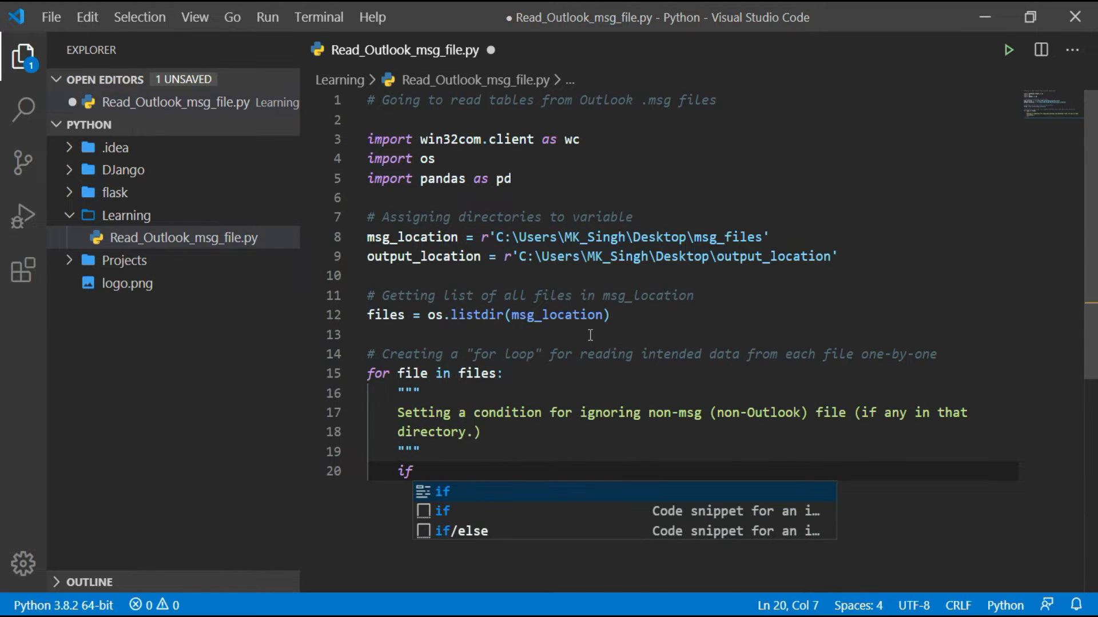
pyautogui.write('f')
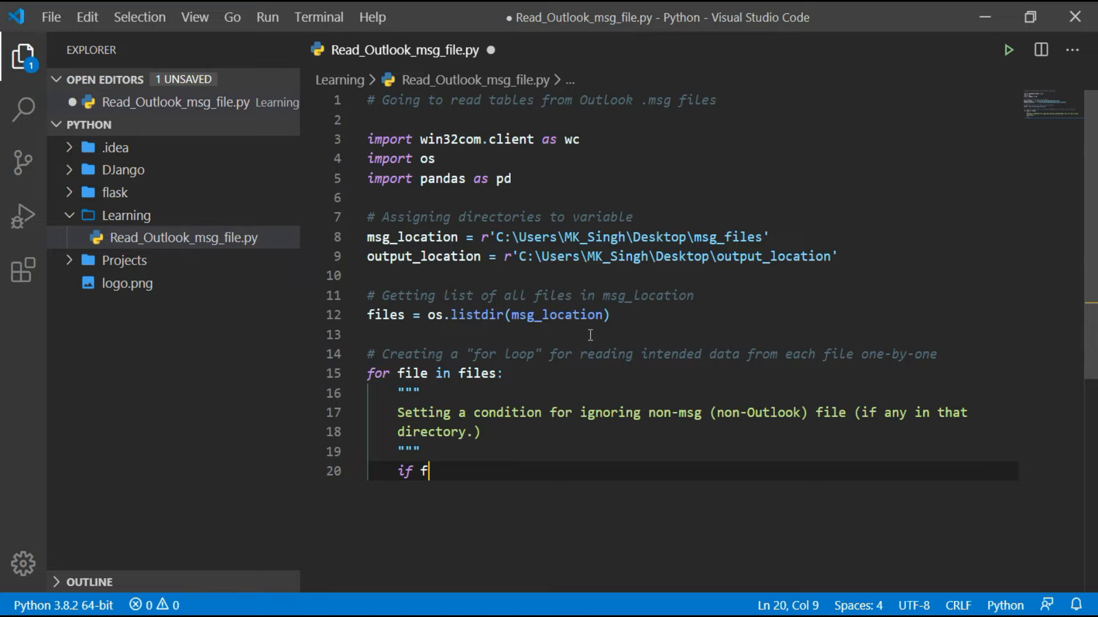
pyautogui.write('ile.endswith')
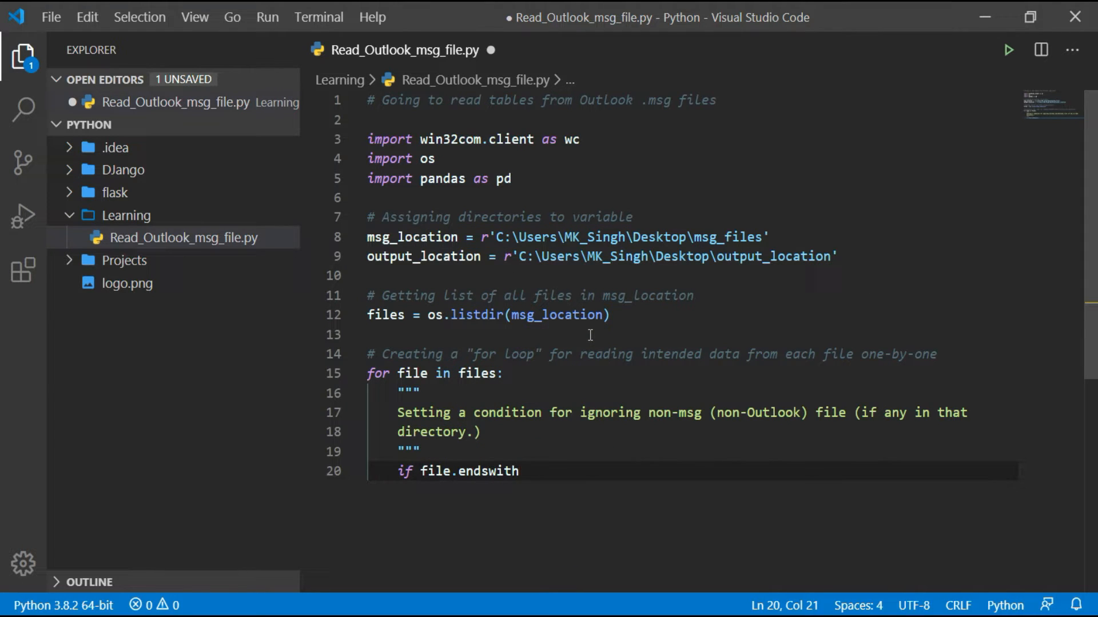
pyautogui.write('(".")')
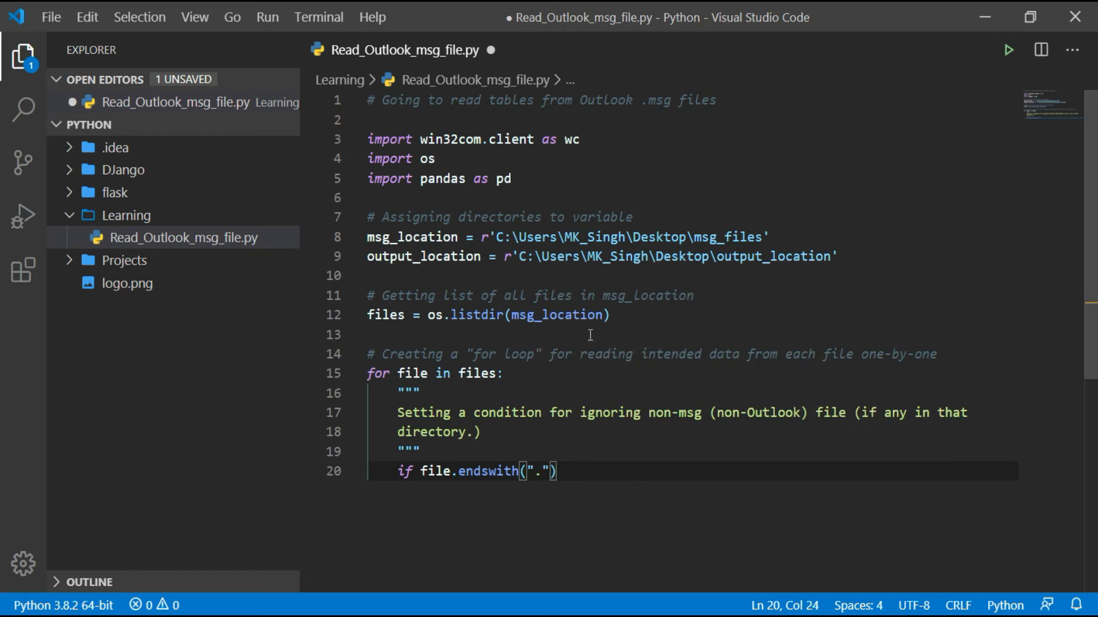
pyautogui.write('msg')
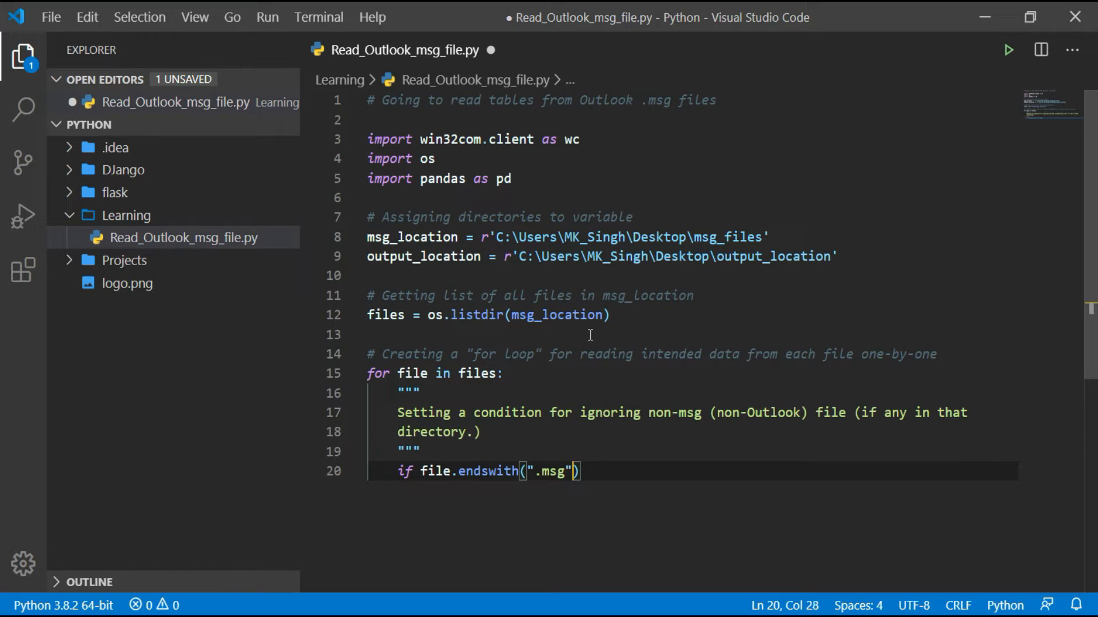
pyautogui.write(':')
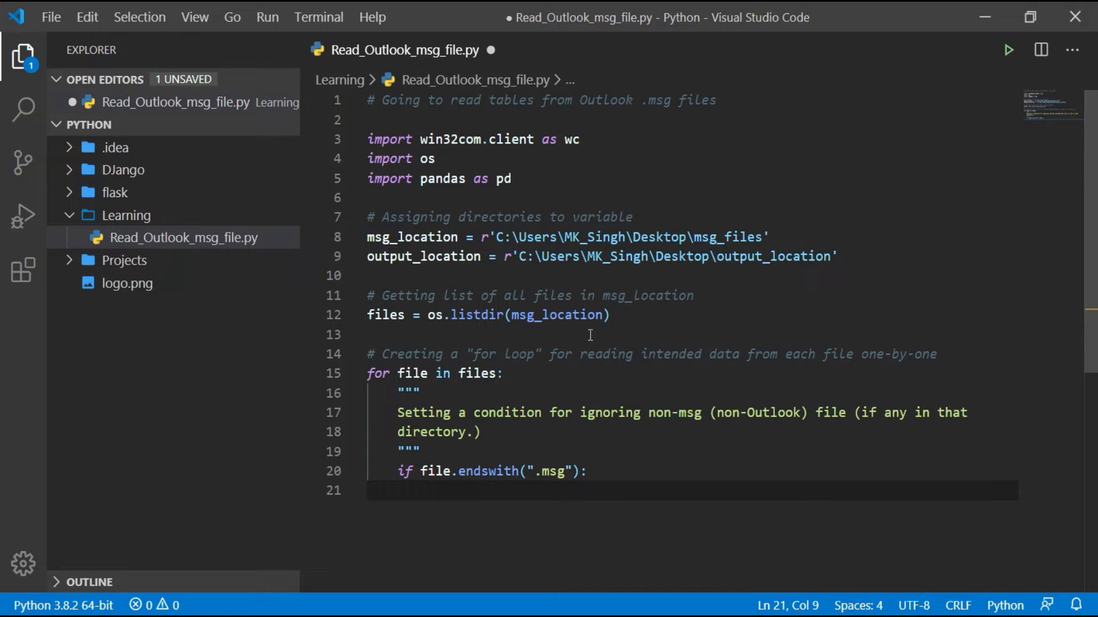
pyautogui.write('outlook = wc')
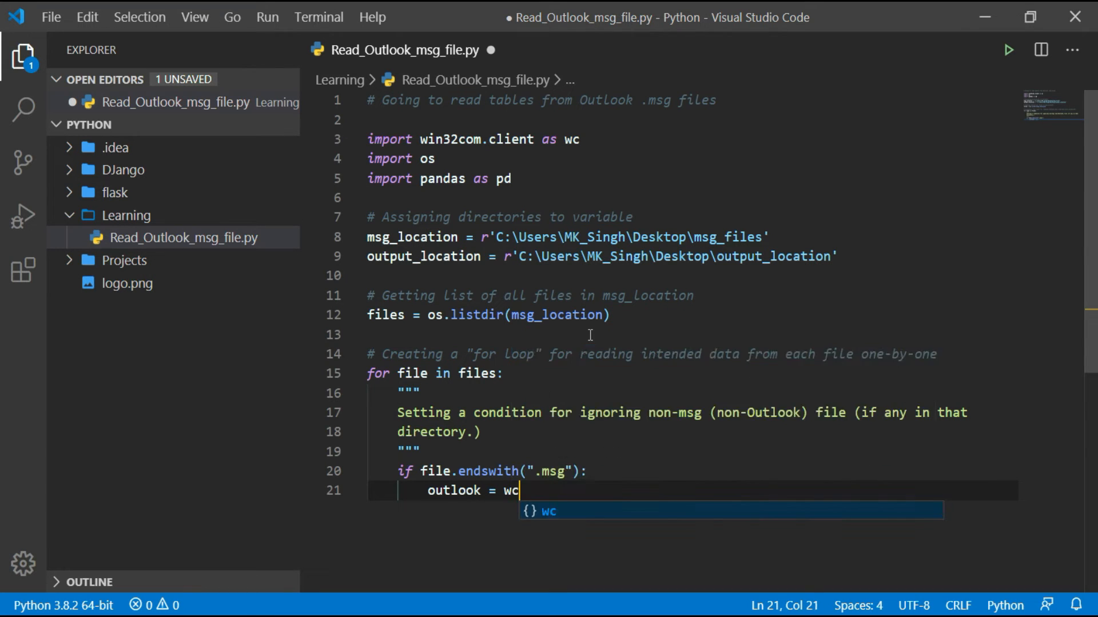
# Set outlook = wc.Dispatch('Outlook.Application').GetNamespace('MAPI') and start the msg line
pyautogui.write('.Dispatch')
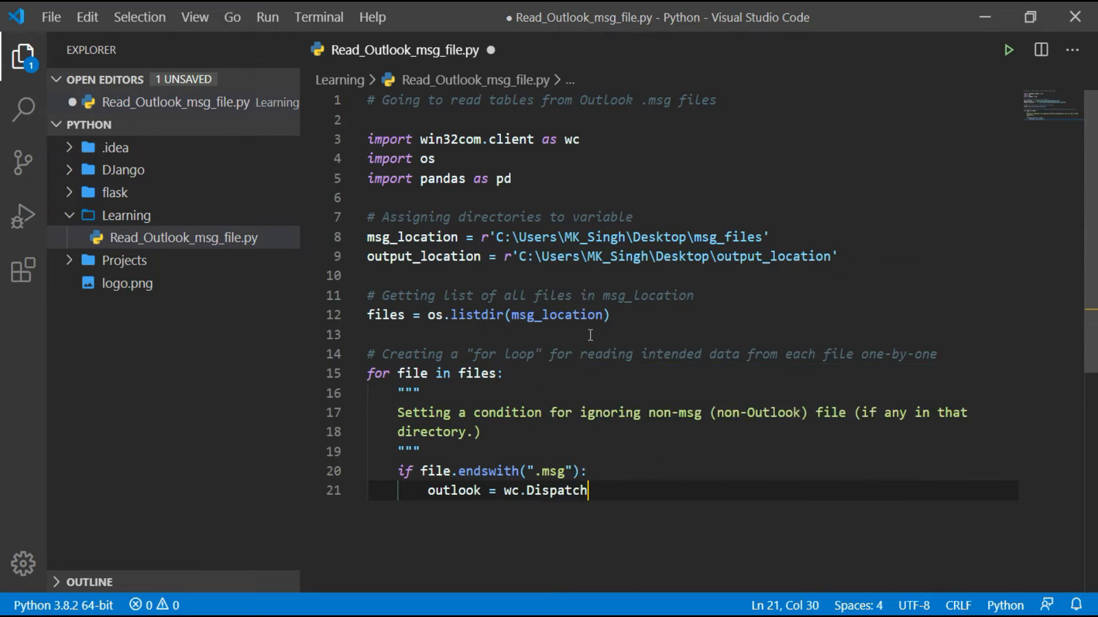
pyautogui.write('()')
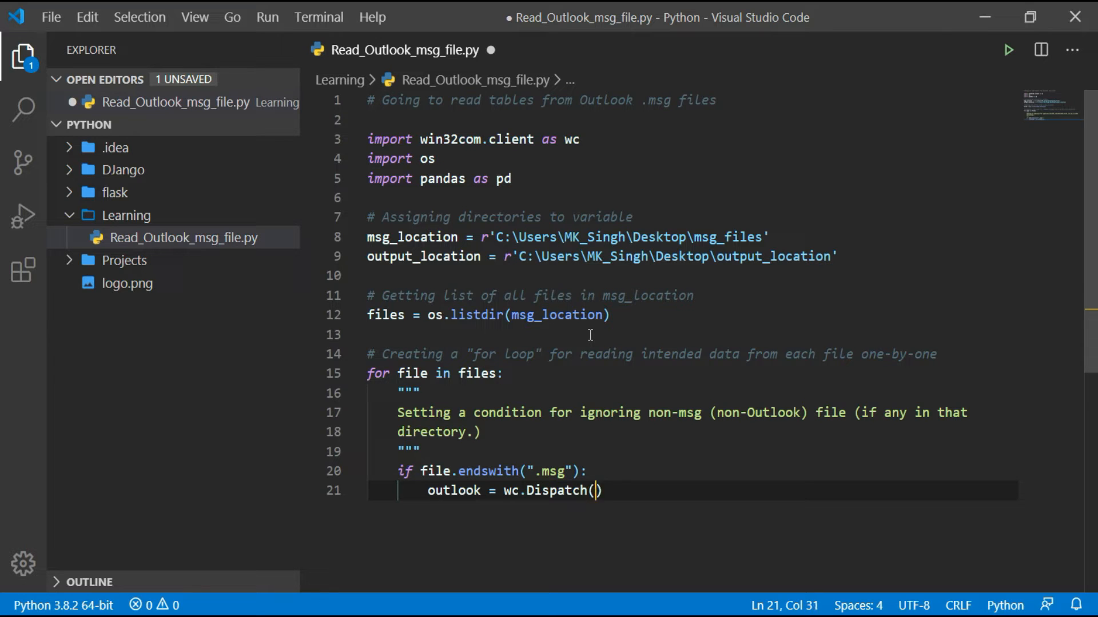
pyautogui.write("'O'")
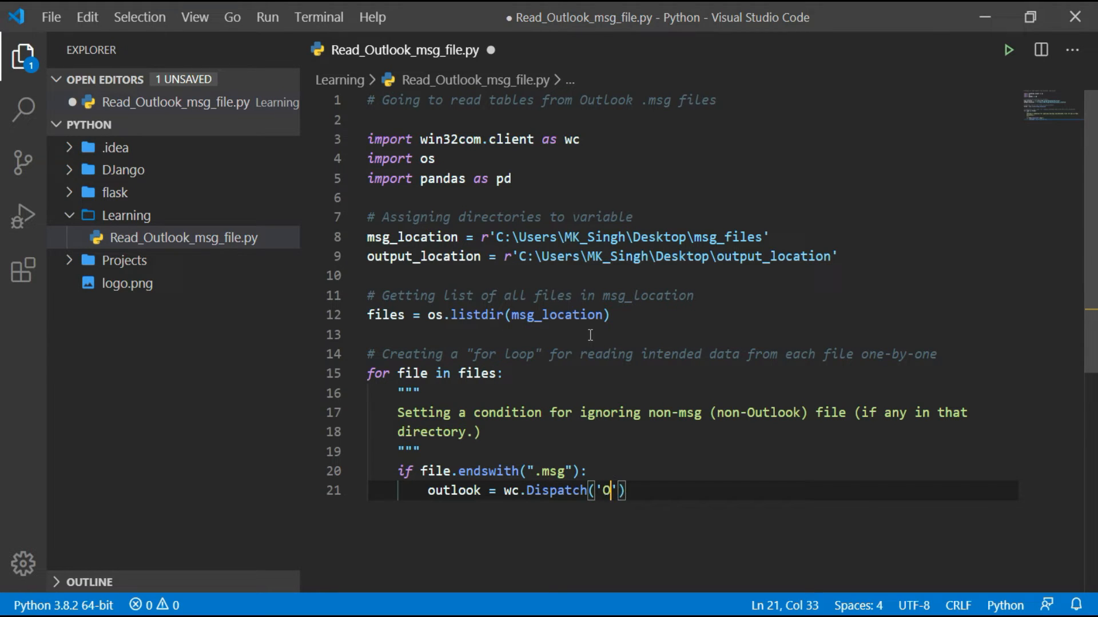
pyautogui.write('utlook.A')
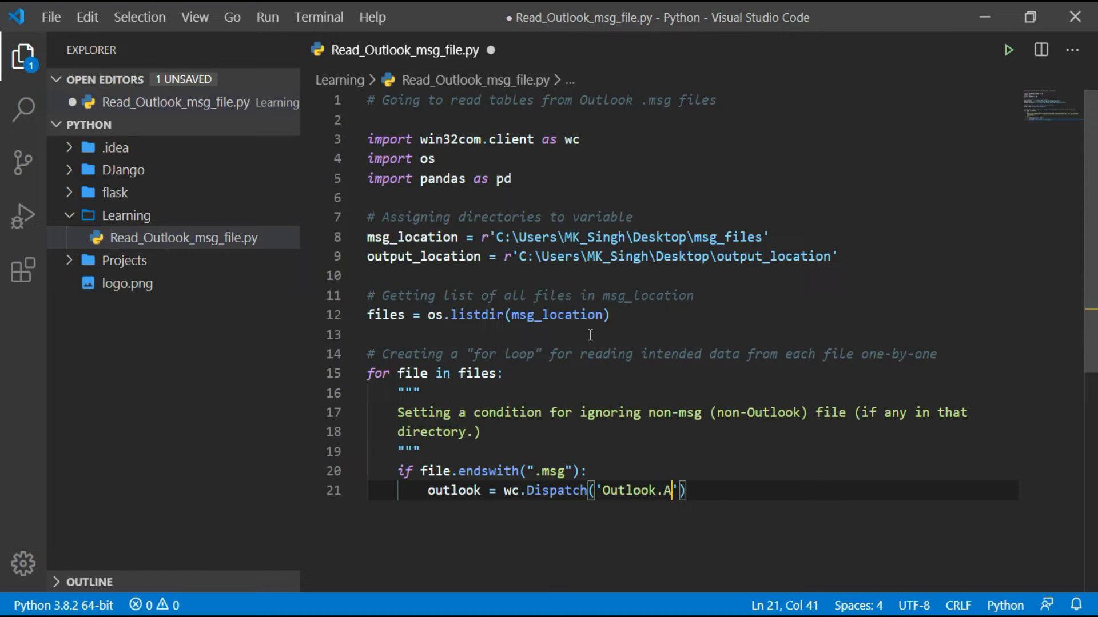
pyautogui.write('pplication')
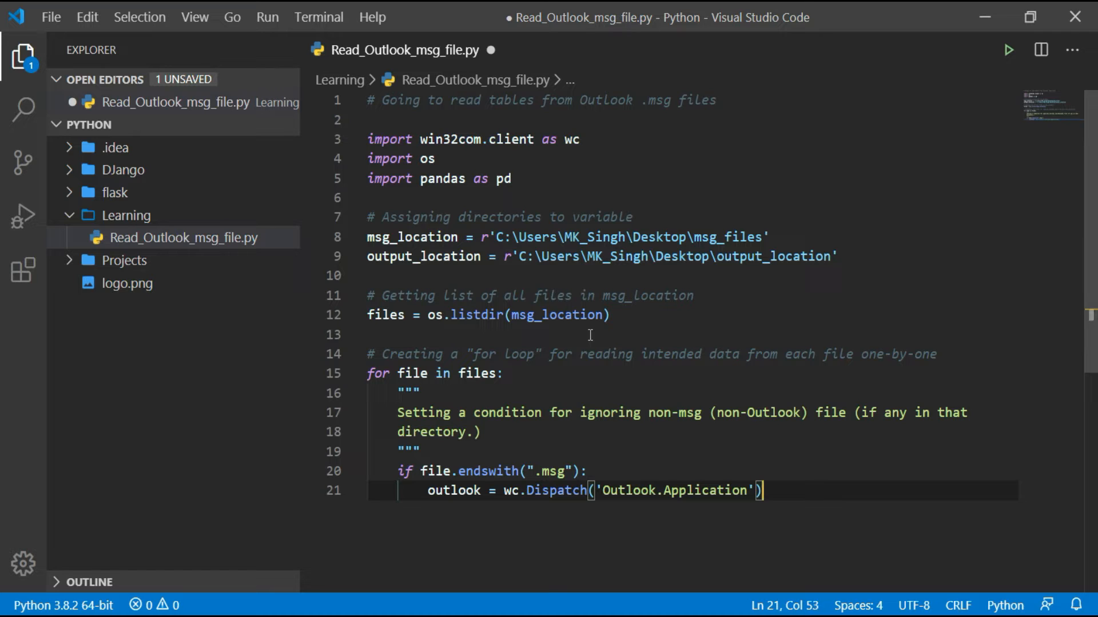
pyautogui.write('.')
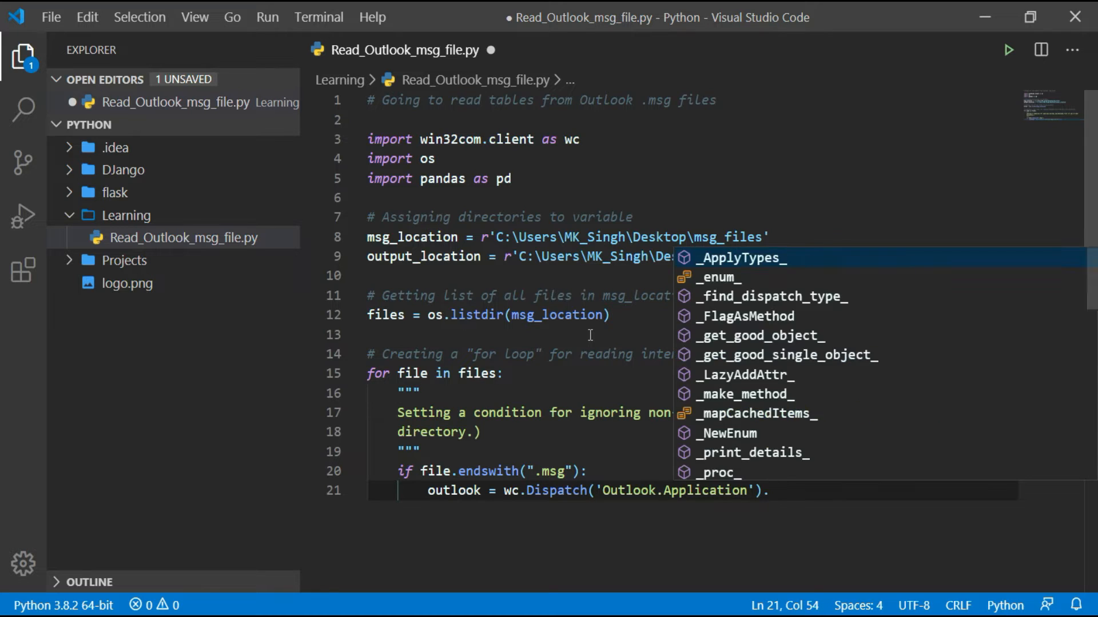
pyautogui.write('GetName')
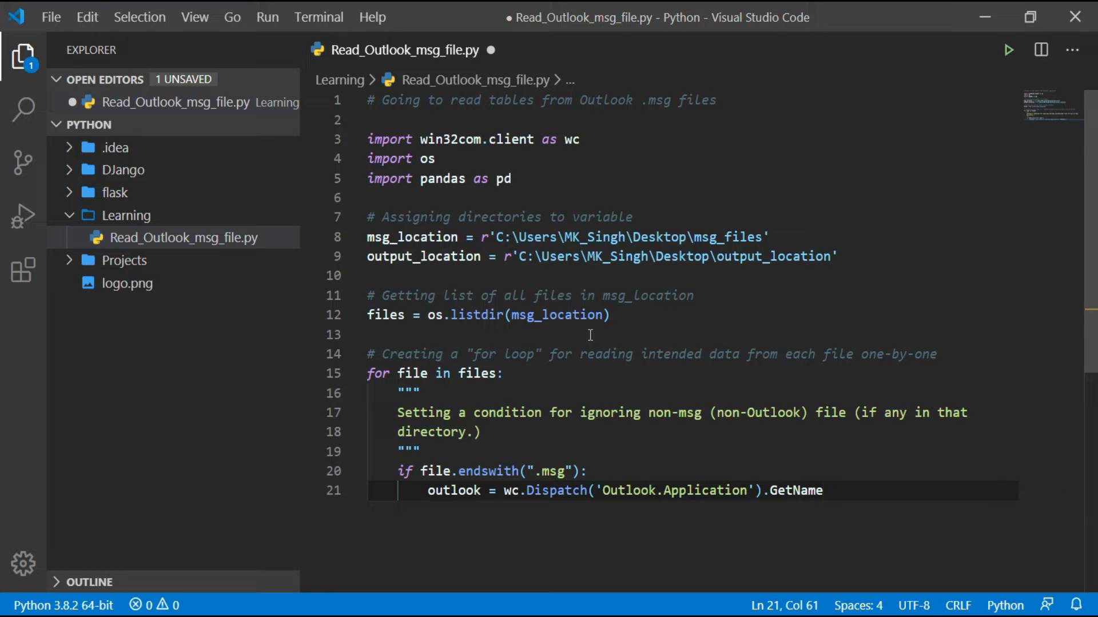
pyautogui.write('space')
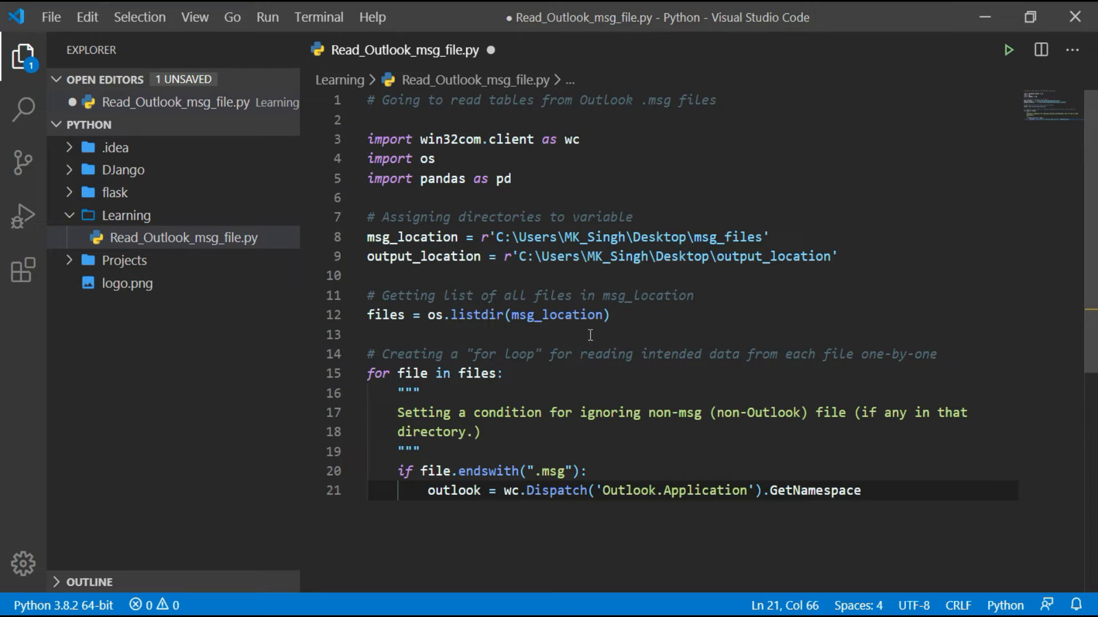
pyautogui.write('()')
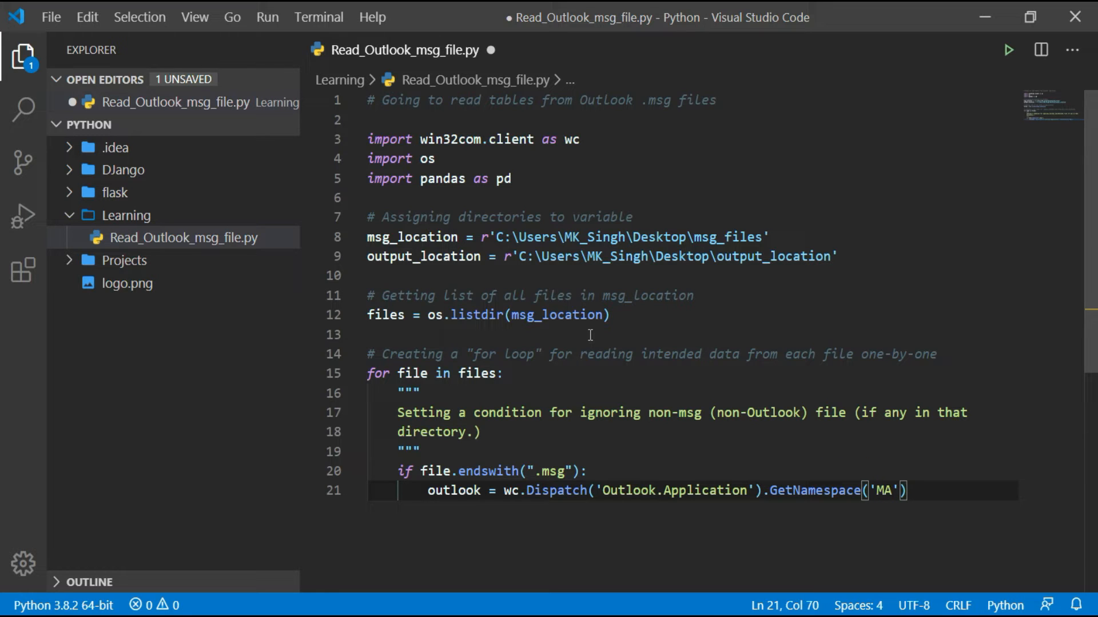
pyautogui.write('PI')
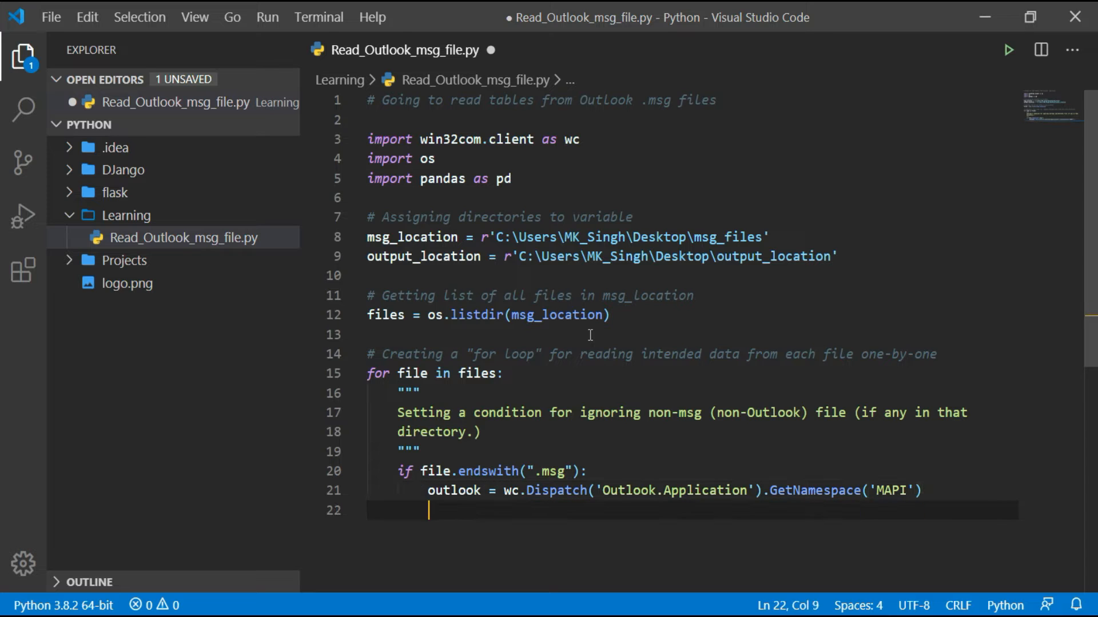
pyautogui.write('msg =')
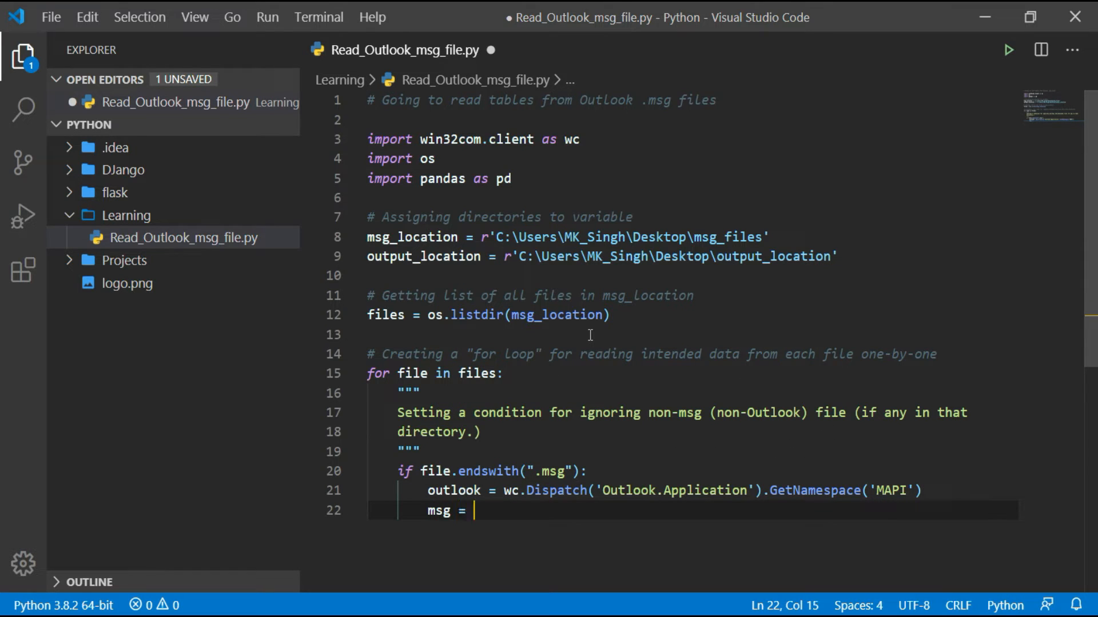
# Set msg = outlook.OpenSharedItem(msg_location + '/' + file) and begin the html_str line
pyautogui.write('outlook')
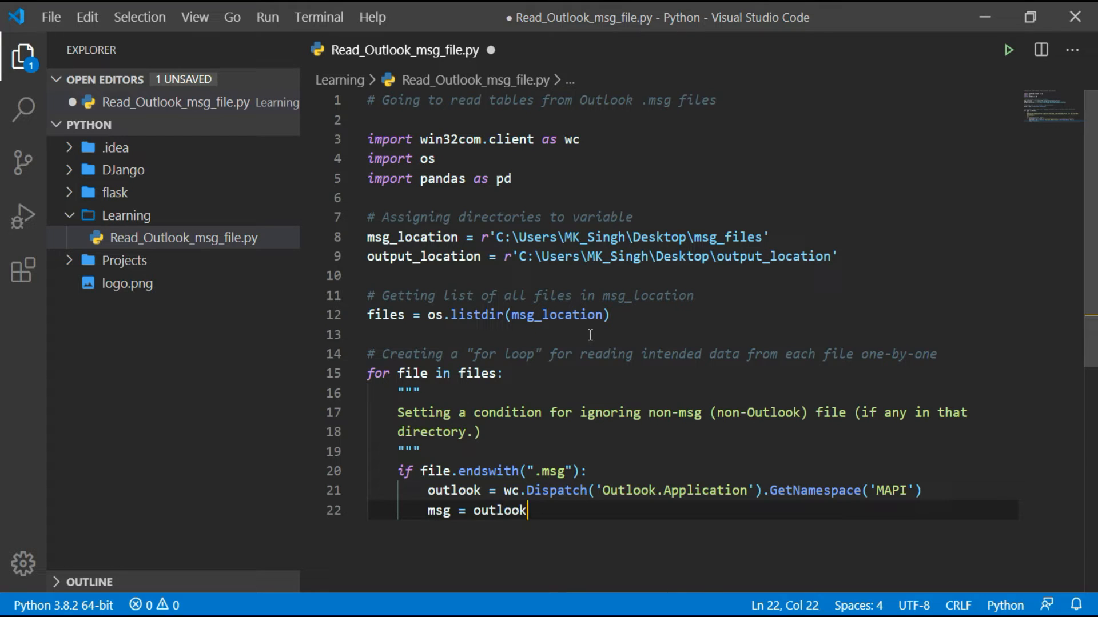
pyautogui.write('.Op')
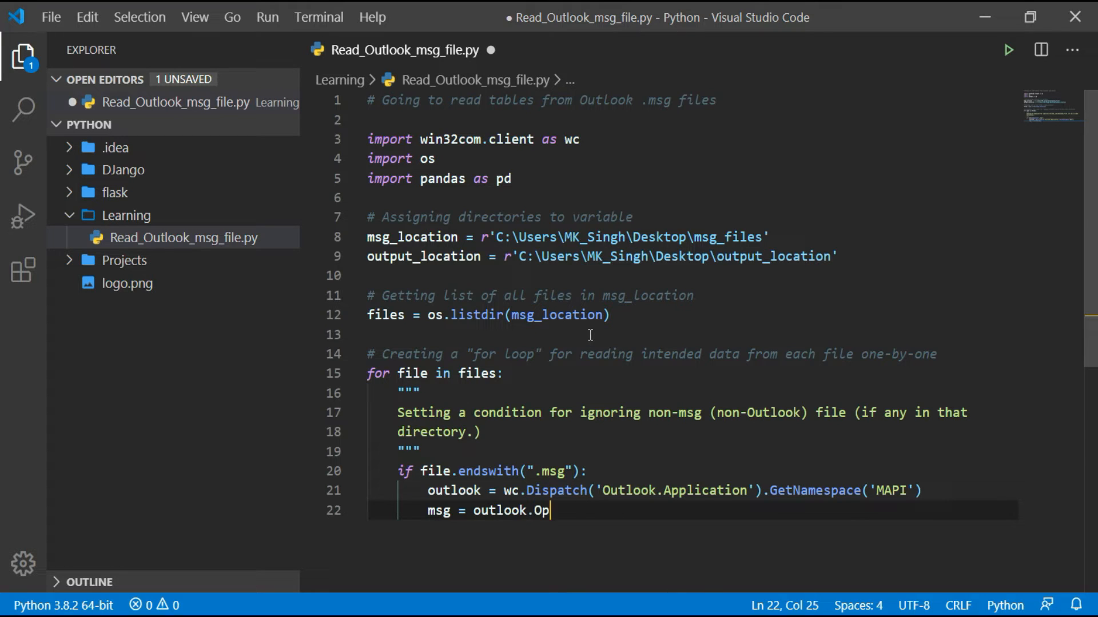
pyautogui.write('en')
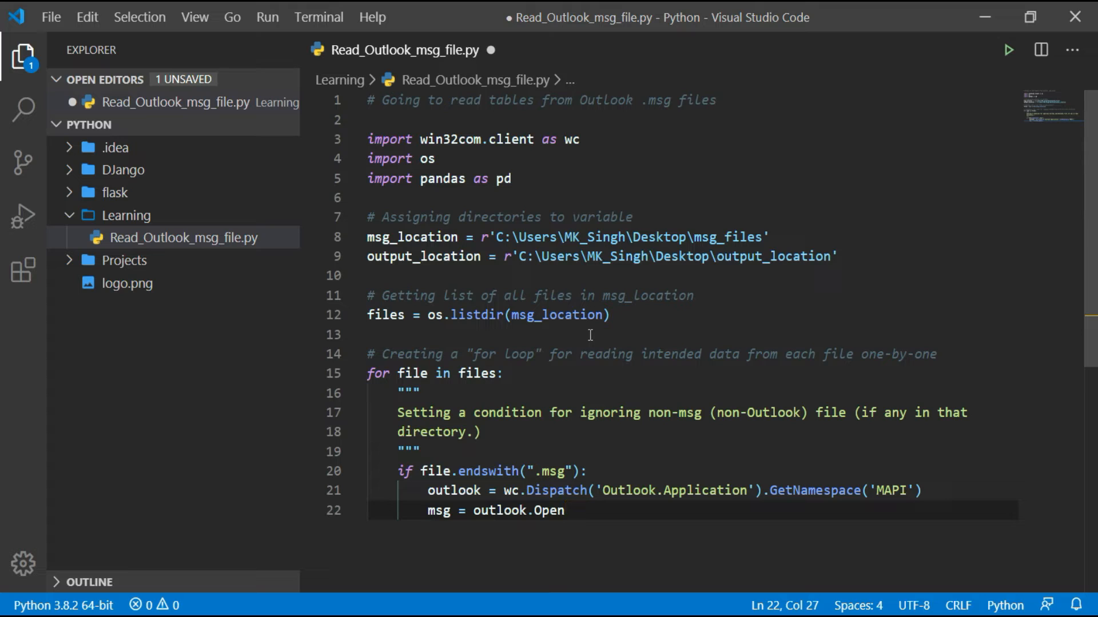
pyautogui.write('Shared')
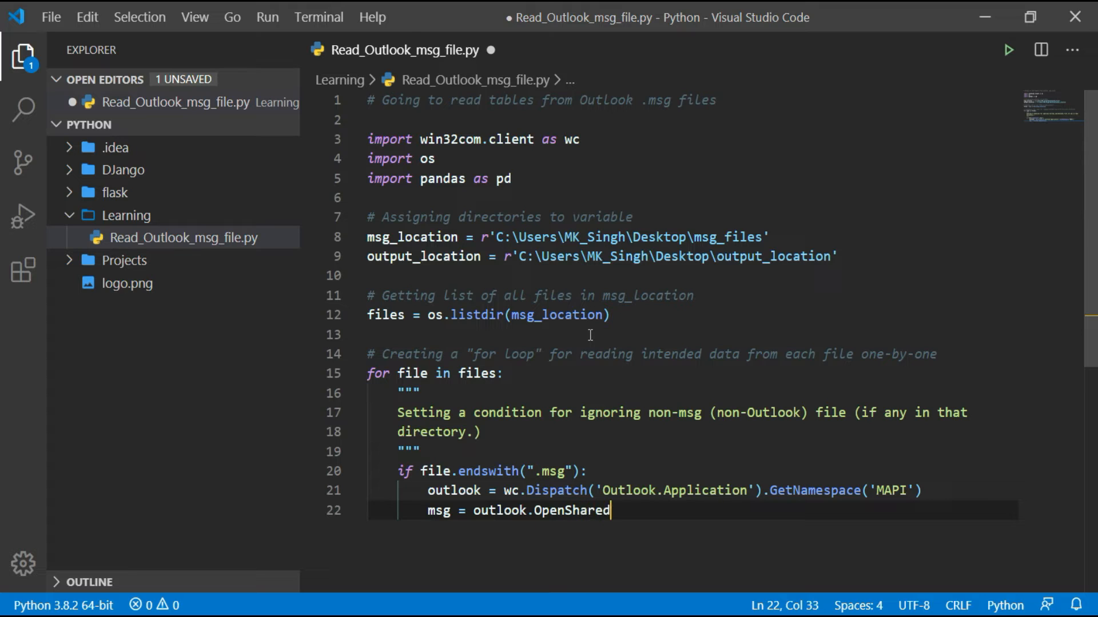
pyautogui.write('I')
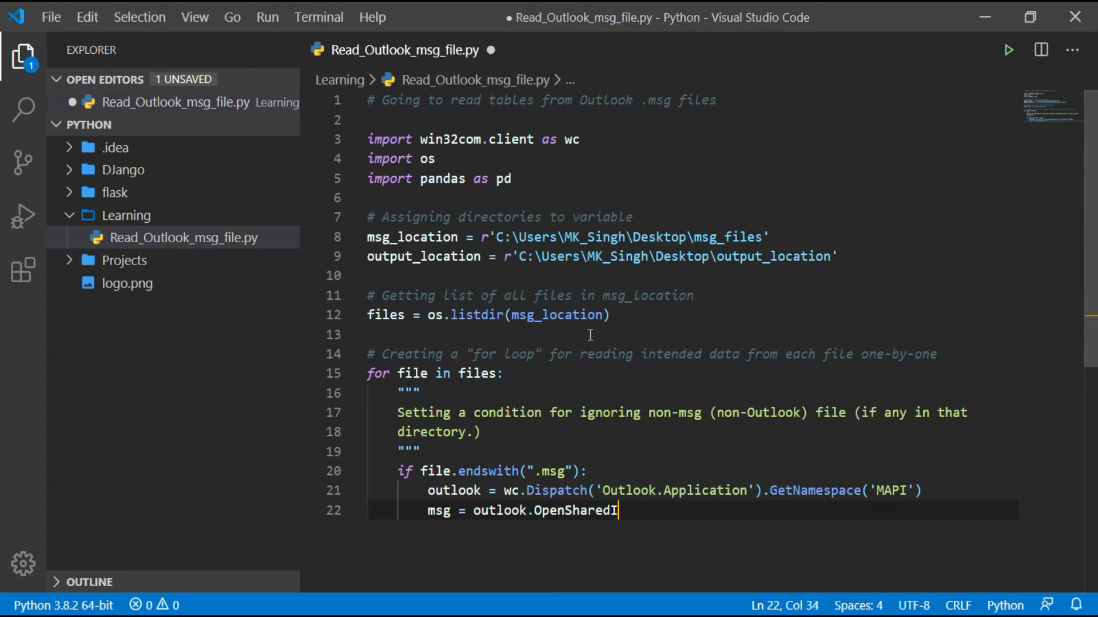
pyautogui.write('tem(')
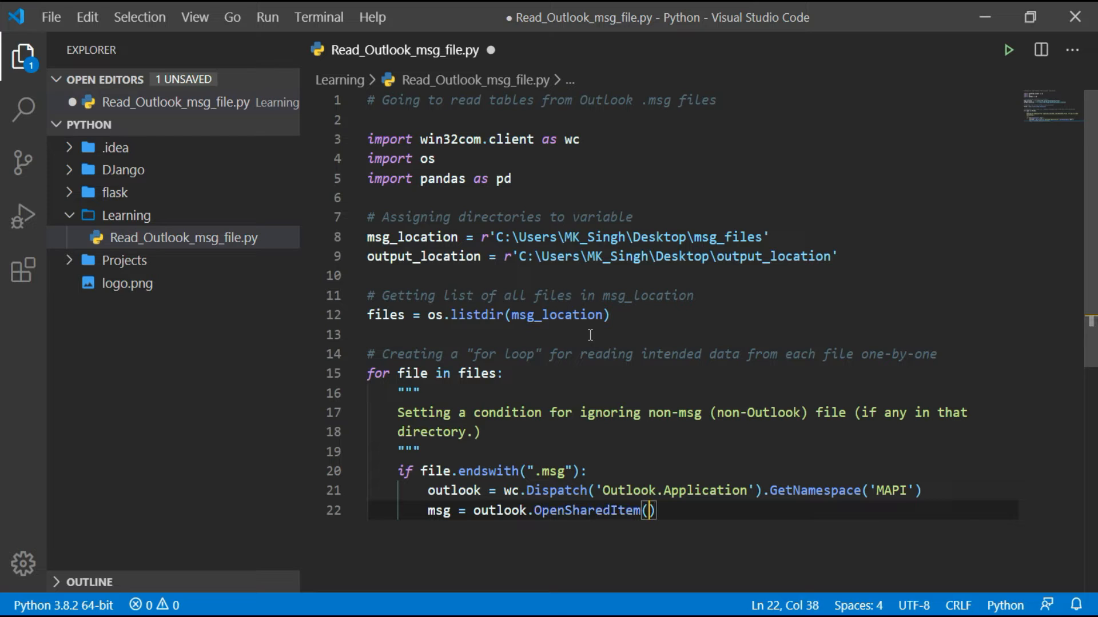
pyautogui.write('msg_location')
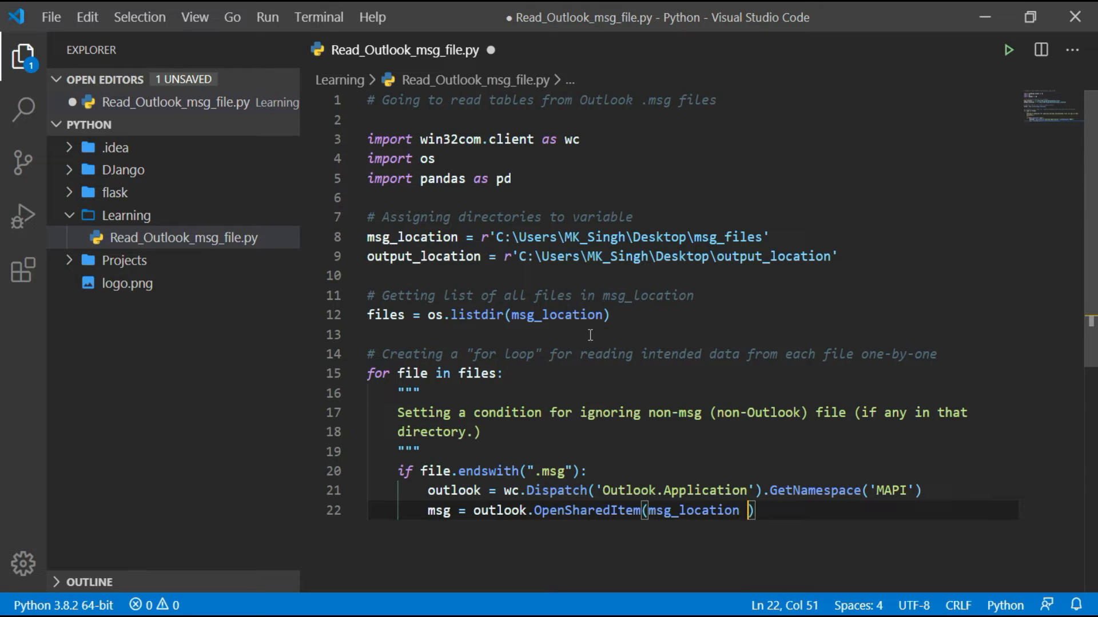
pyautogui.write("+ ''")
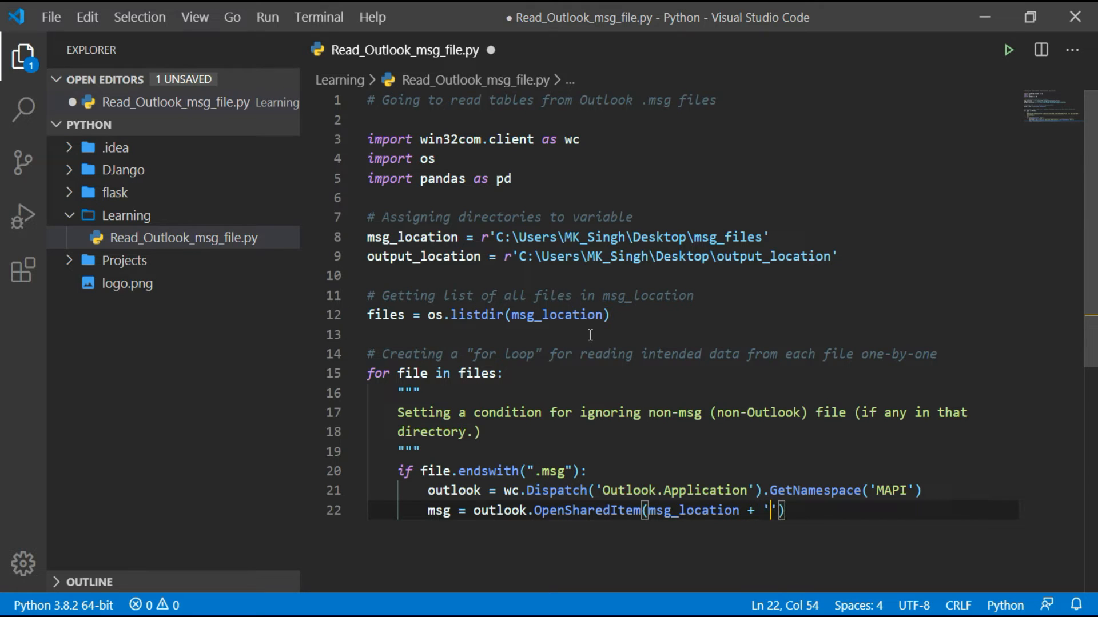
pyautogui.write('/')
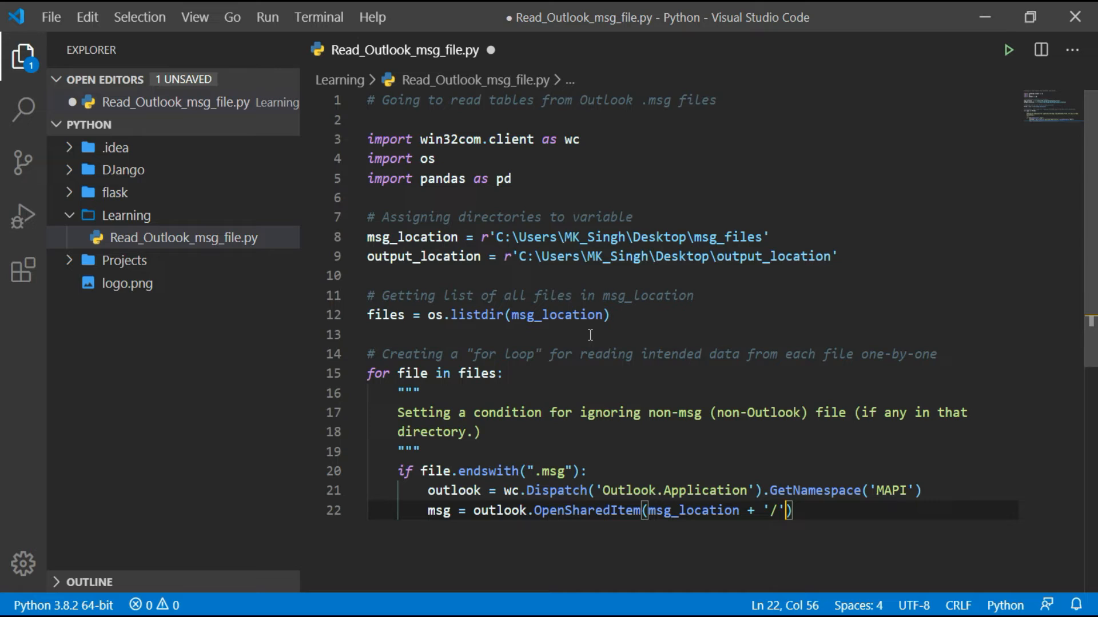
pyautogui.write('+')
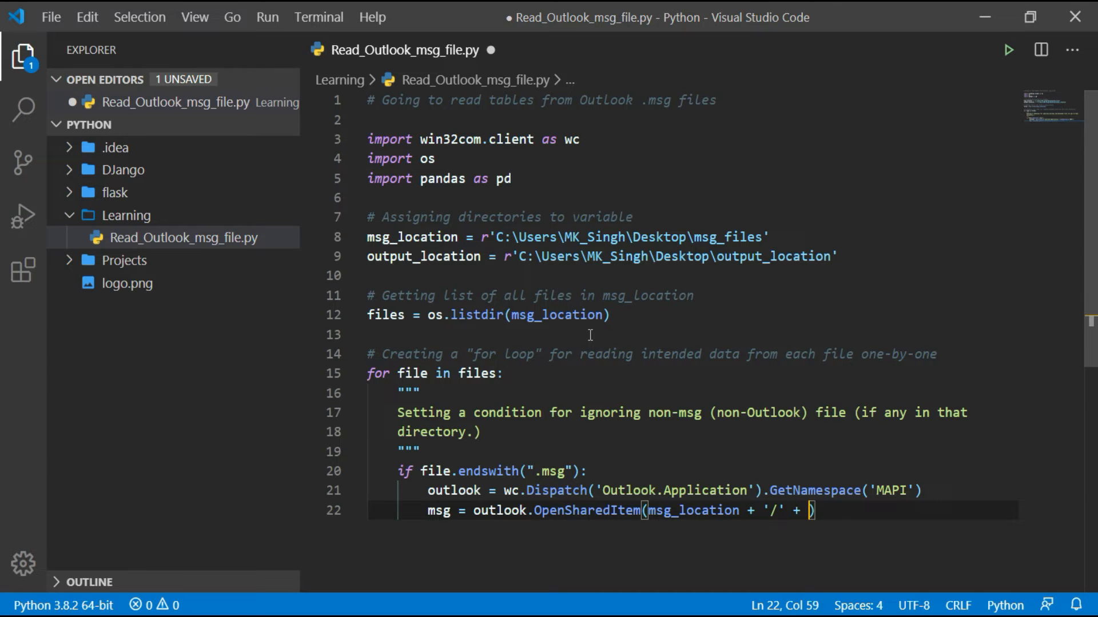
pyautogui.write('file')
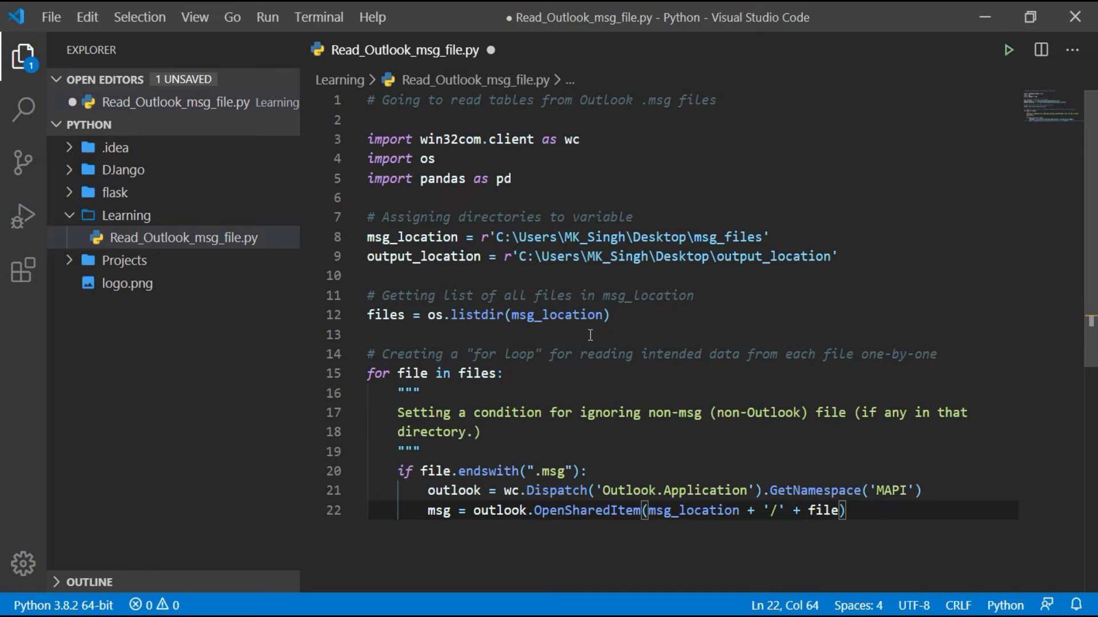
pyautogui.write('h')
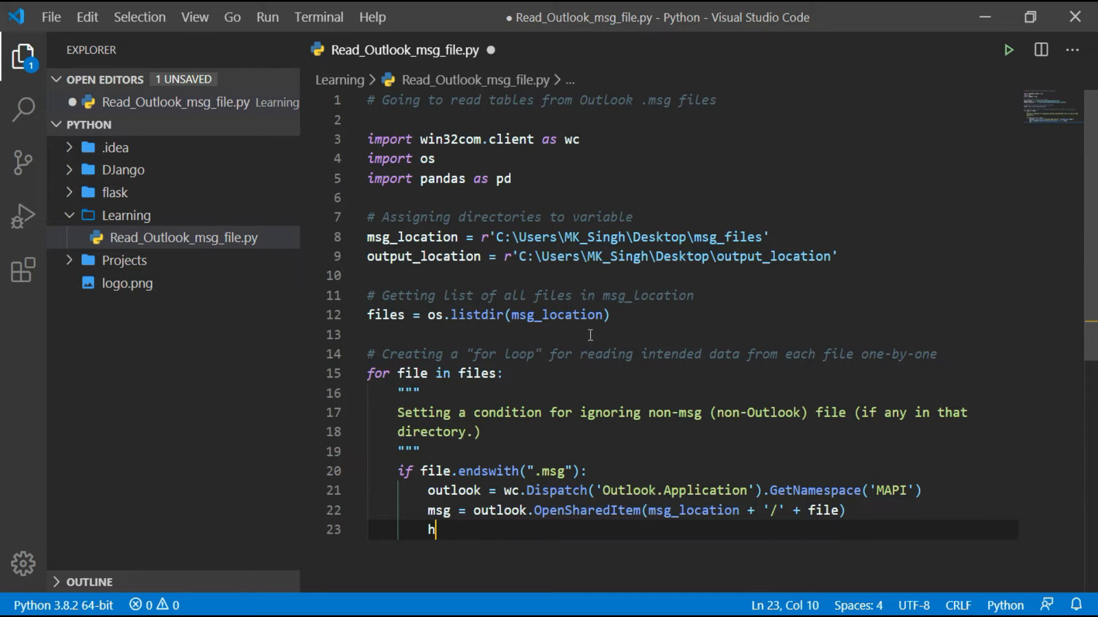
# Assign html_str = msg.HTMLBody and begin a try block beneath it
pyautogui.write('tml_str')
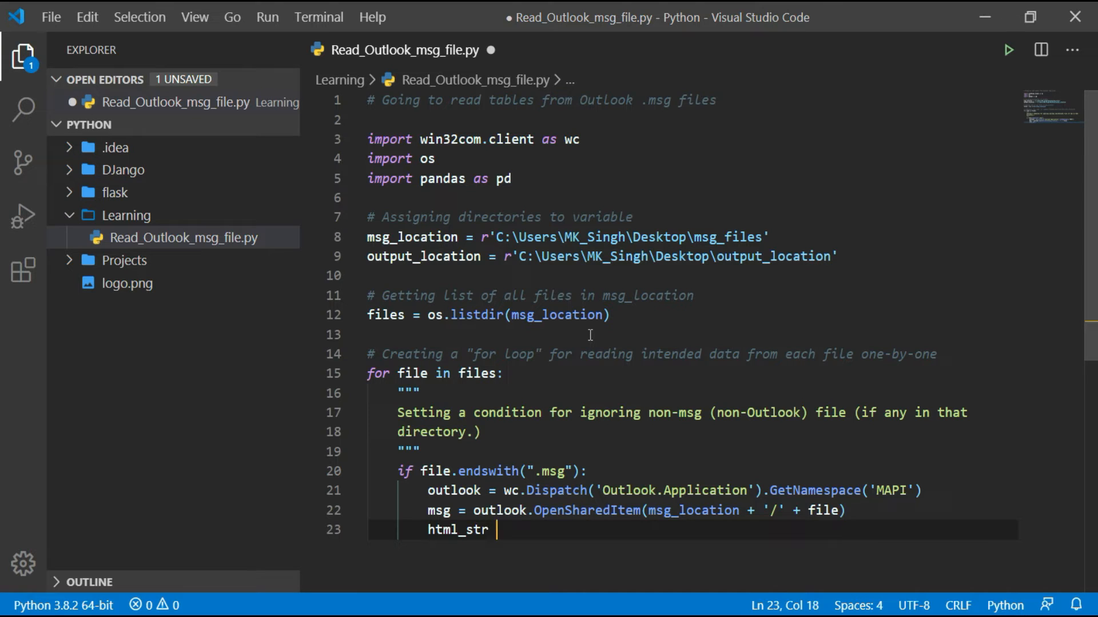
pyautogui.write('= msg.')
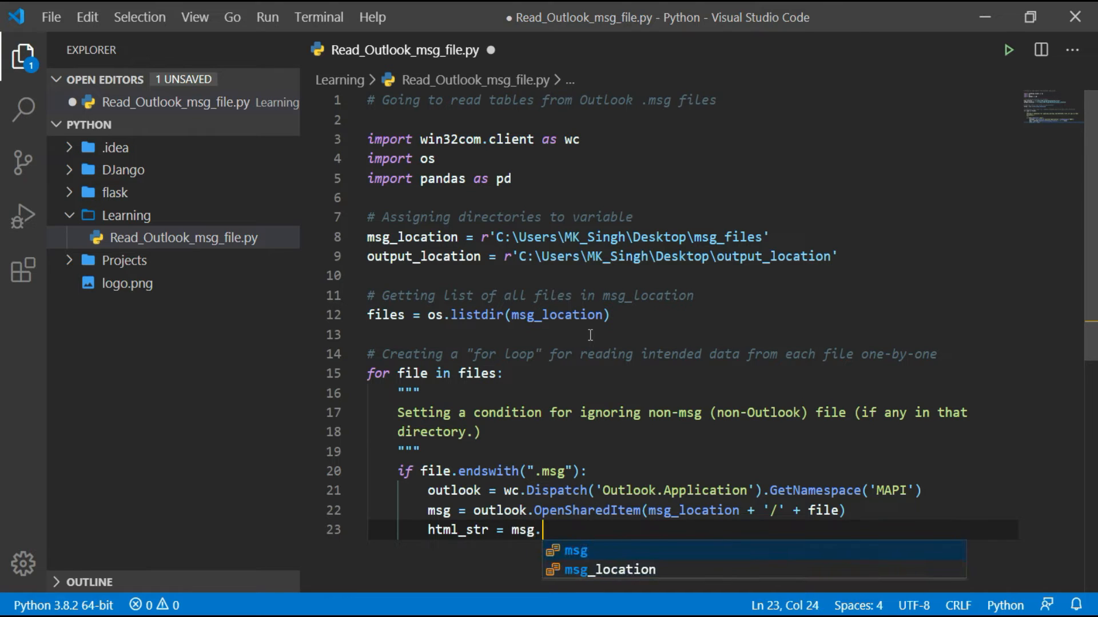
pyautogui.write('HTML')
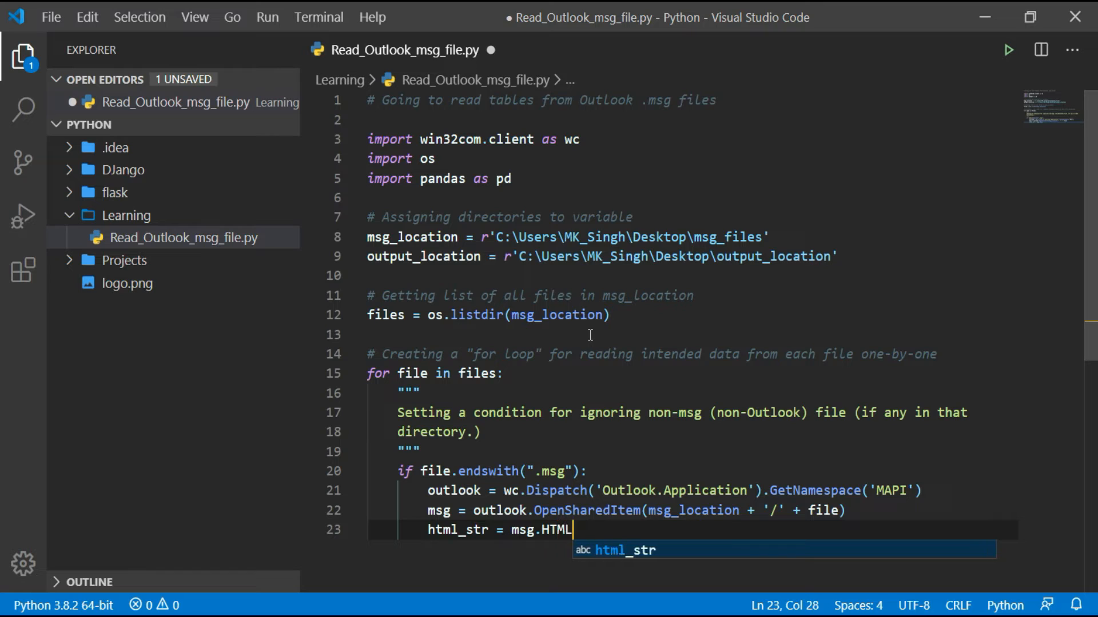
pyautogui.write('Body')
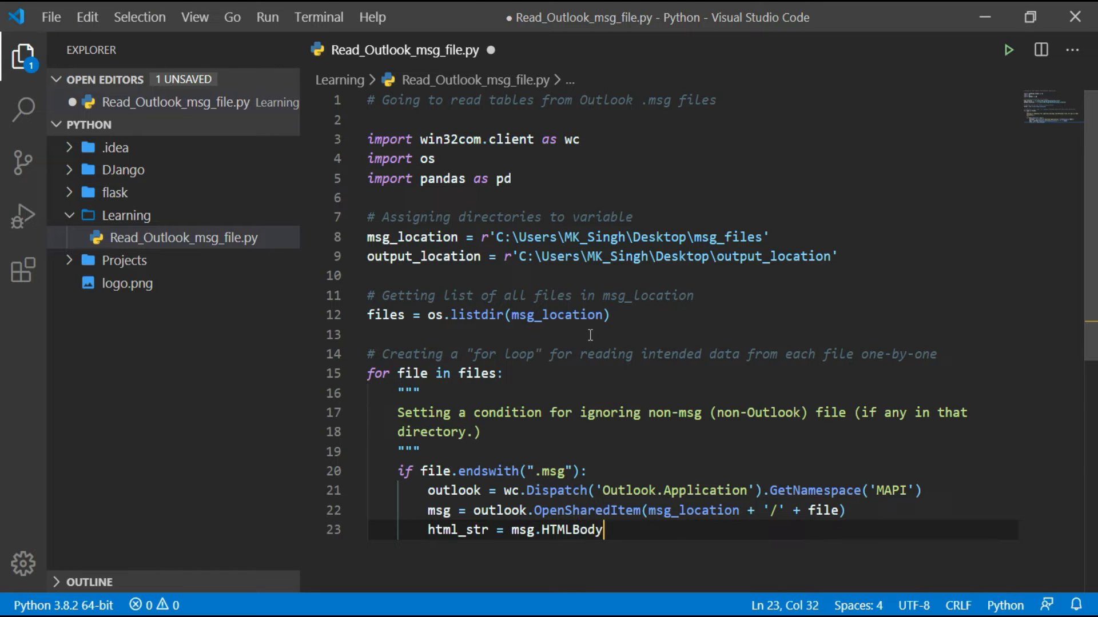
pyautogui.press('enter')
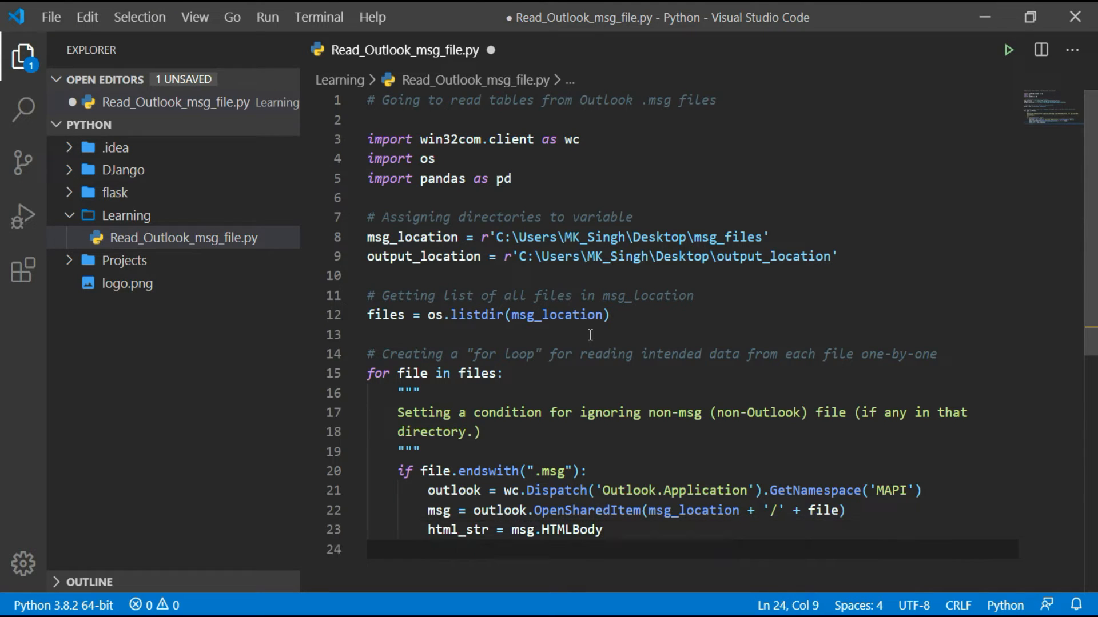
pyautogui.write('try:')
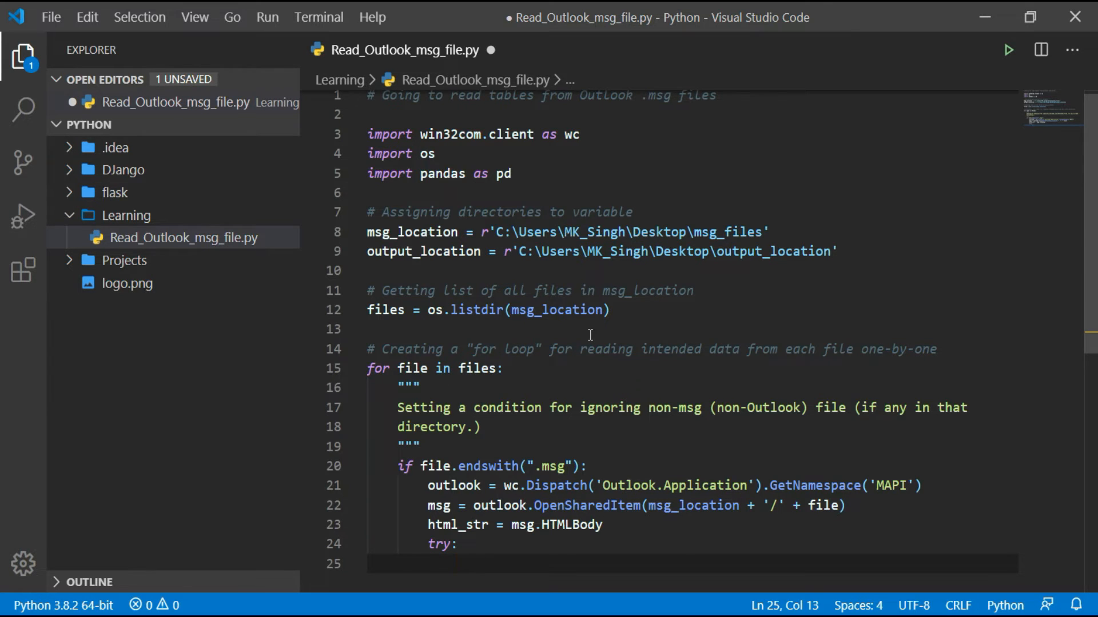
# Read the first table with pd.read_html(html_str)[0] and start to_csv into output_location
pyautogui.write('pd.read_html')
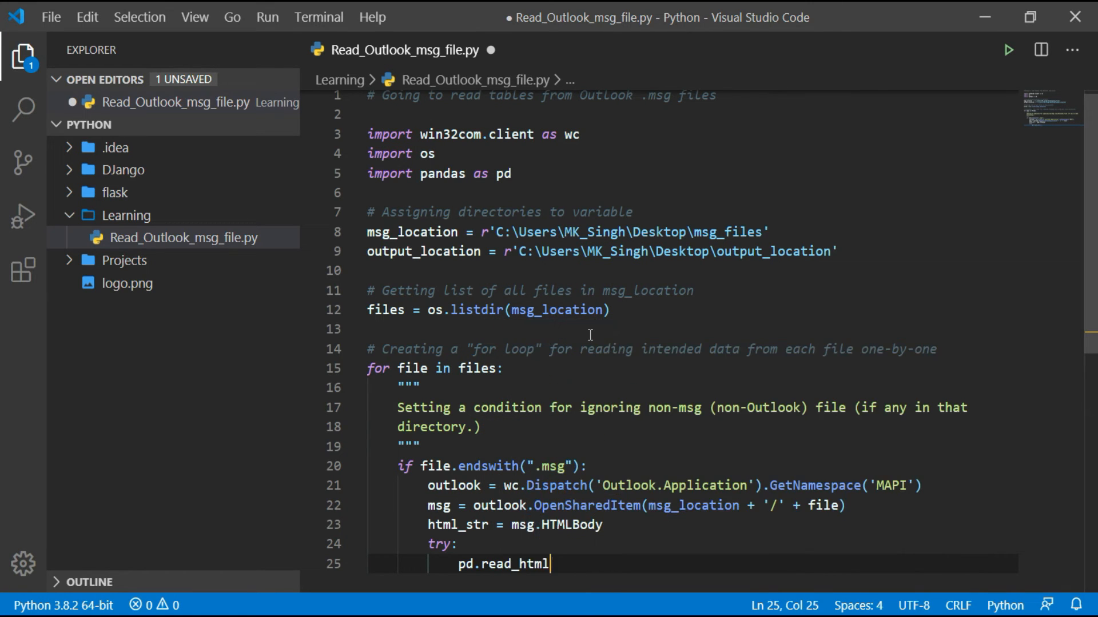
pyautogui.write('(html)')
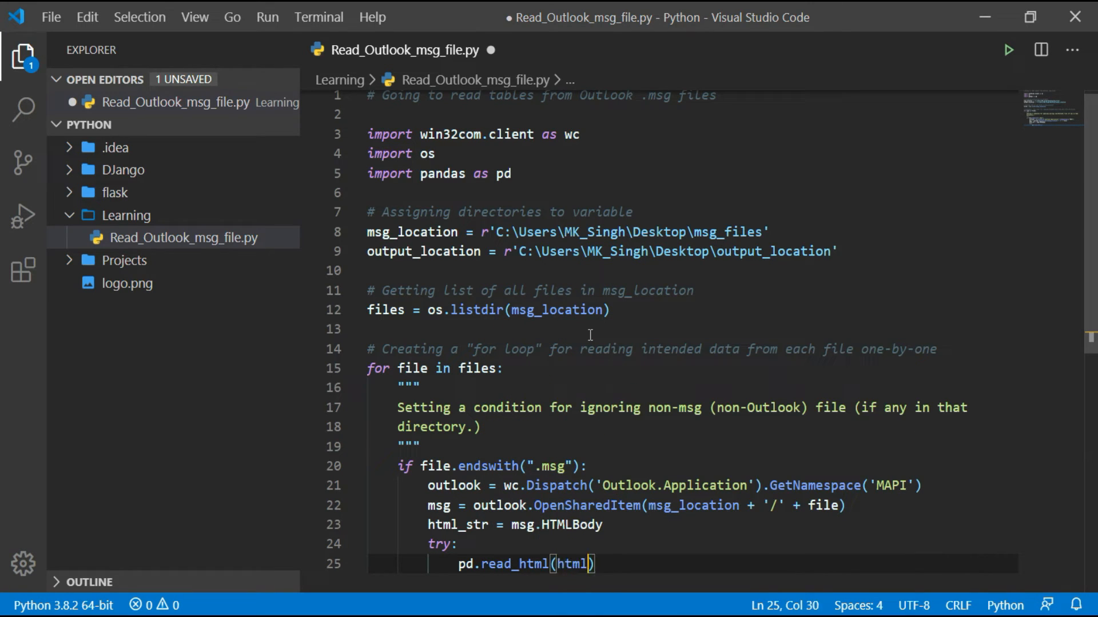
pyautogui.write('_str')
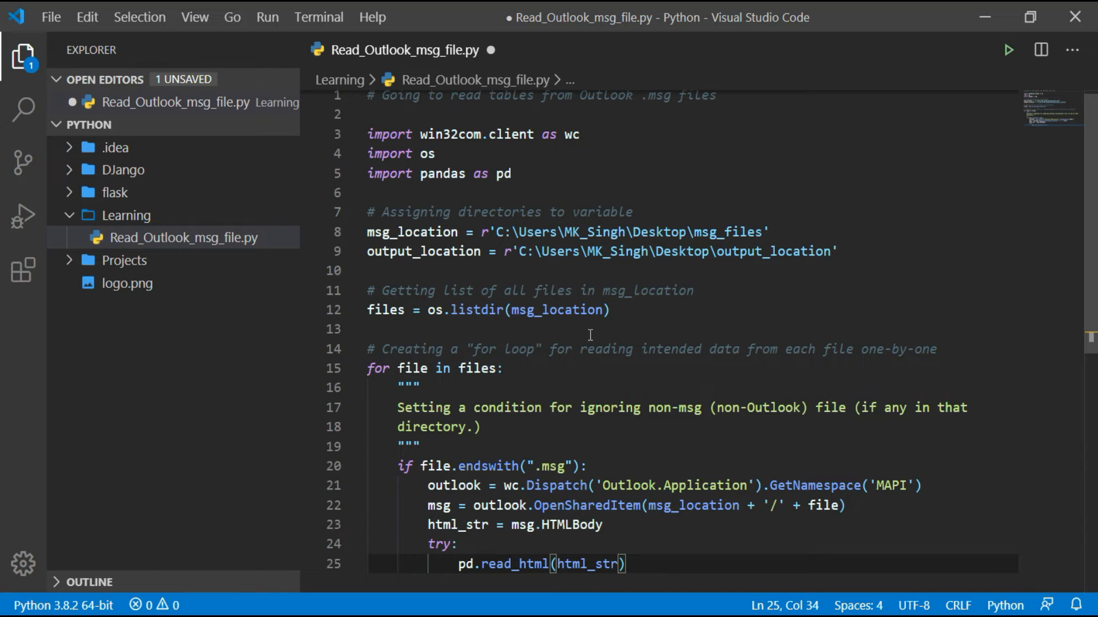
pyautogui.write('[0]')
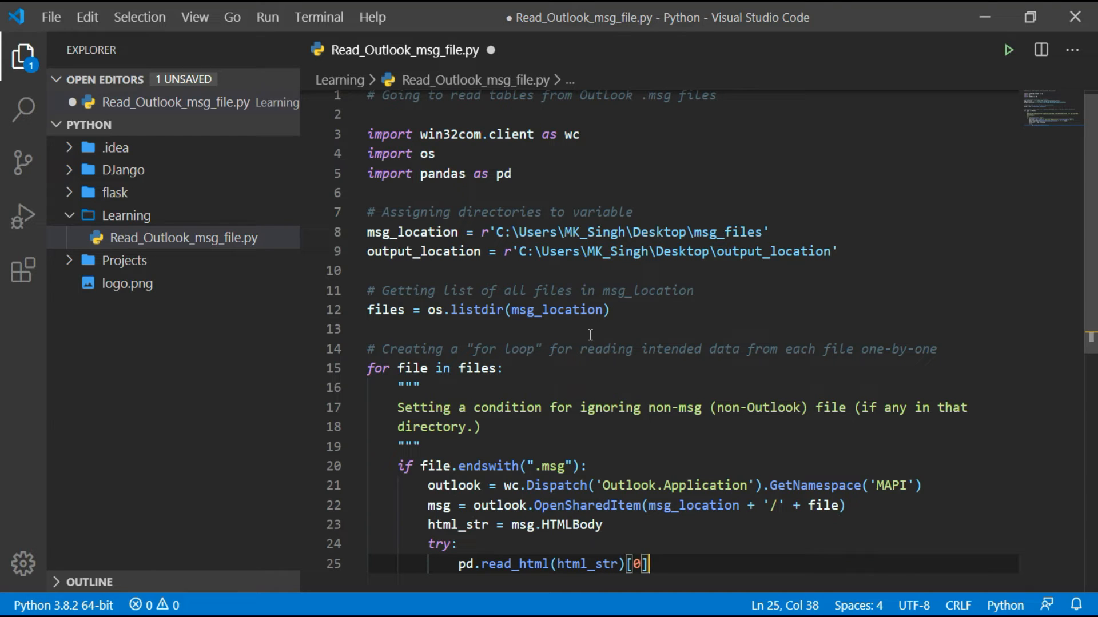
pyautogui.write('.to')
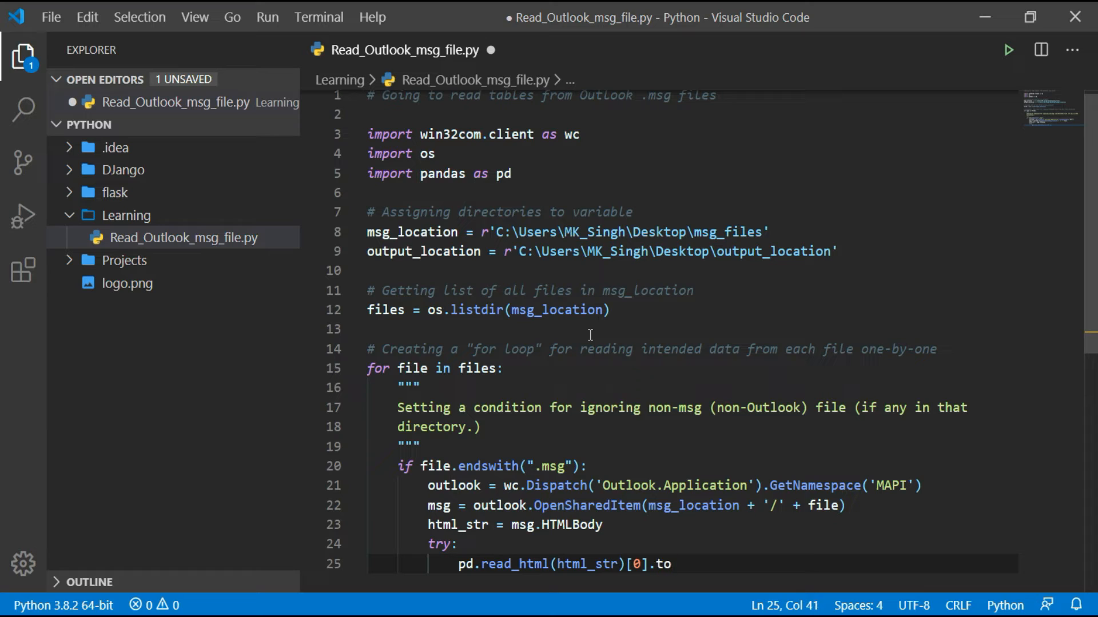
pyautogui.write('_csv()')
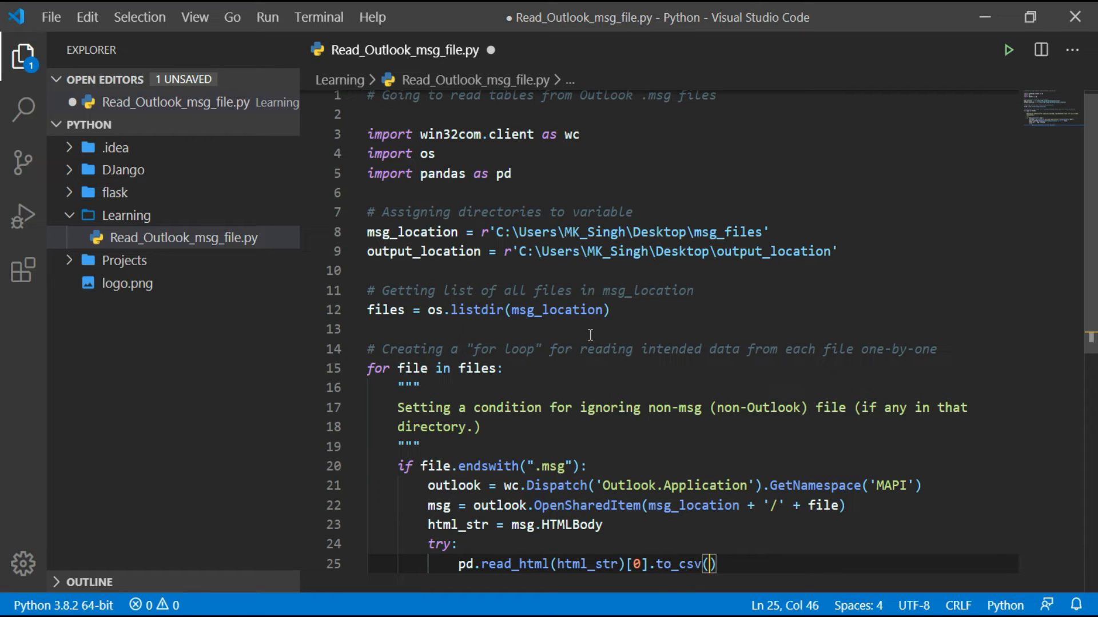
pyautogui.write('output')
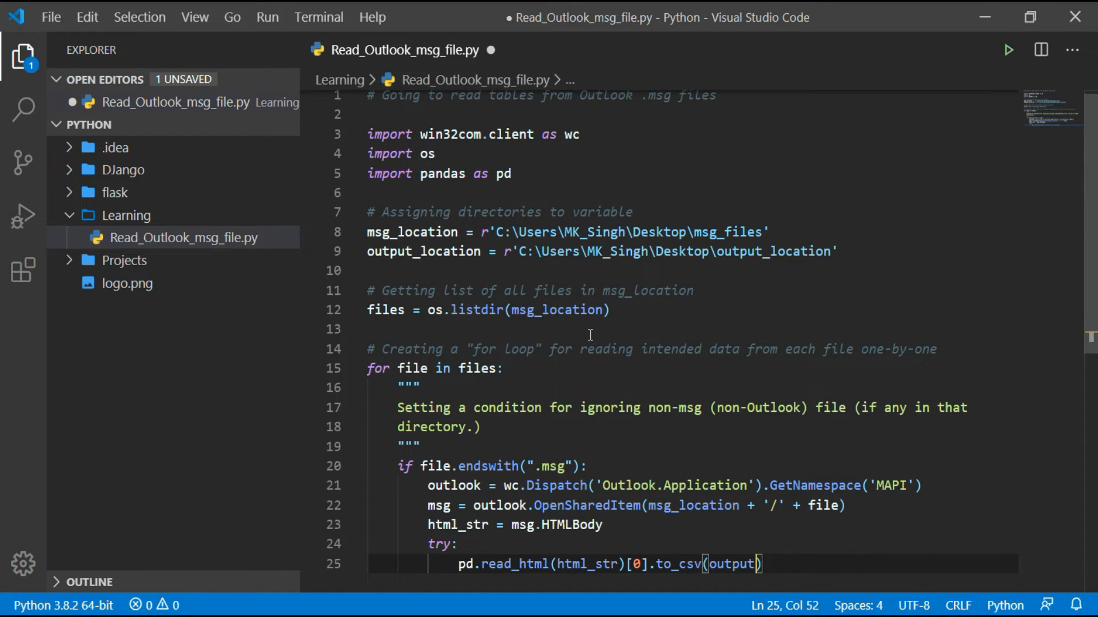
pyautogui.write('_location')
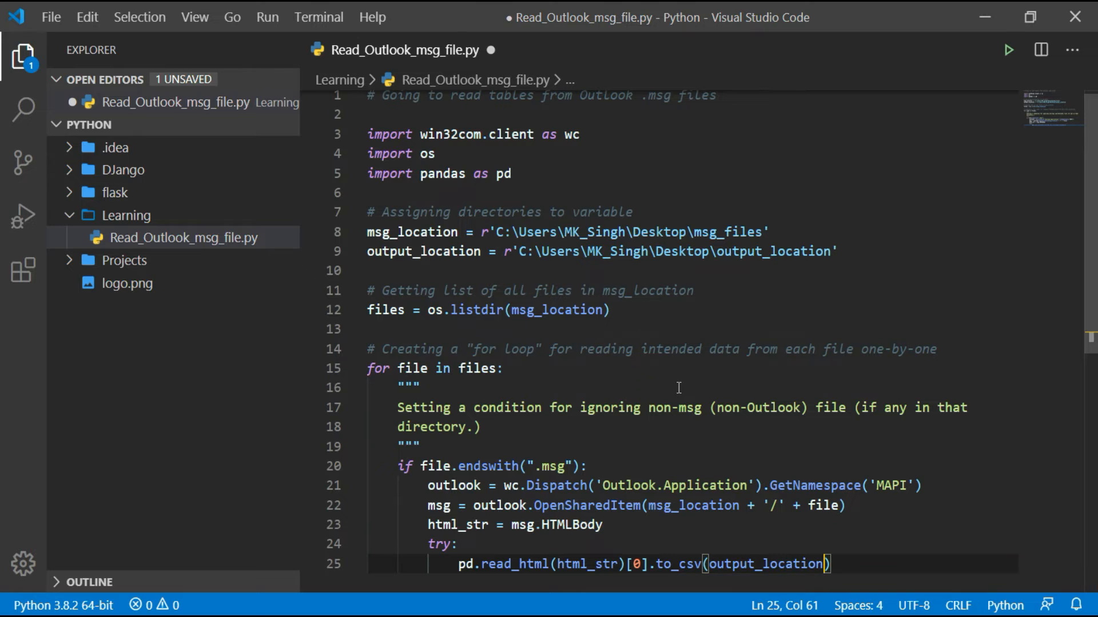
# Name the CSV output_location + '\\' + file[:-4] + '.csv' with index = False
pyautogui.scroll(-3)
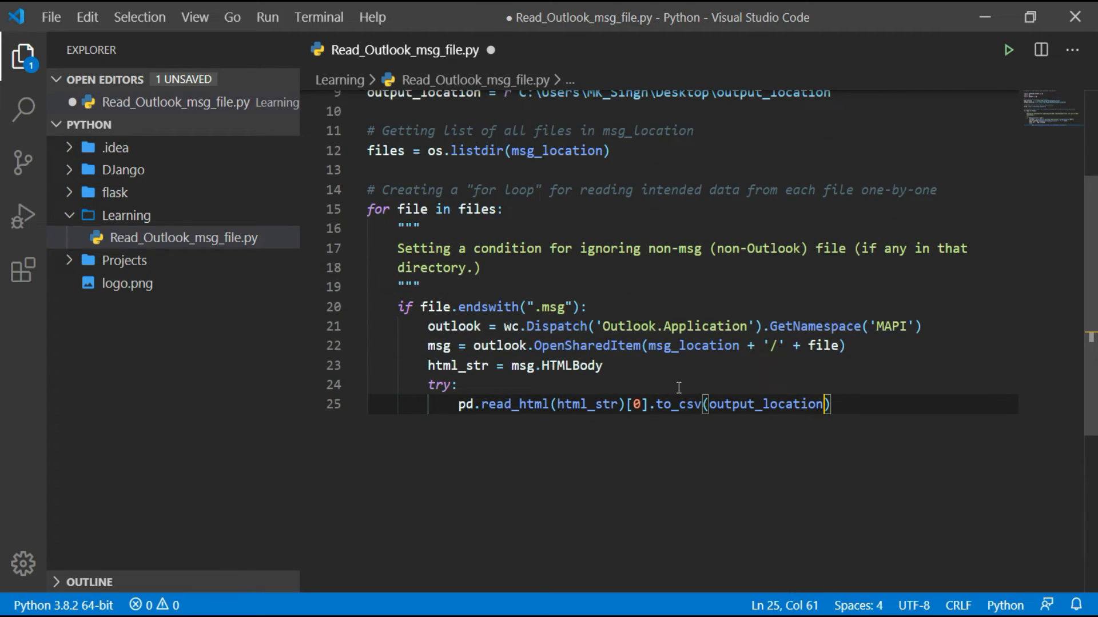
pyautogui.write("+ ''")
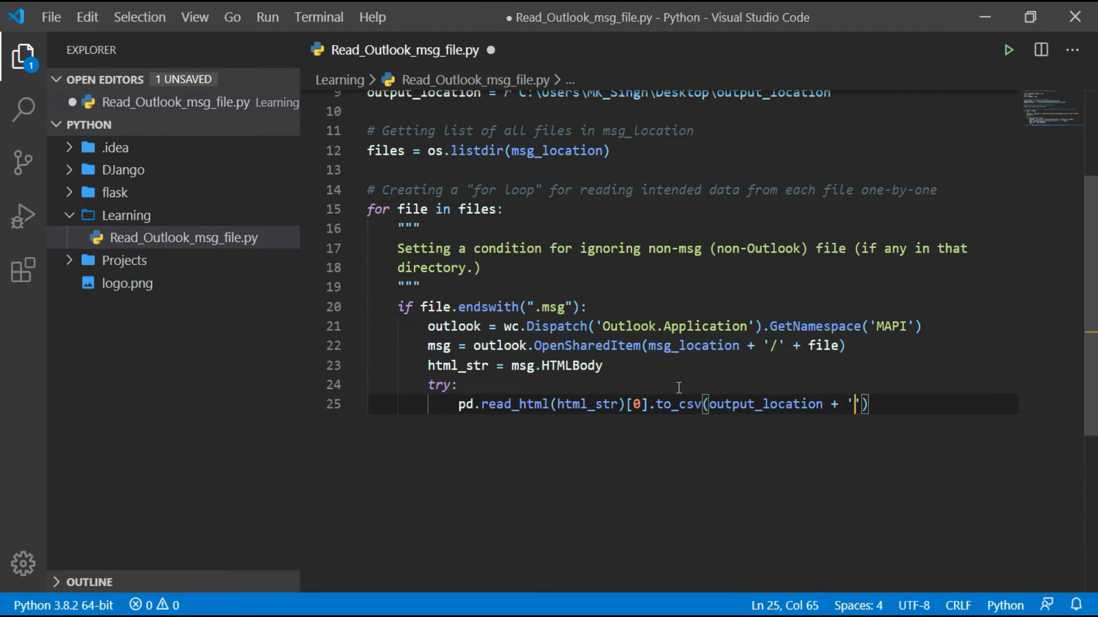
pyautogui.write('\\\\')
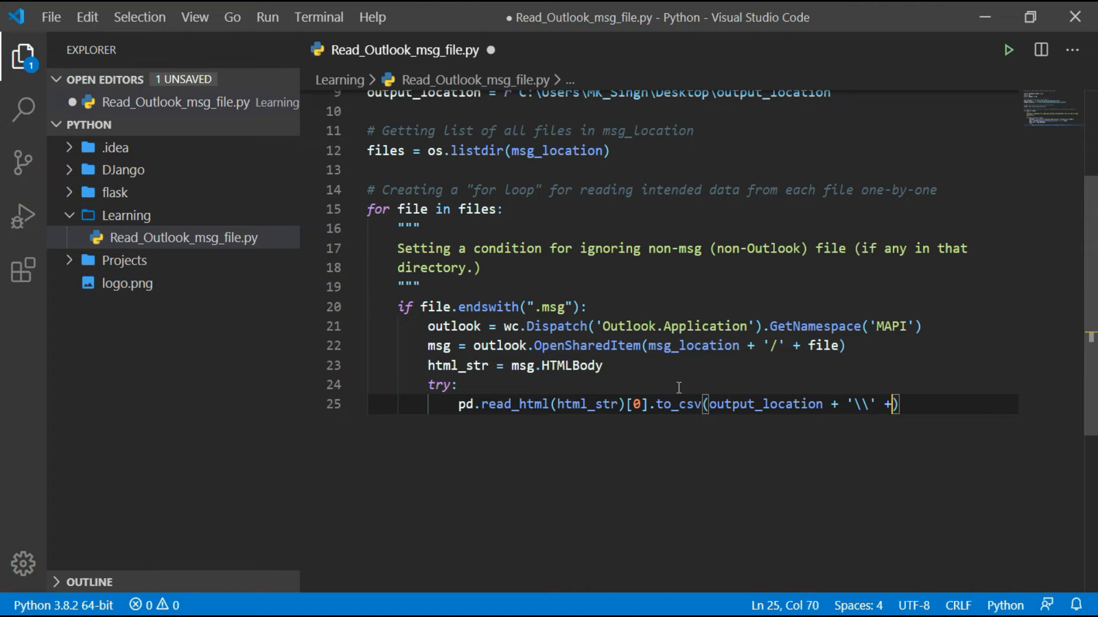
pyautogui.write('file')
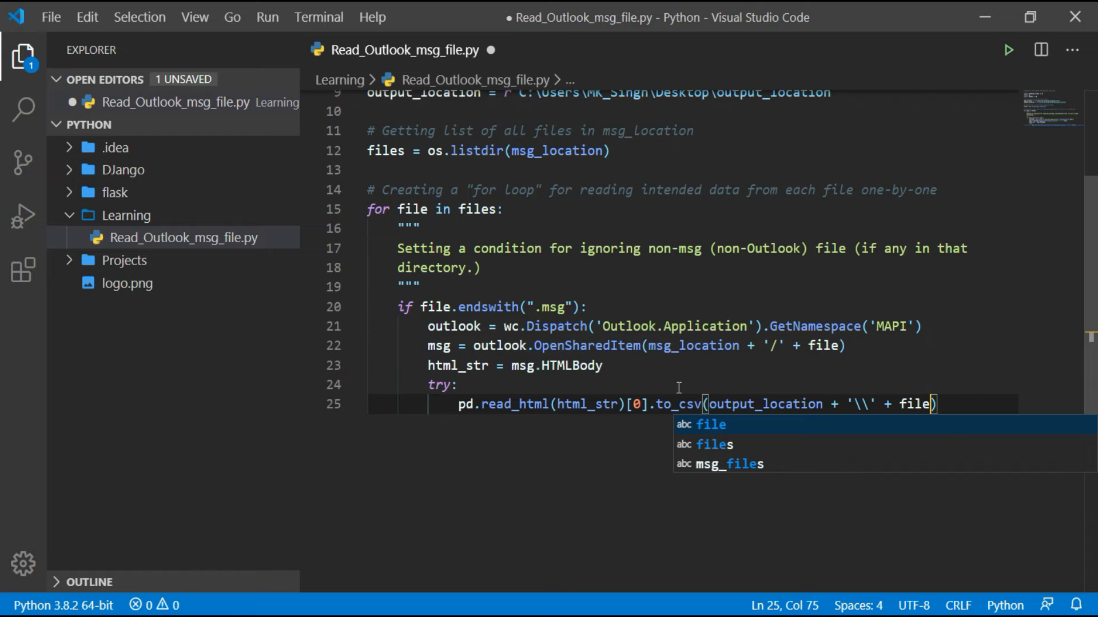
pyautogui.write("[:-4] + '.csv")
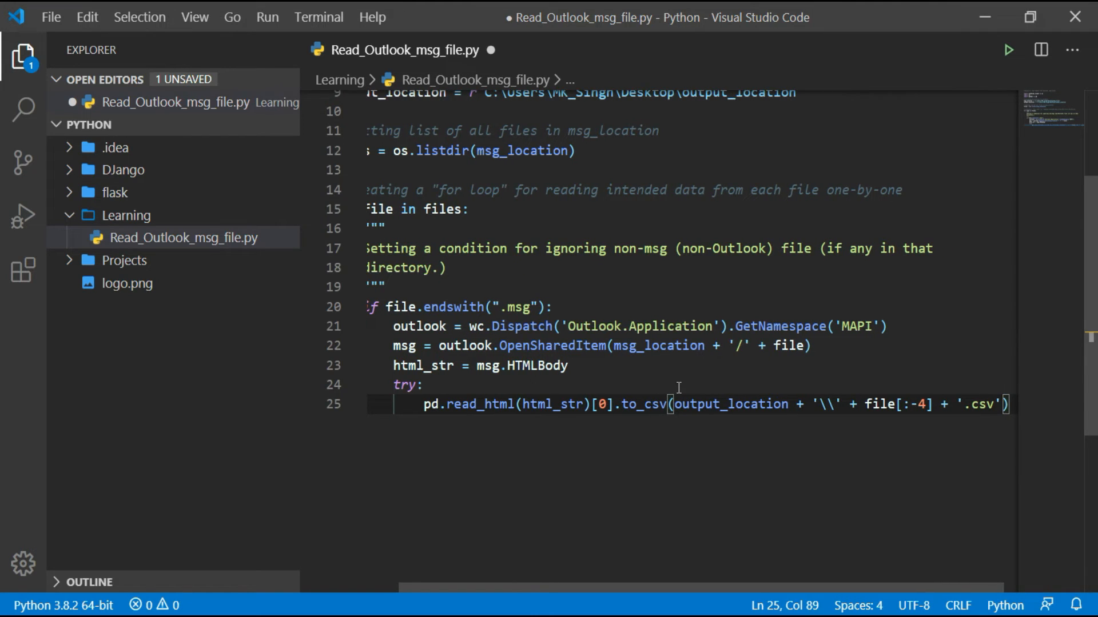
pyautogui.write(',')
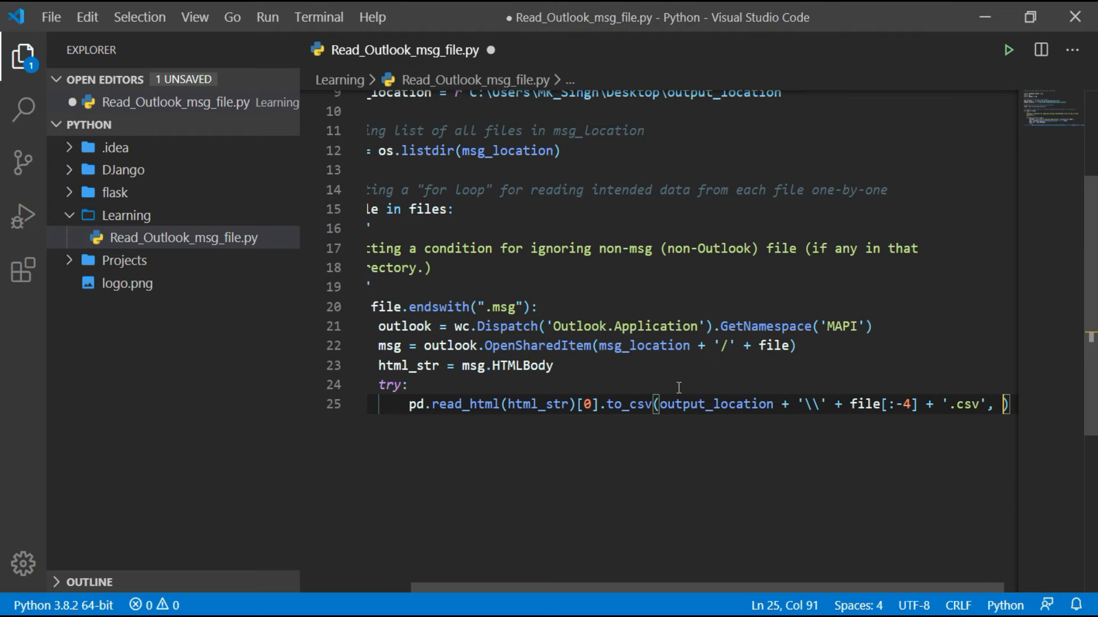
pyautogui.write('index')
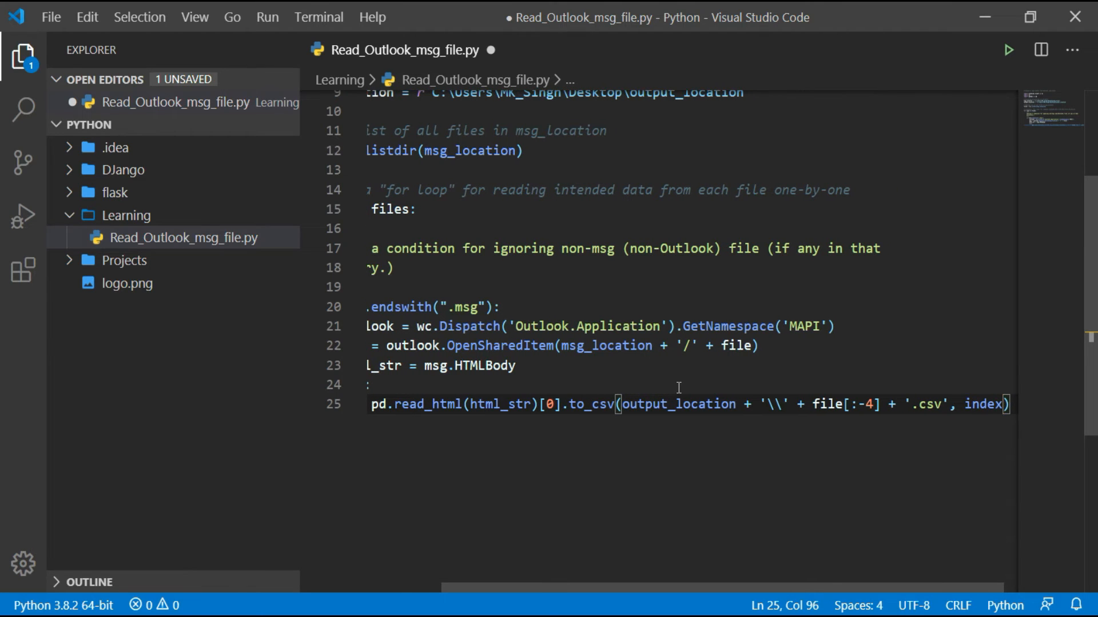
pyautogui.write('= False')
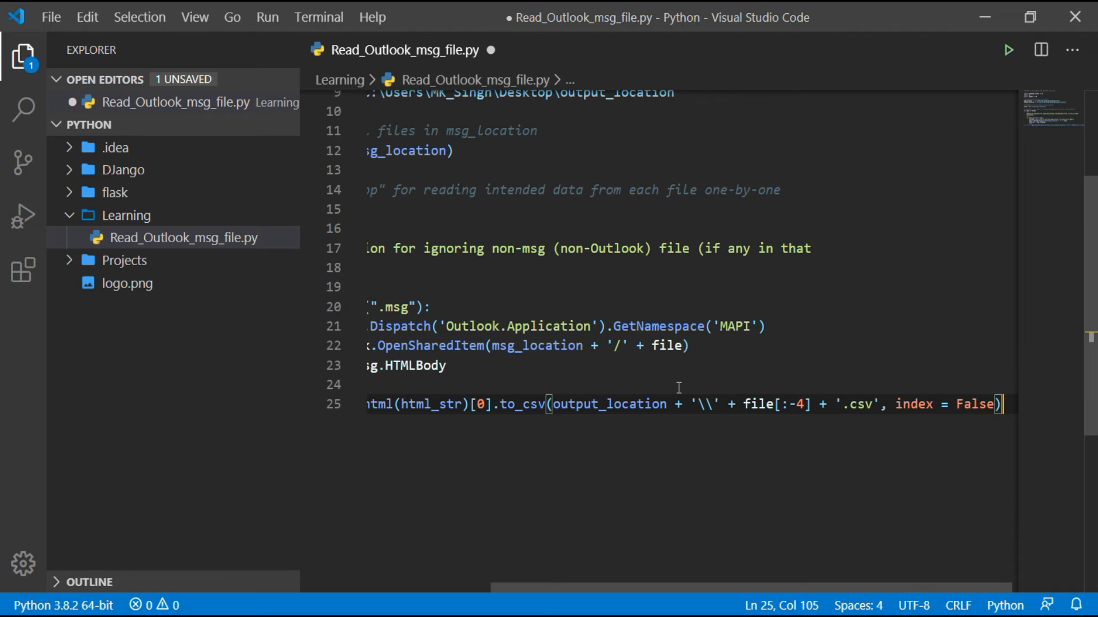
pyautogui.press('enter')
pyautogui.write('ex')
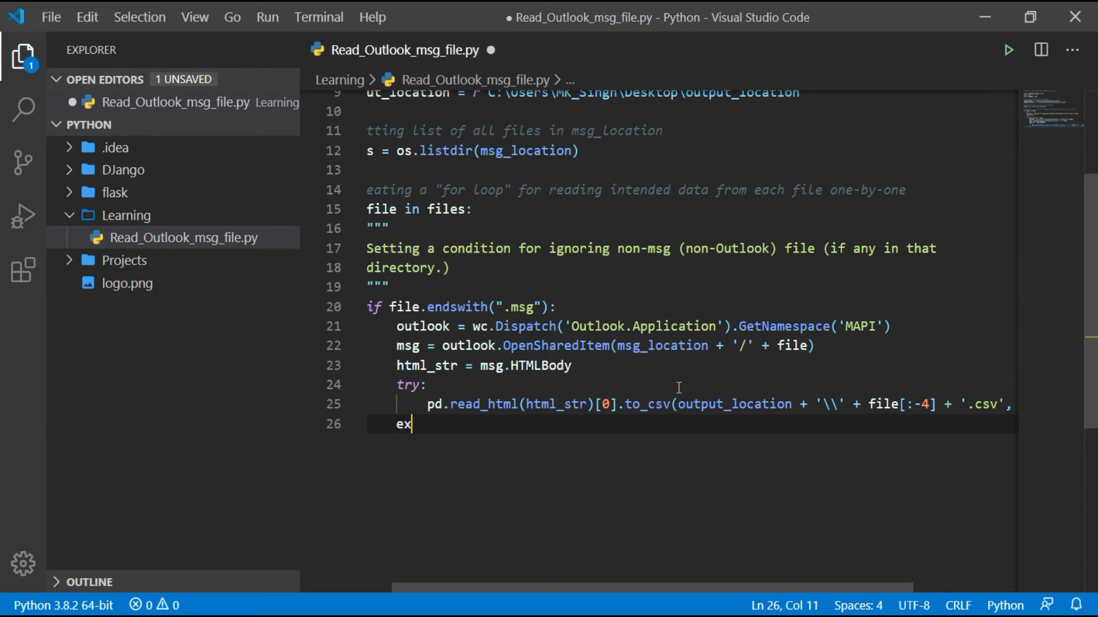
# Catch ValueError and continue the loop for messages without a readable table
pyautogui.write('cept')
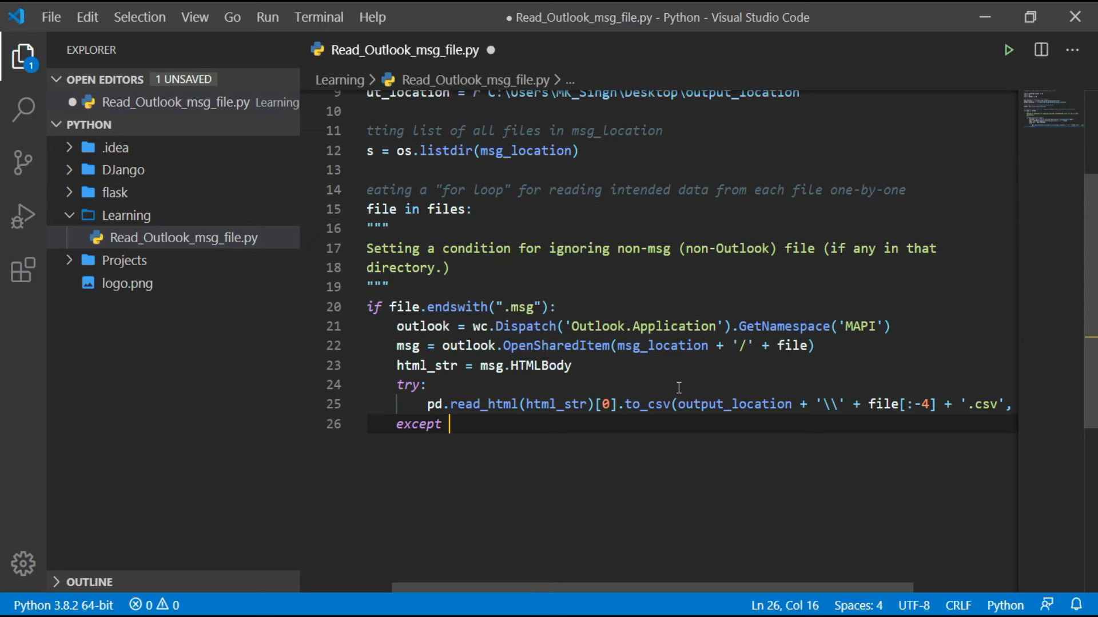
pyautogui.write('Value')
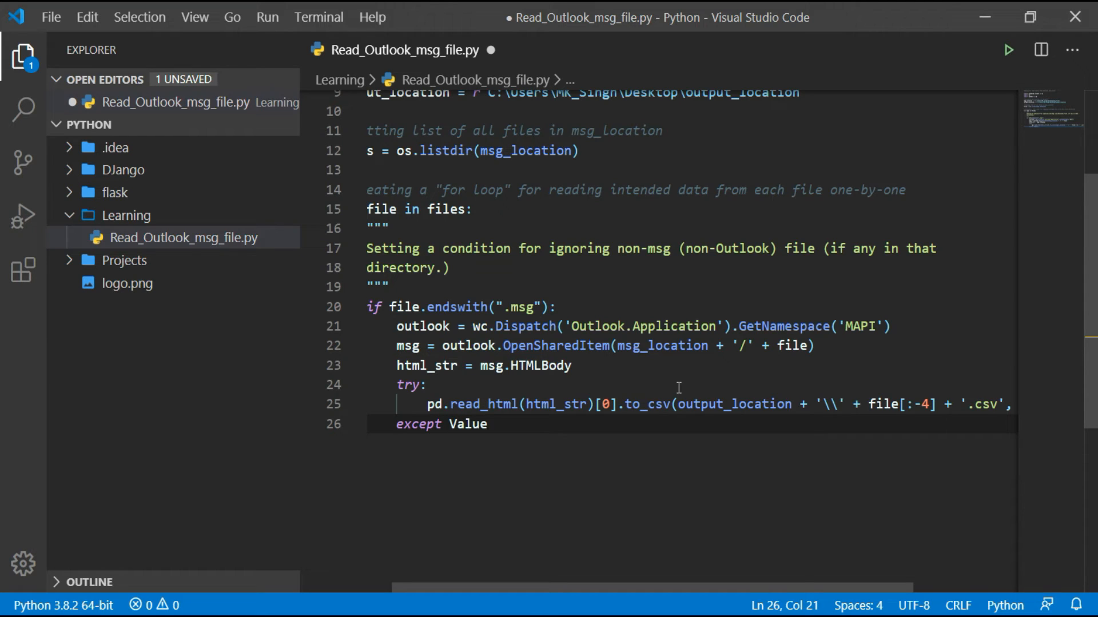
pyautogui.write('Error:')
pyautogui.write('c')
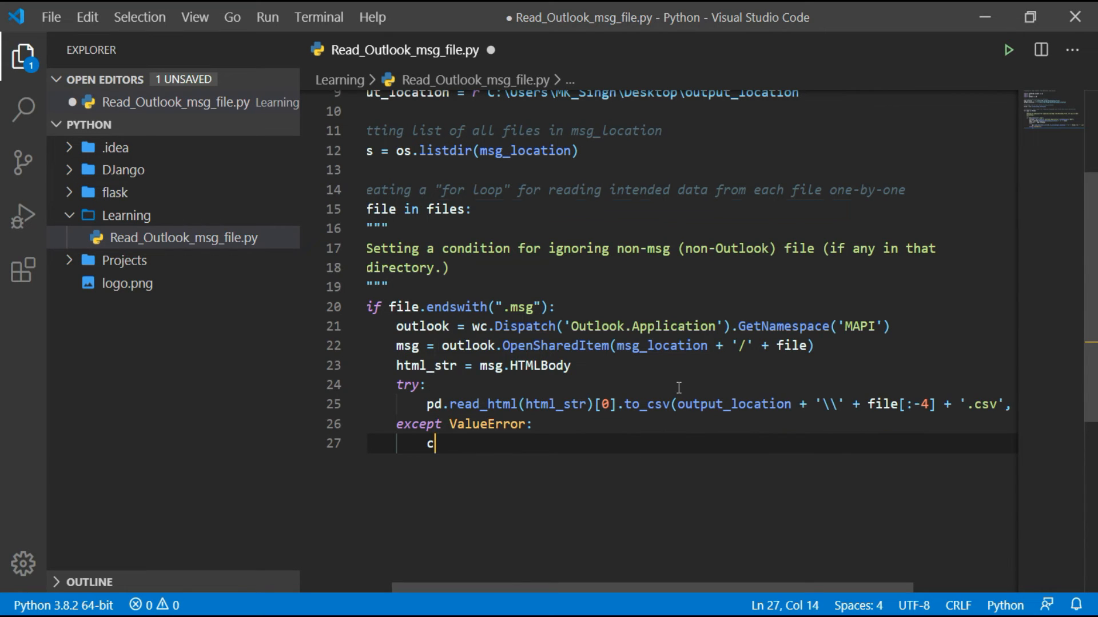
pyautogui.write('ontinue')
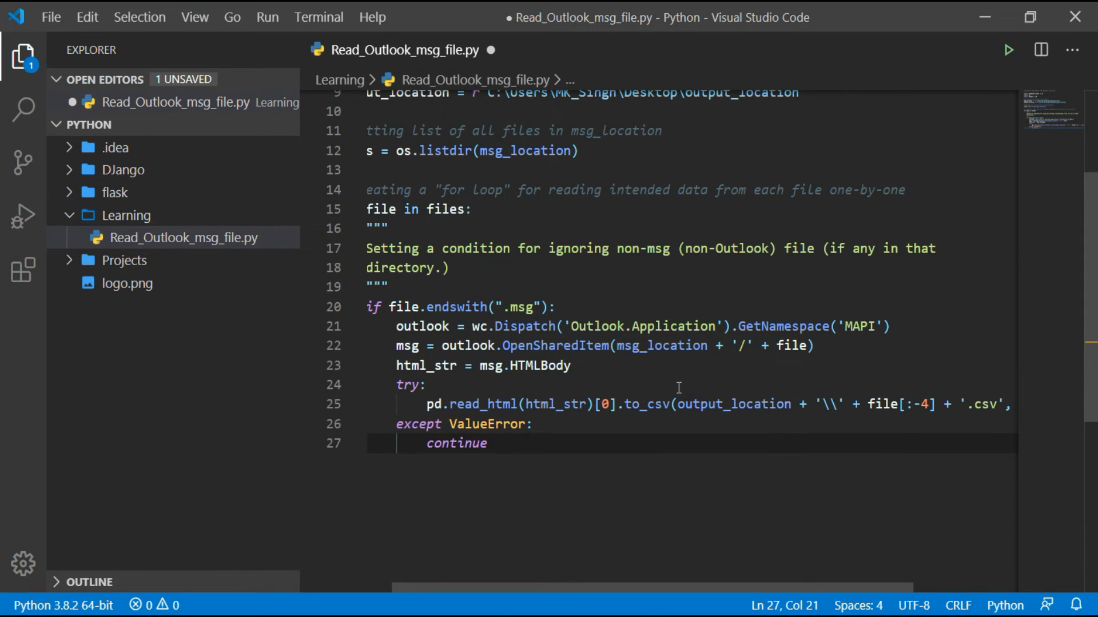
pyautogui.press('enter')
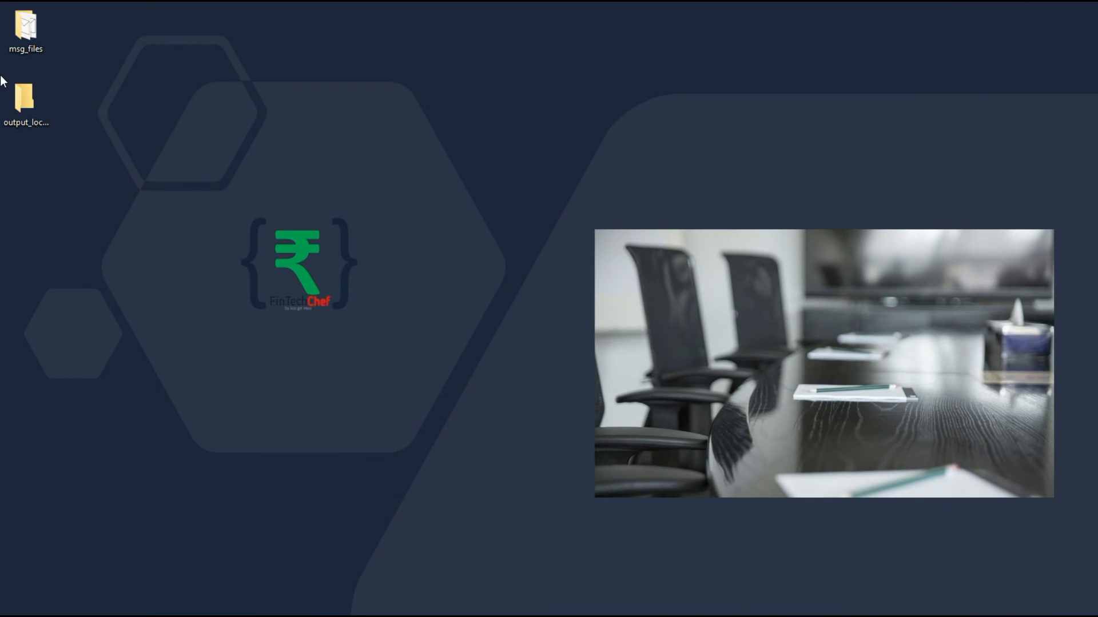
# Inspect msg_files, previewing First Mail and the newly added Fourth Mail
pyautogui.doubleClick(26, 26)
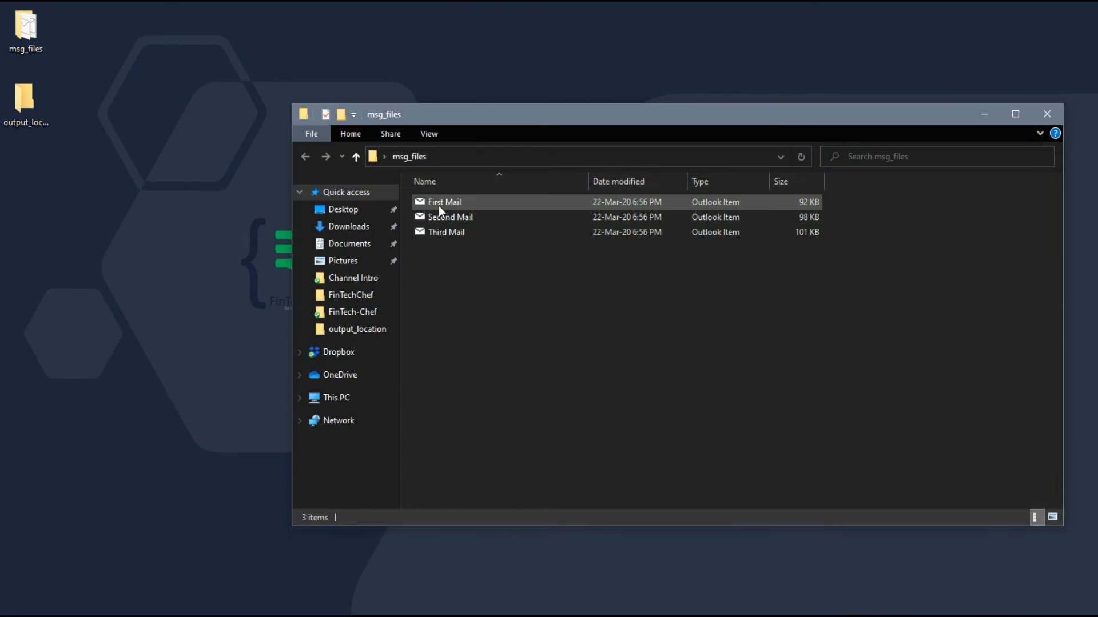
pyautogui.doubleClick(444, 202)
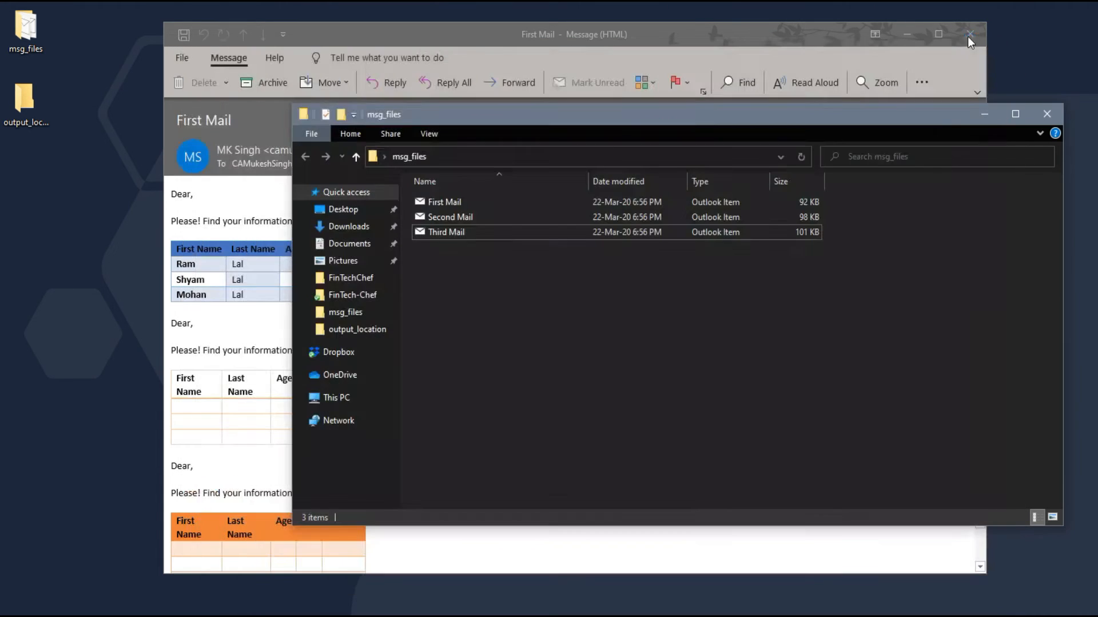
pyautogui.click(971, 35)
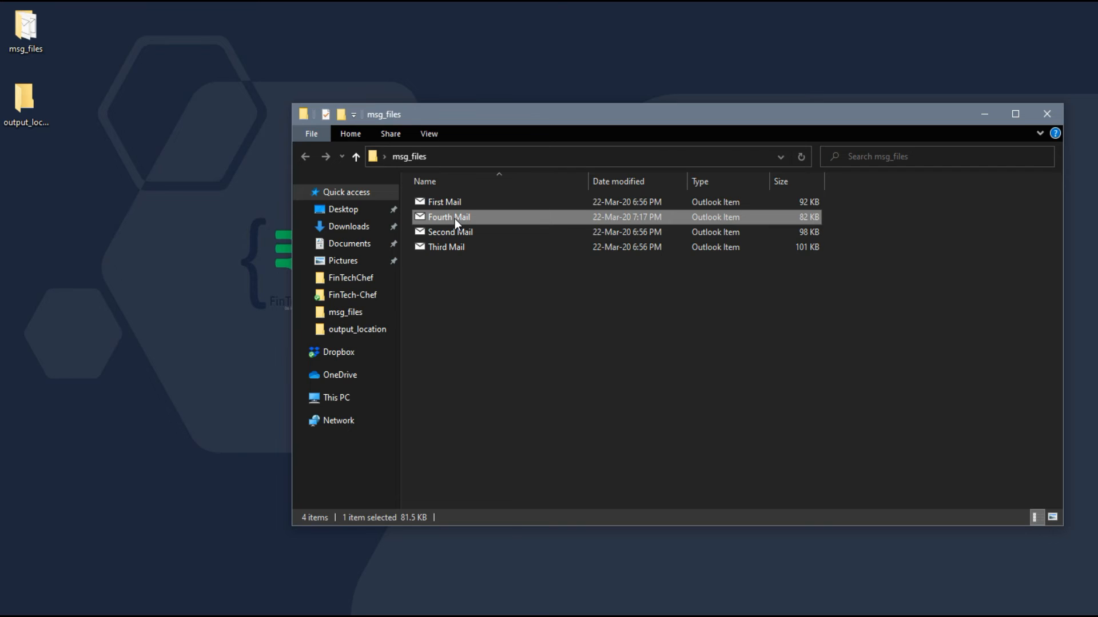
pyautogui.doubleClick(446, 217)
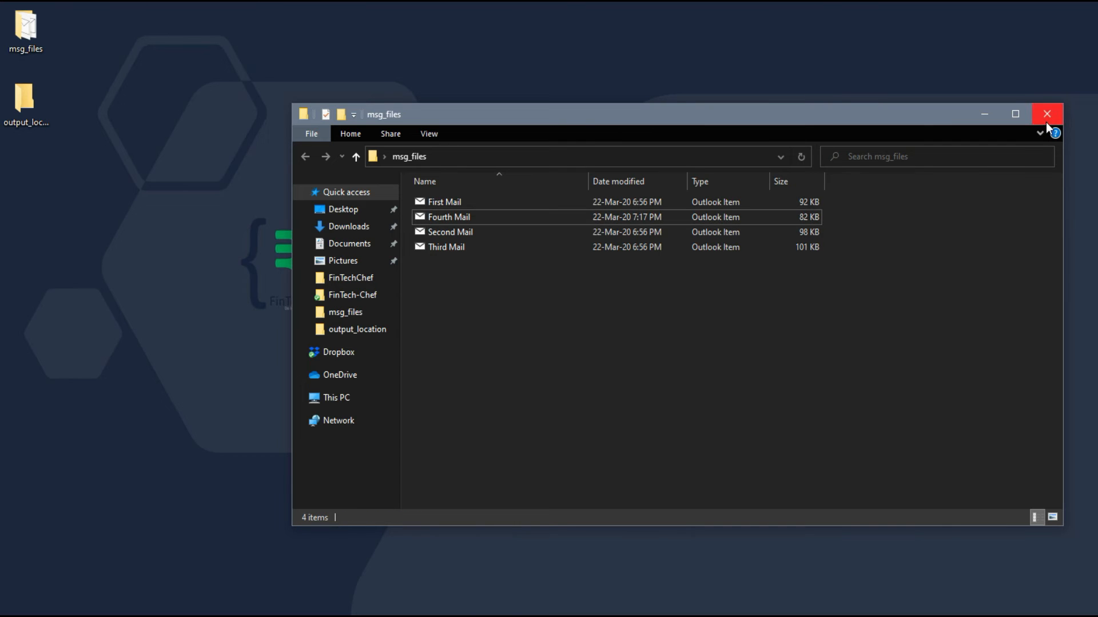
pyautogui.click(1047, 113)
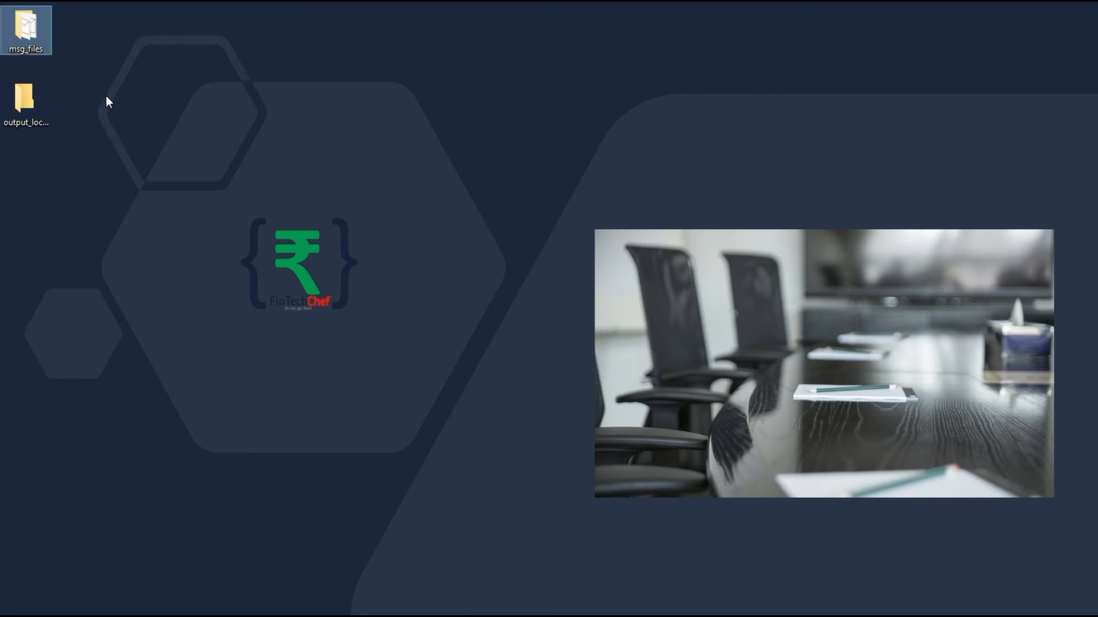
pyautogui.moveTo(26, 30)
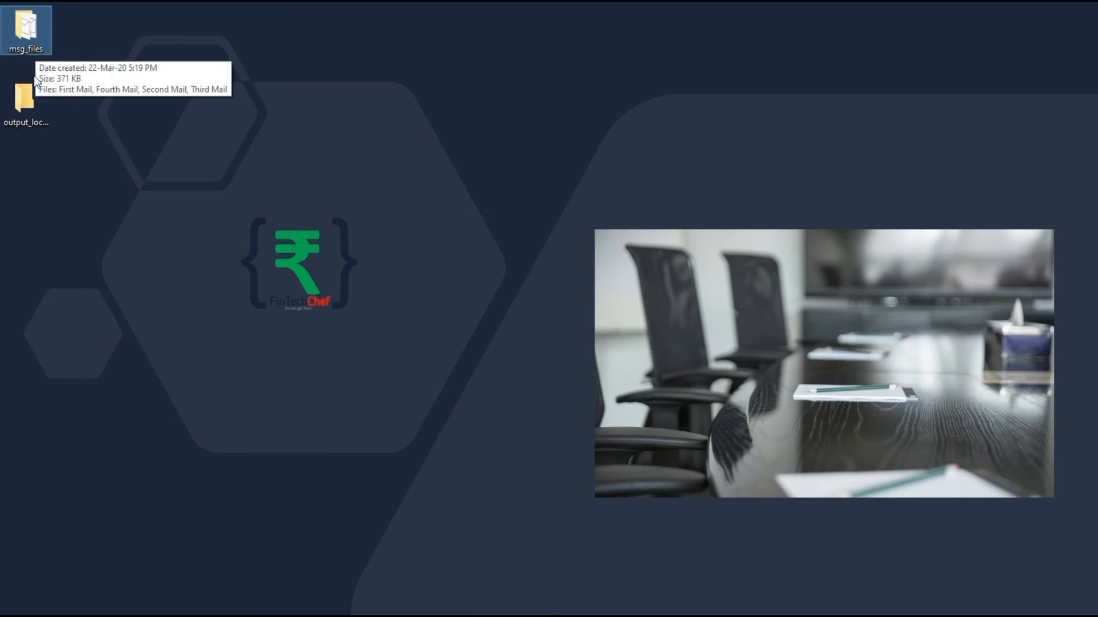
# Confirm the output_location folder is still empty
pyautogui.doubleClick(27, 104)
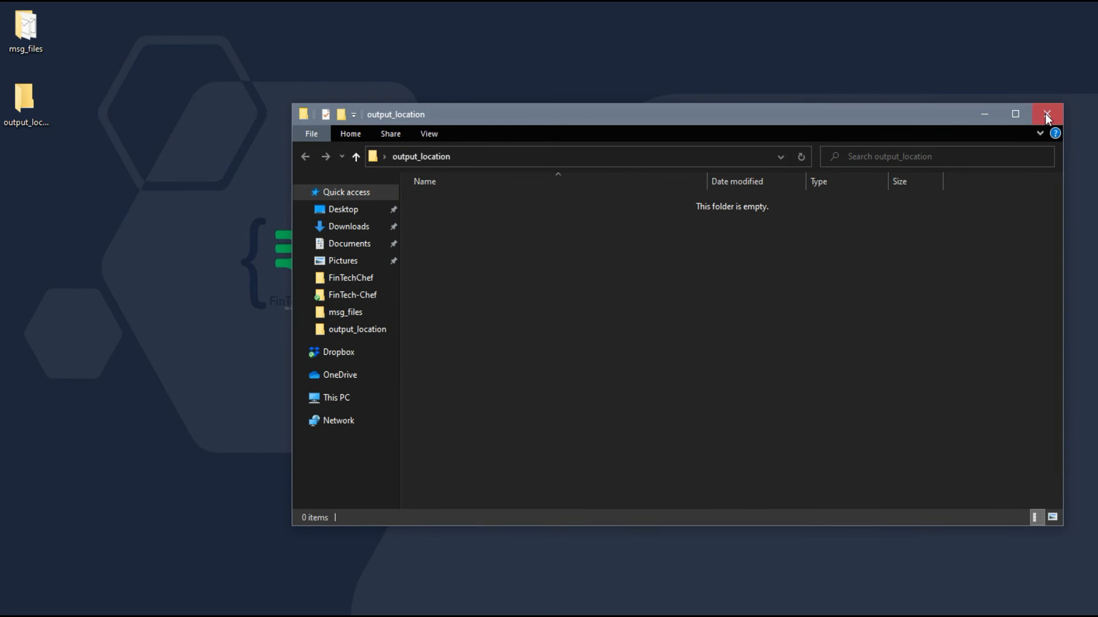
pyautogui.click(1046, 115)
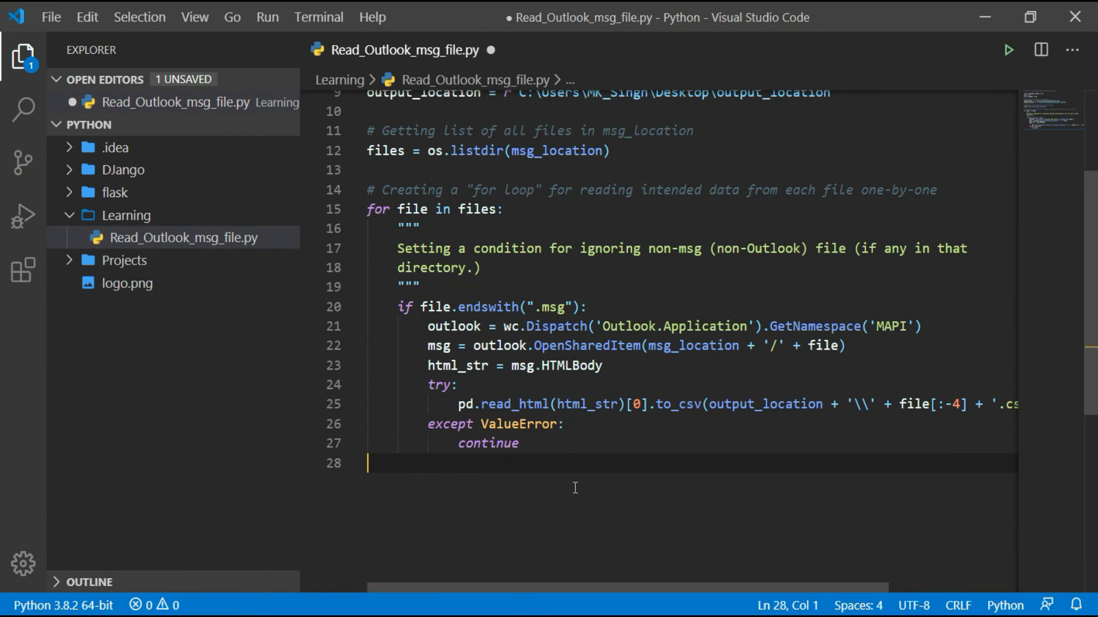
pyautogui.moveTo(606, 450)
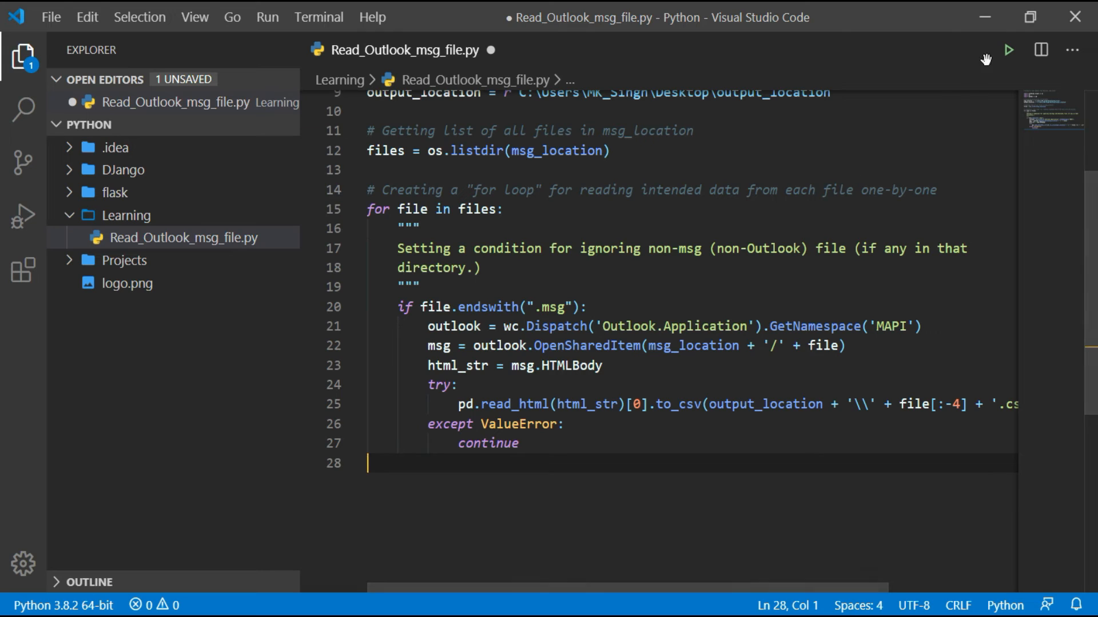
pyautogui.moveTo(1009, 49)
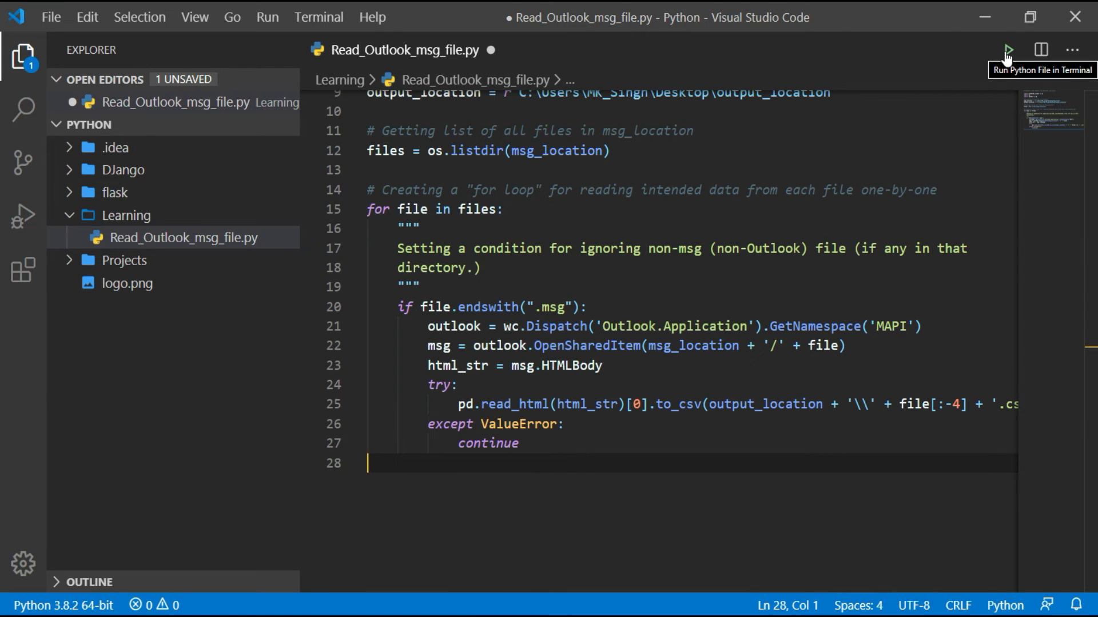
# Run Read_Outlook_msg_file.py in the terminal, then minimize the editor to show the desktop
pyautogui.click(1006, 49)
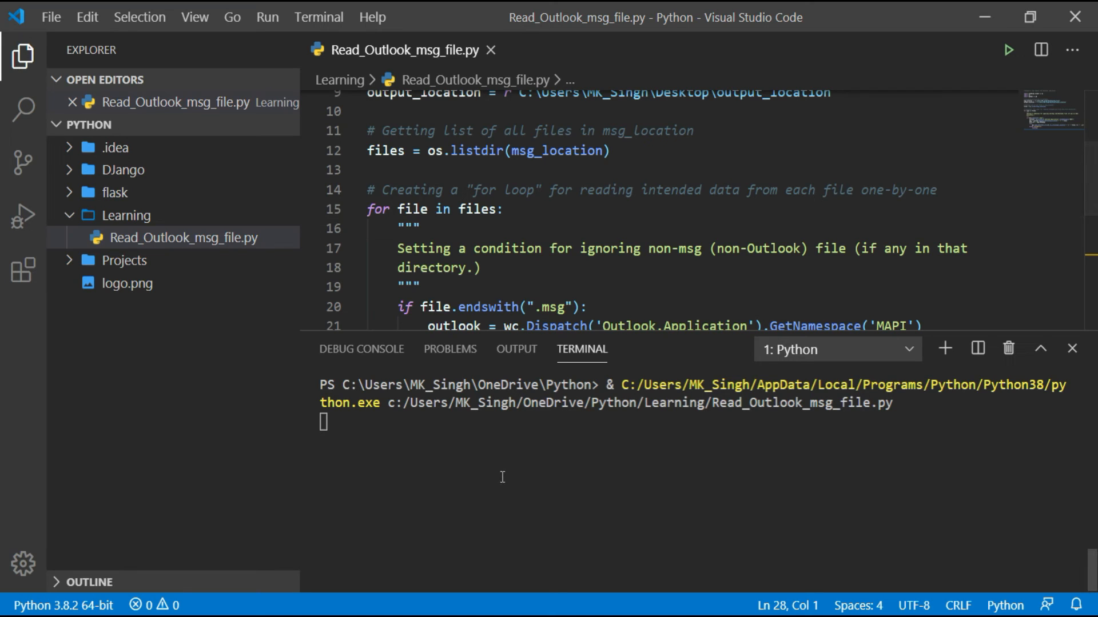
pyautogui.moveTo(411, 466)
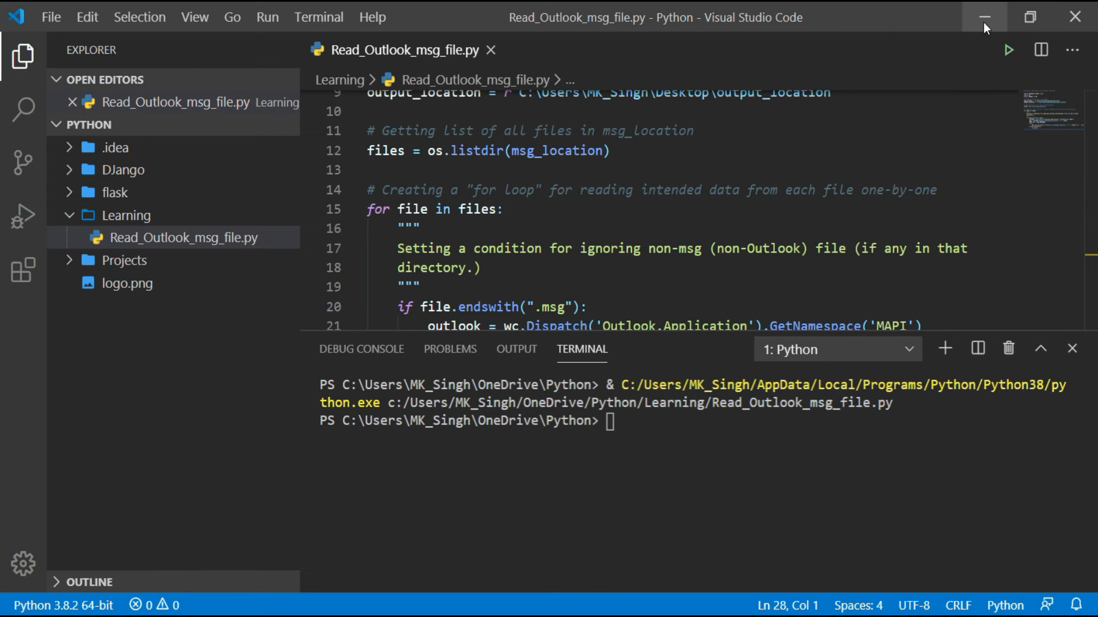
pyautogui.click(983, 16)
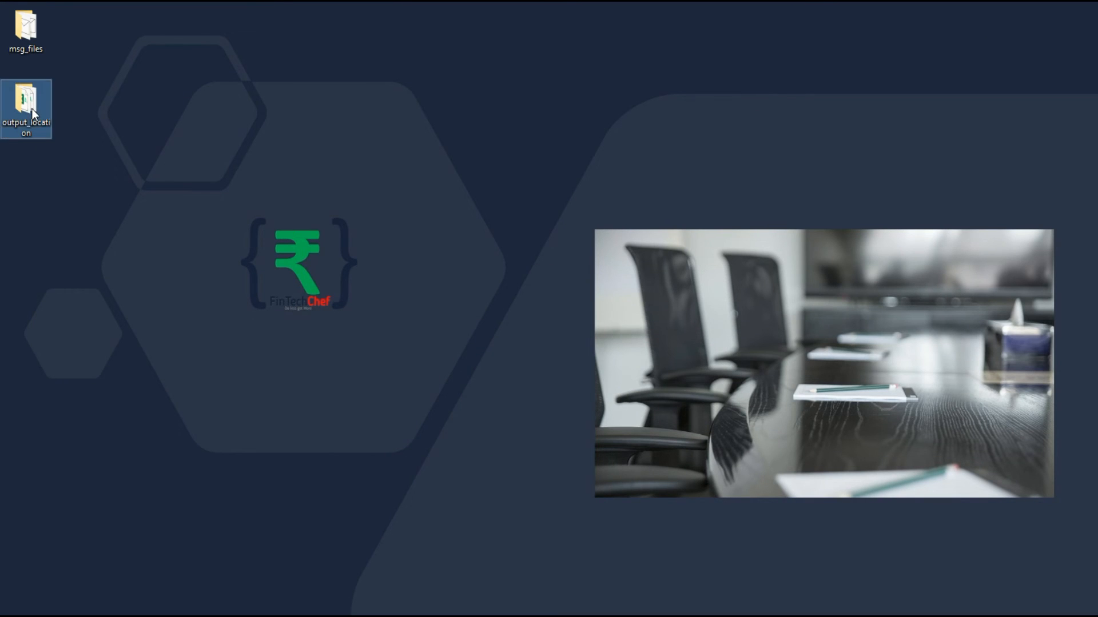
# View output_location's First, Second and Third Mail CSVs and open First Mail in Excel
pyautogui.doubleClick(26, 109)
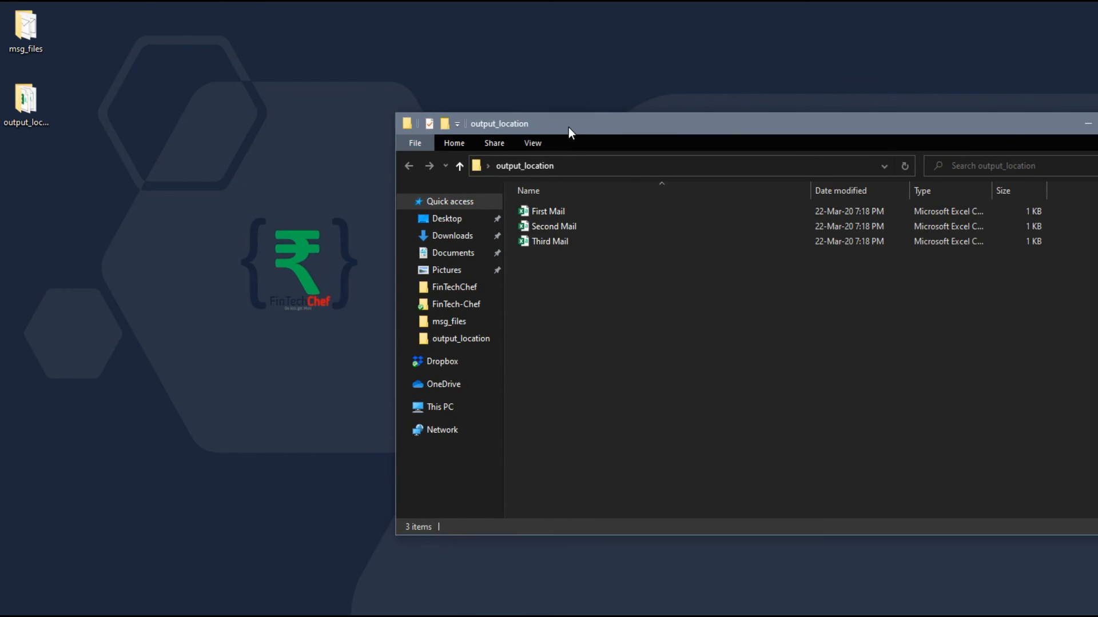
pyautogui.doubleClick(26, 27)
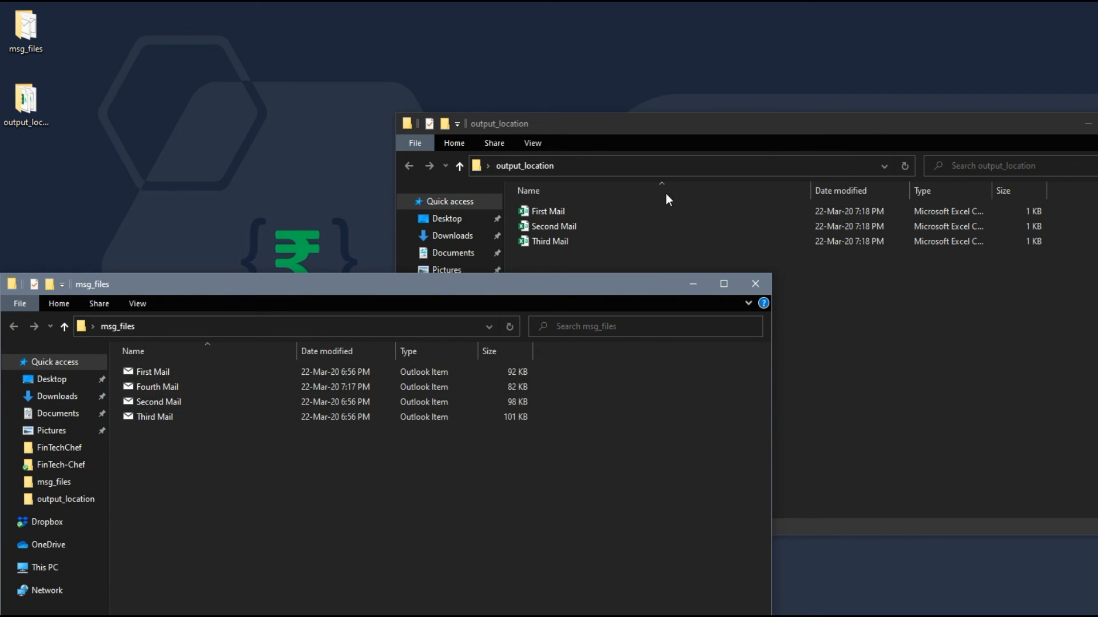
pyautogui.click(548, 210)
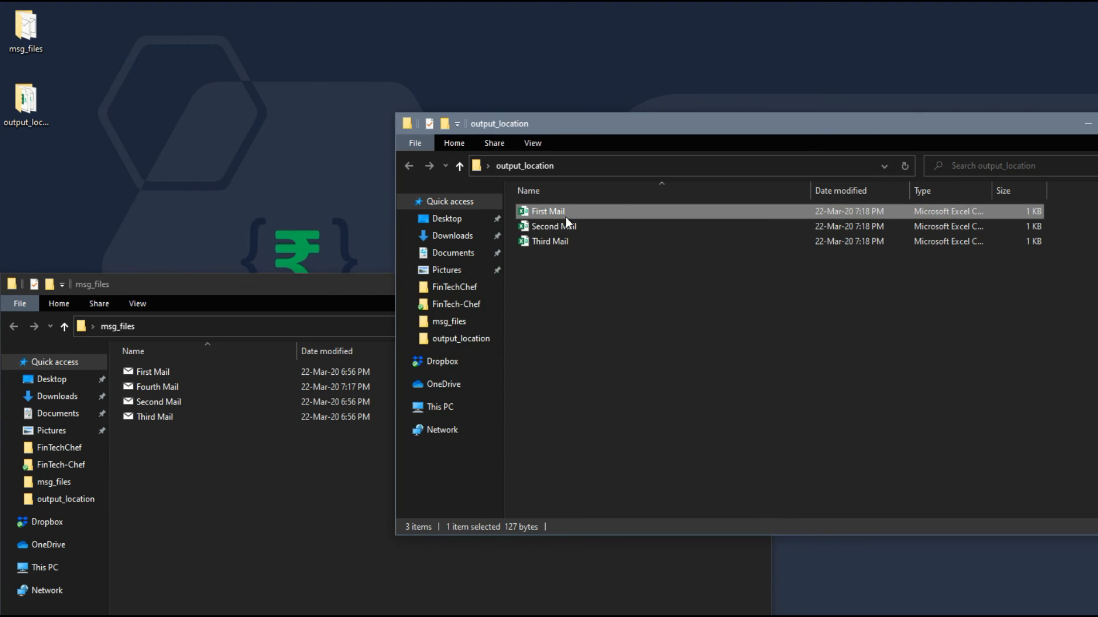
pyautogui.doubleClick(548, 210)
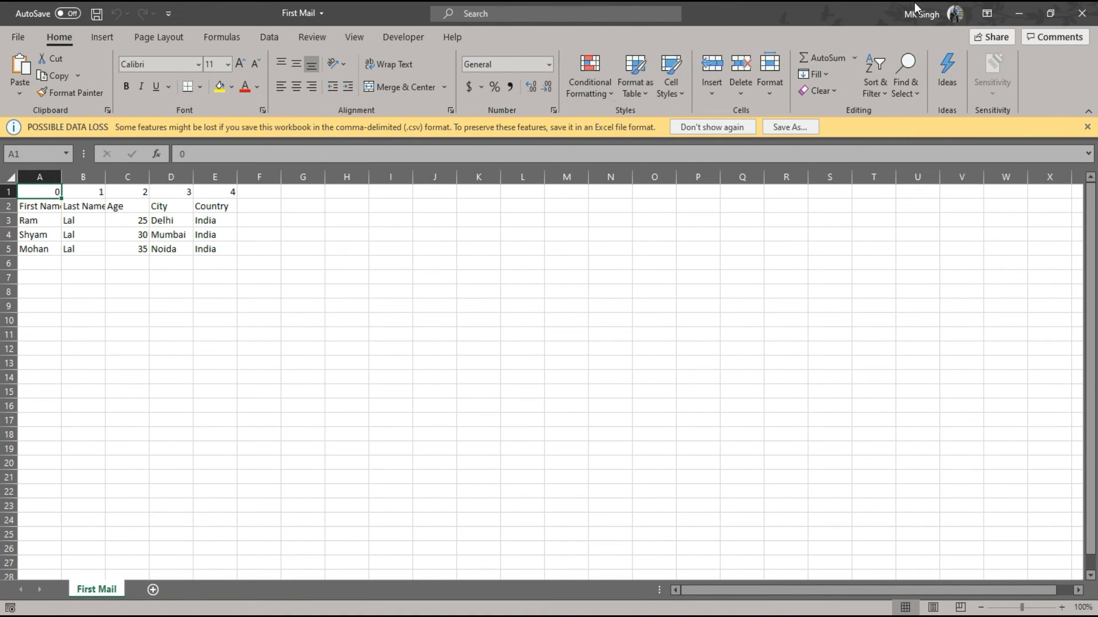
pyautogui.click(1048, 13)
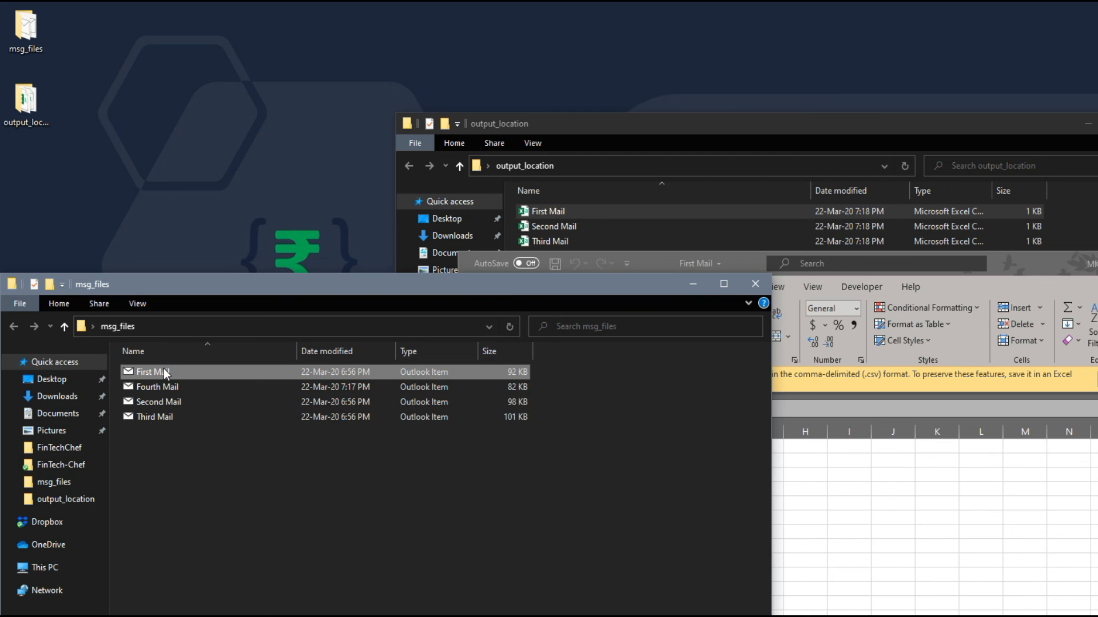
pyautogui.doubleClick(148, 372)
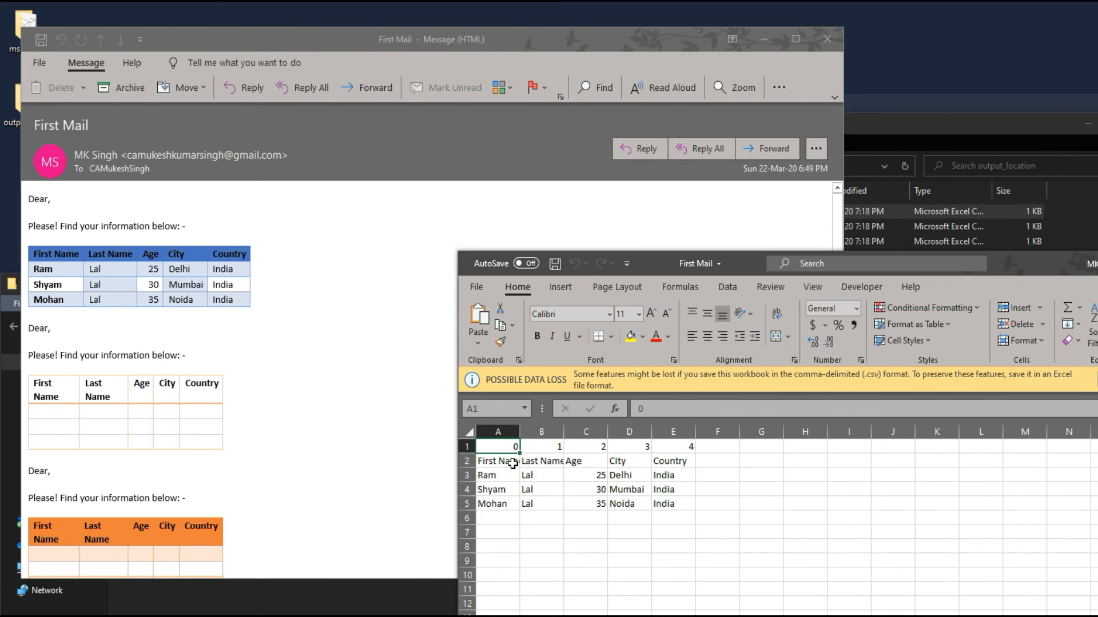
pyautogui.moveTo(497, 461); pyautogui.dragTo(673, 503)
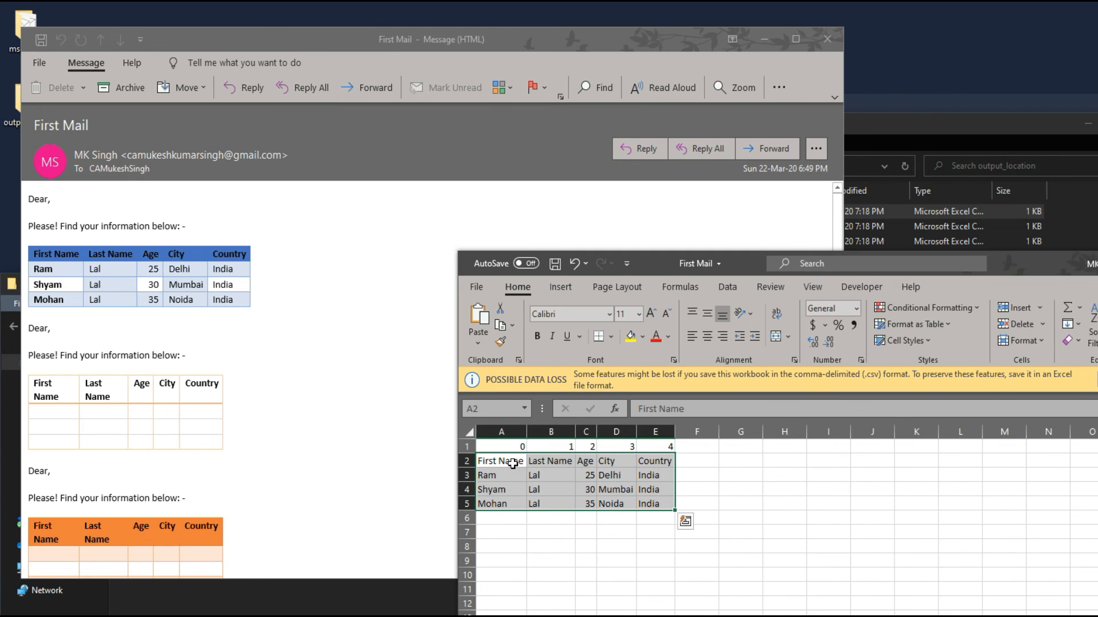
pyautogui.click(550, 461)
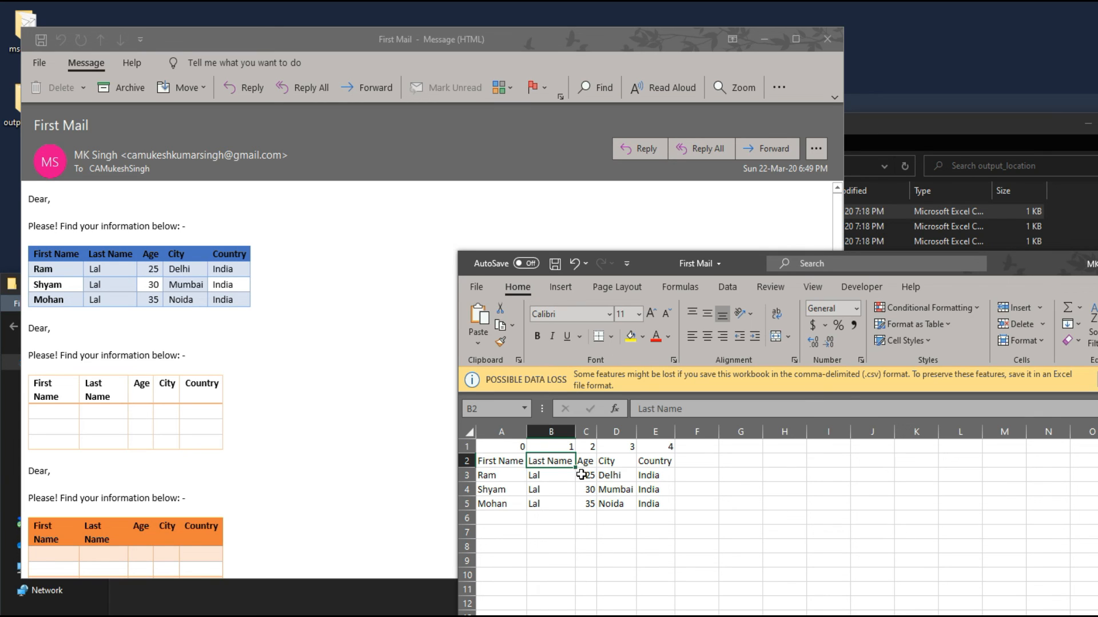
pyautogui.moveTo(828, 39)
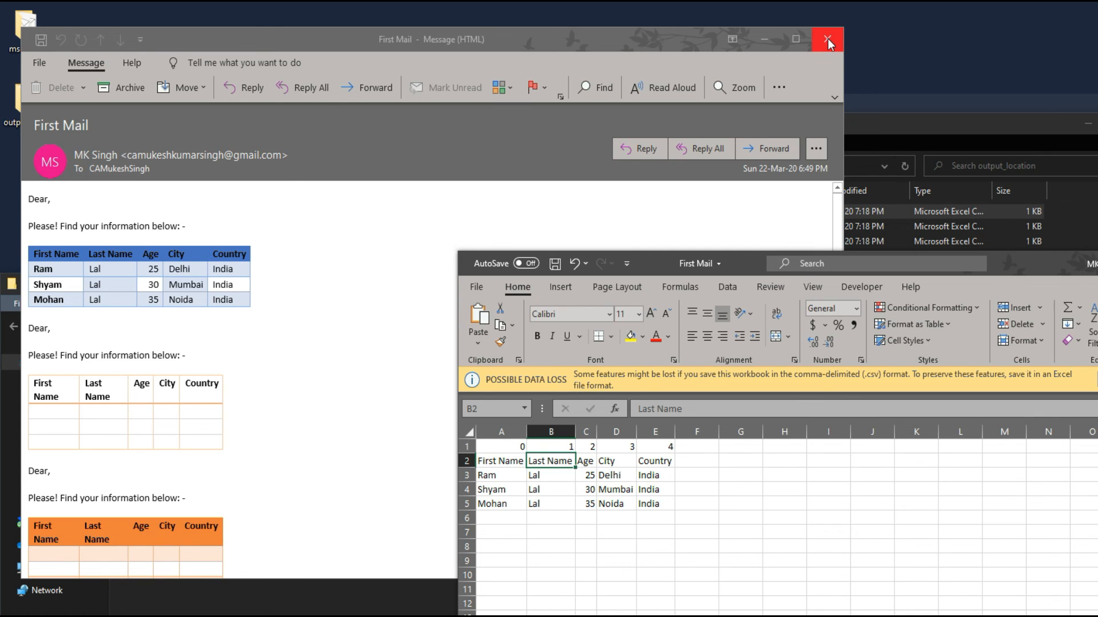
pyautogui.click(826, 39)
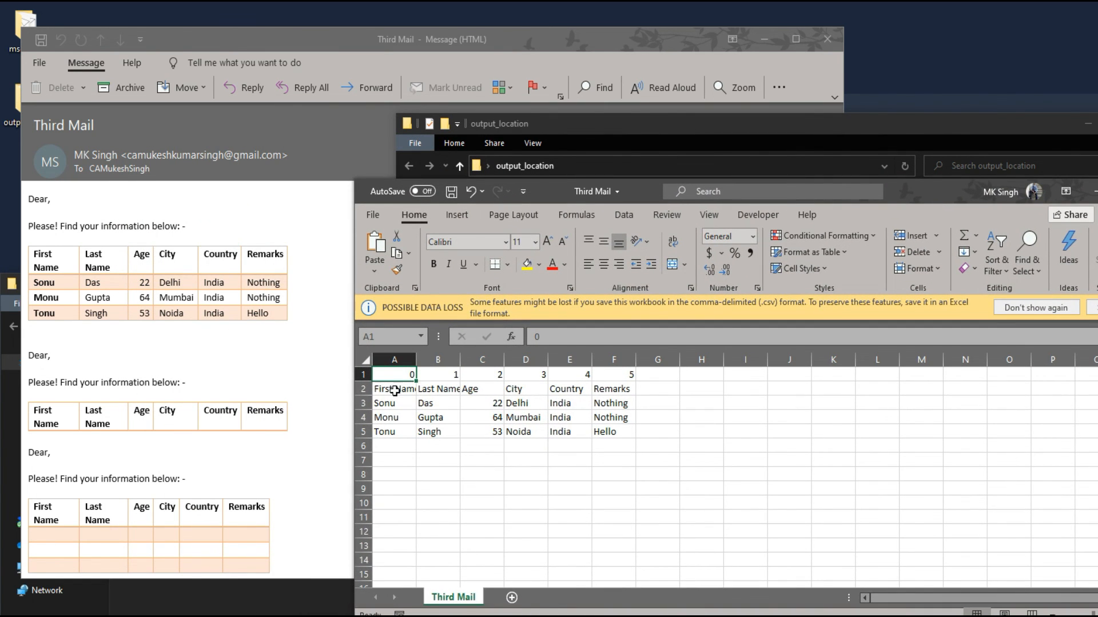
# Highlight the extracted table A2:F5 against the email's Sonu, Monu and Tonu rows, then deselect
pyautogui.moveTo(394, 388); pyautogui.dragTo(613, 431)
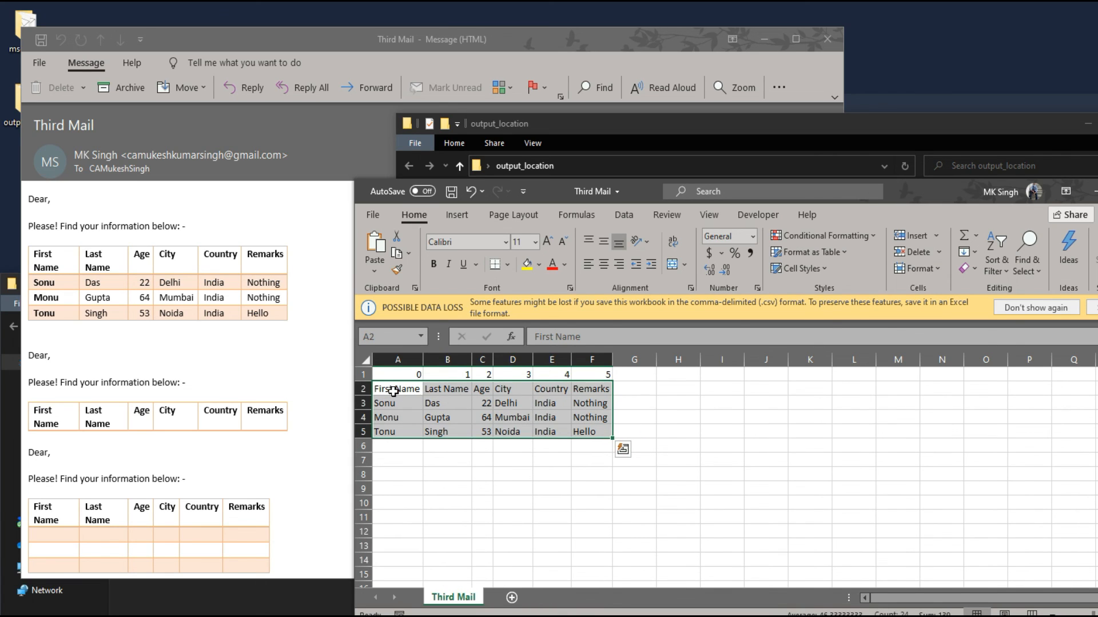
pyautogui.click(676, 544)
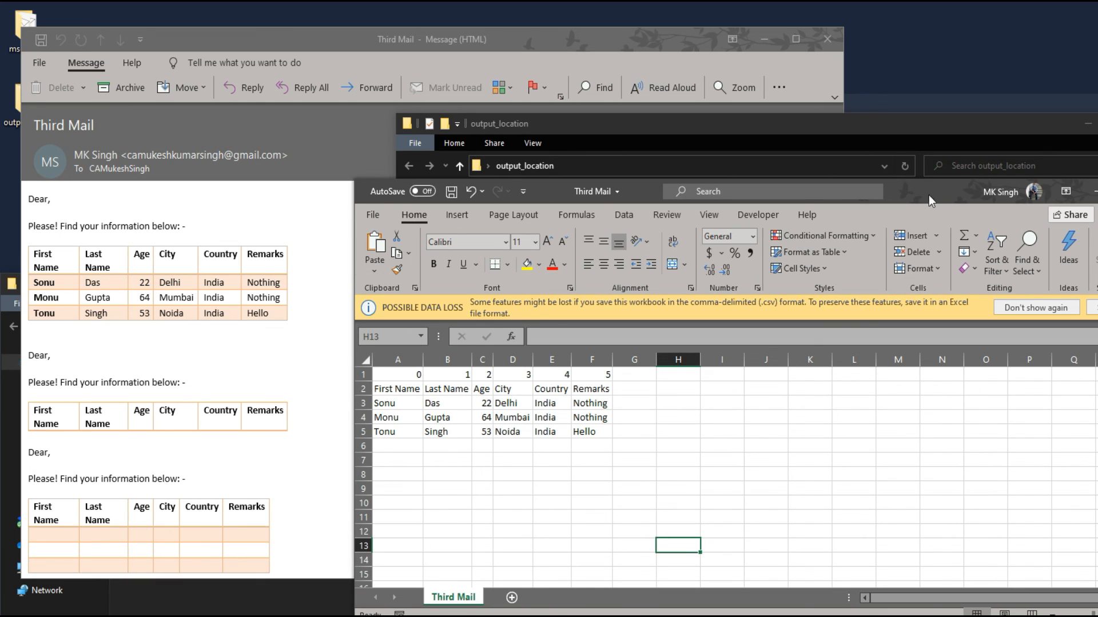
pyautogui.moveTo(827, 39)
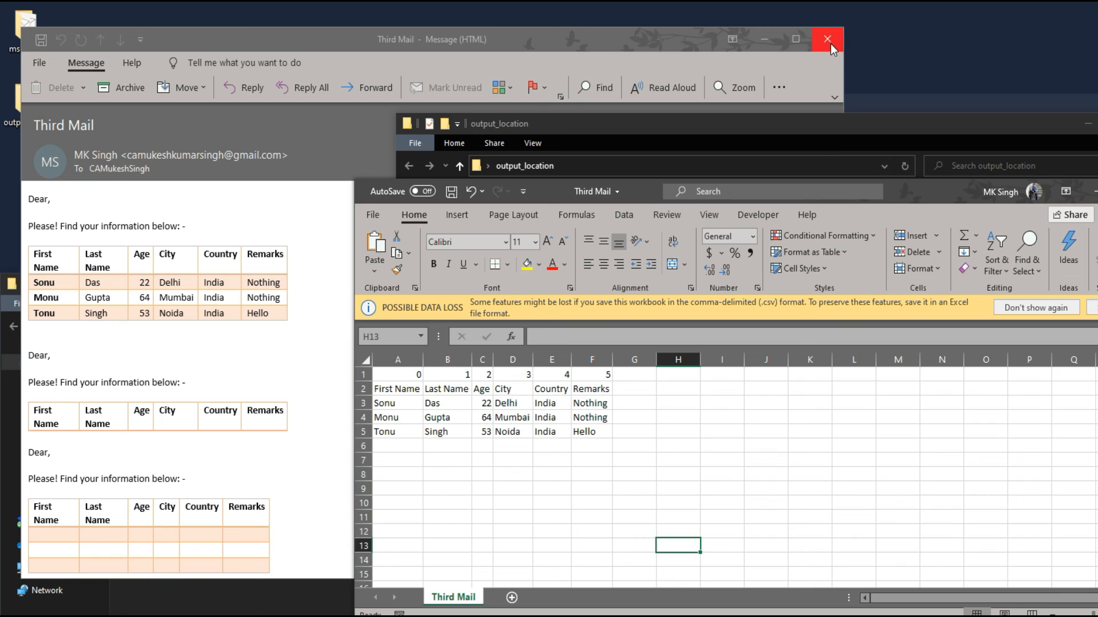